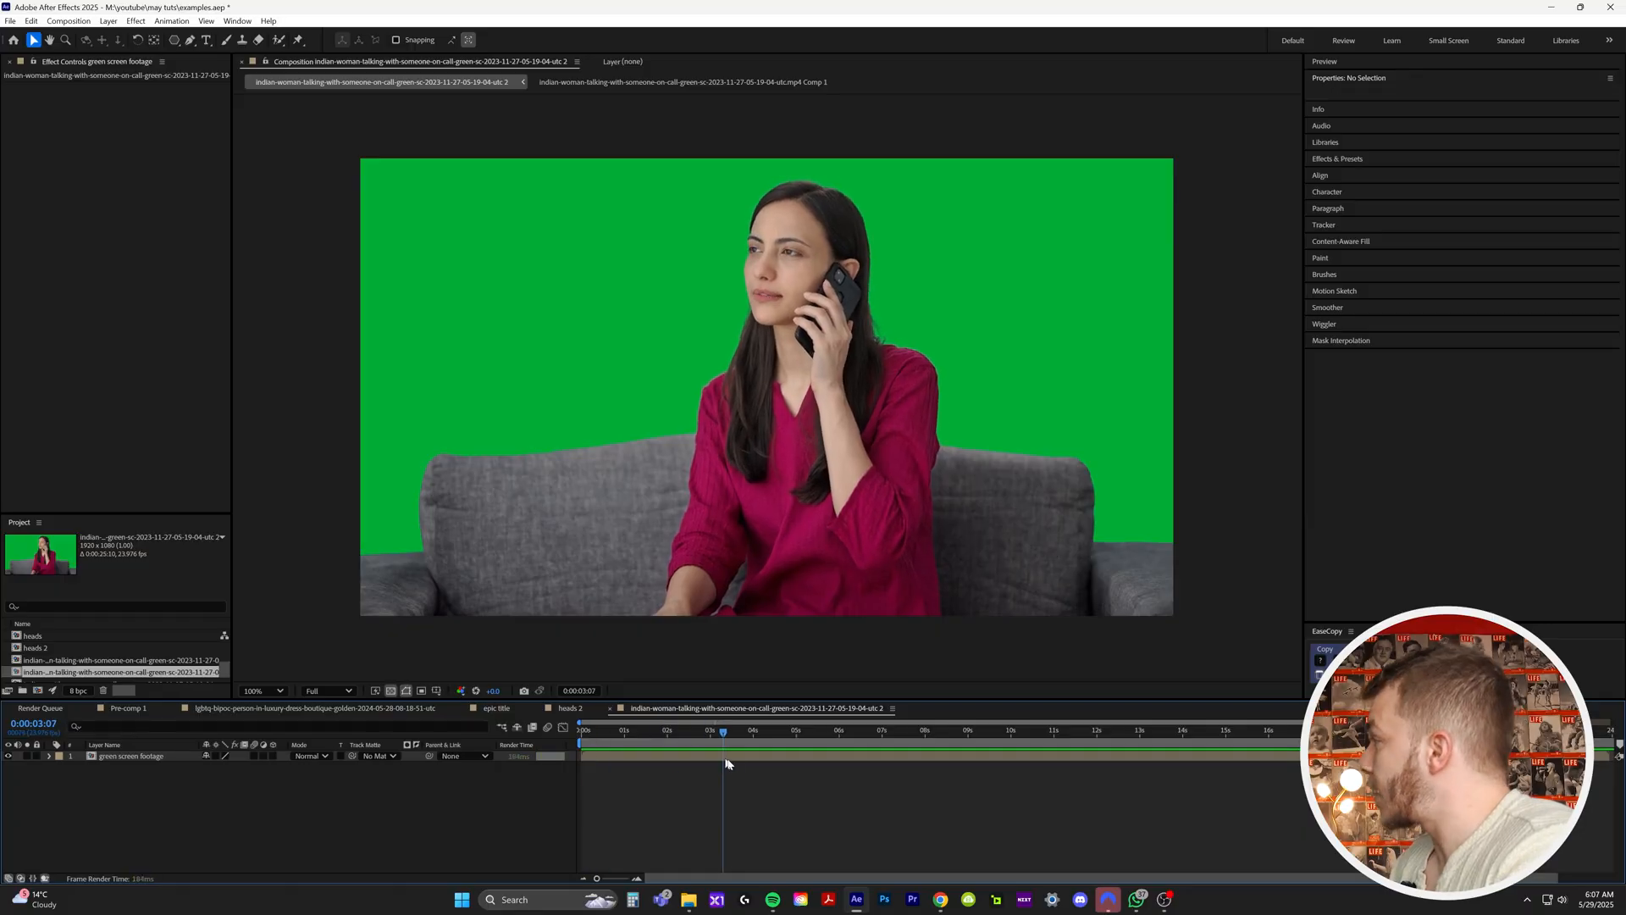
# Search 'keyl' and apply Keylight (1.2) to the green-screen footage layer
pyautogui.click(1247, 730)
pyautogui.write('glow')
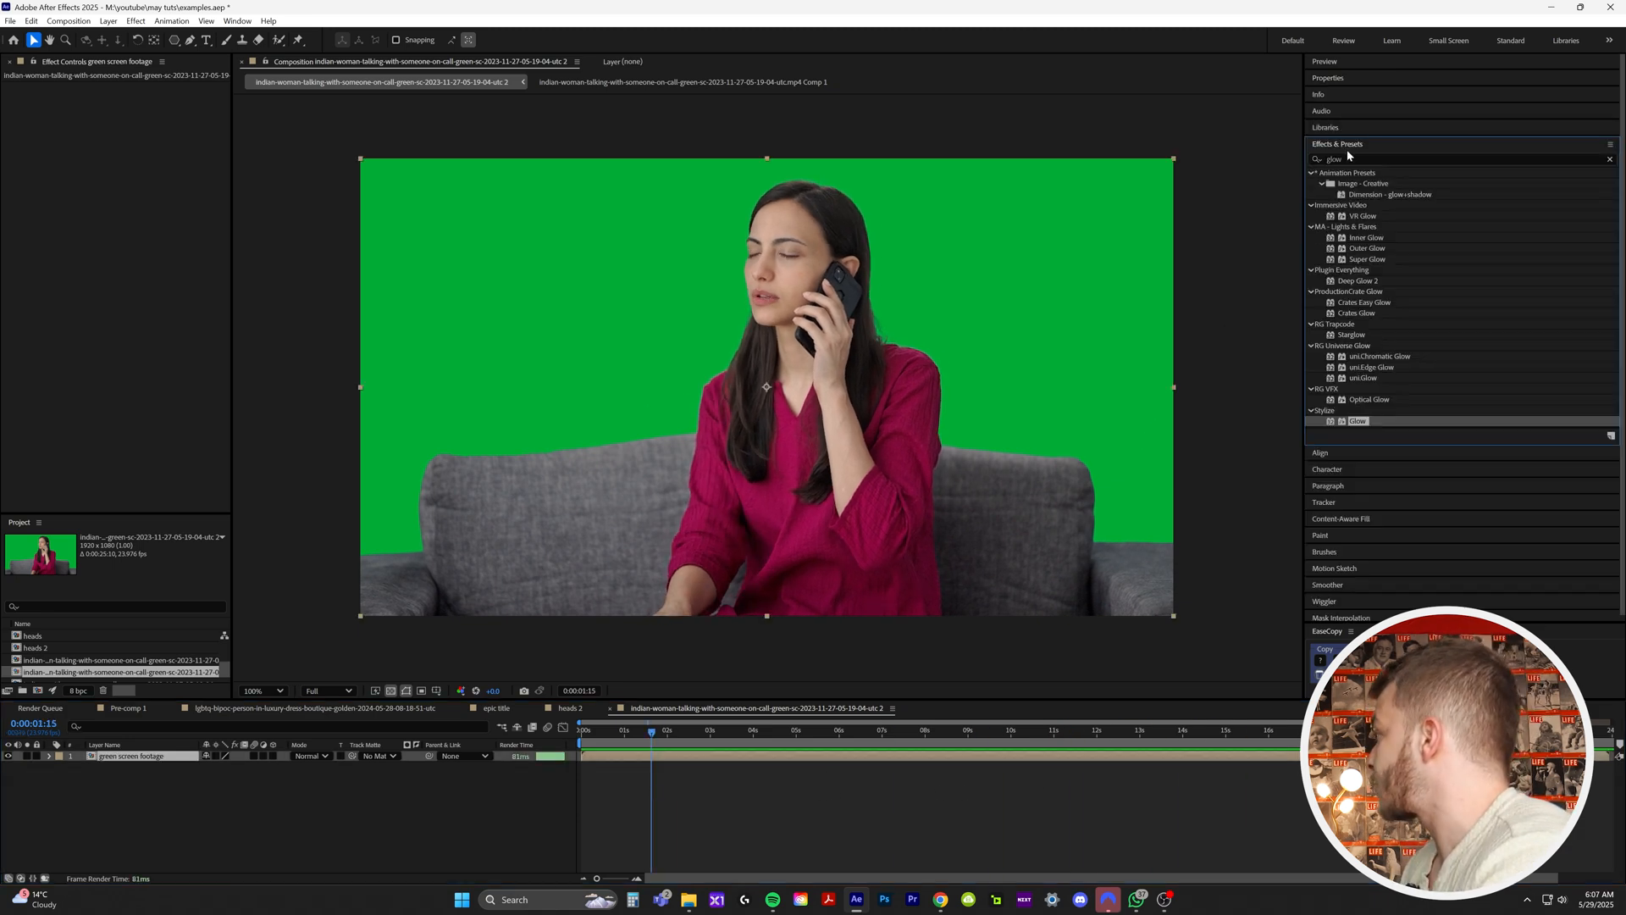
pyautogui.write('ke')
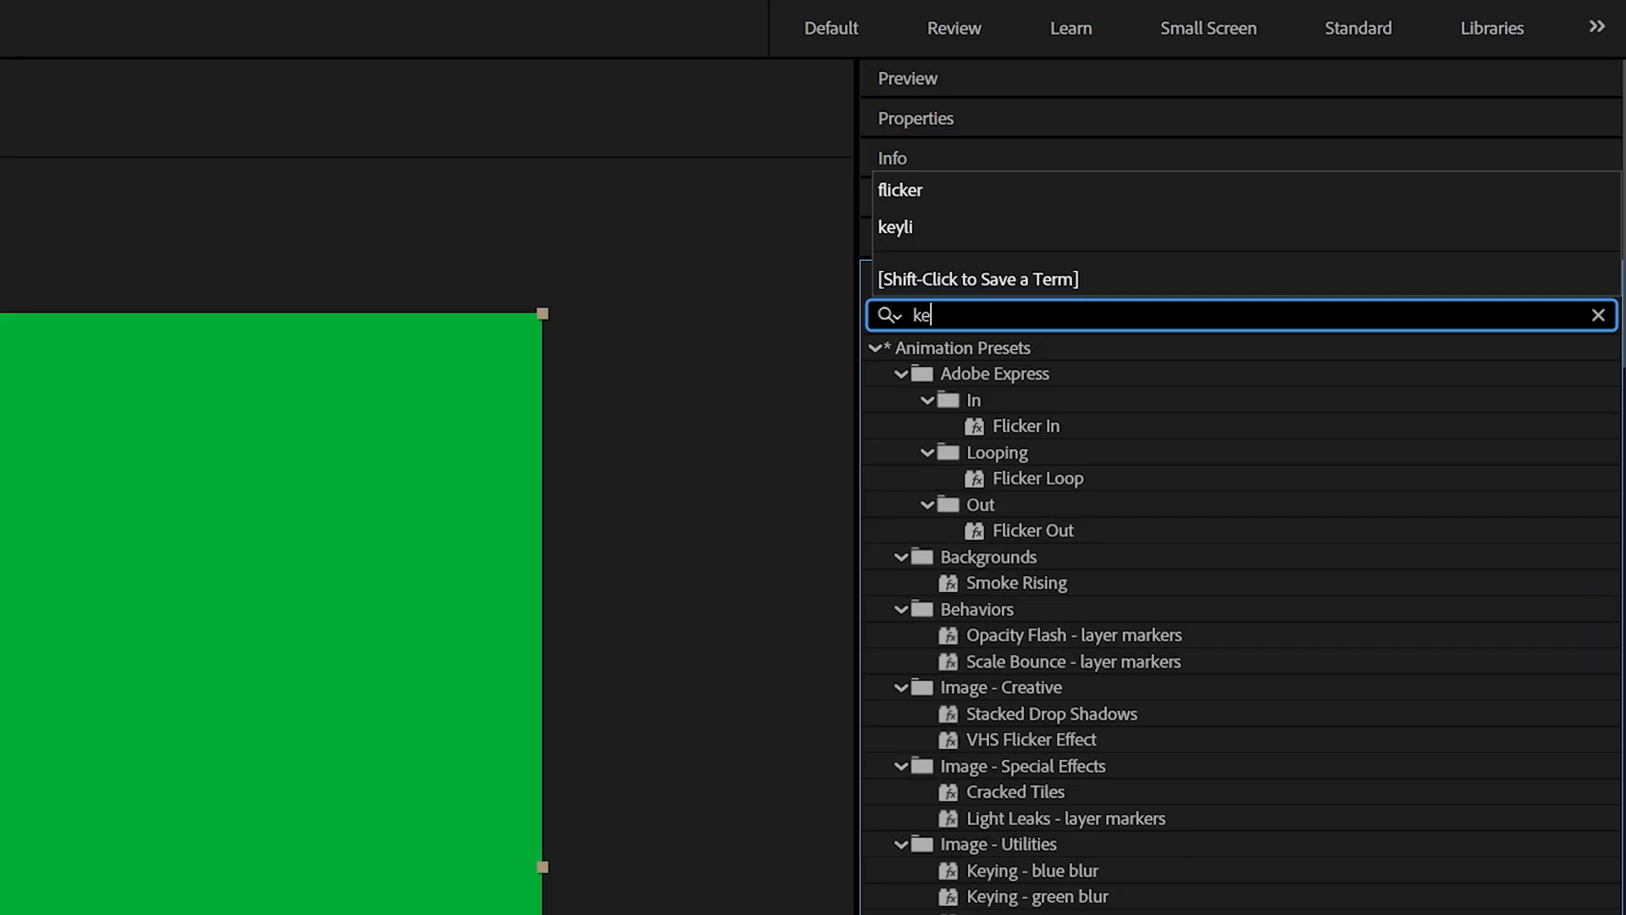
pyautogui.write('yl')
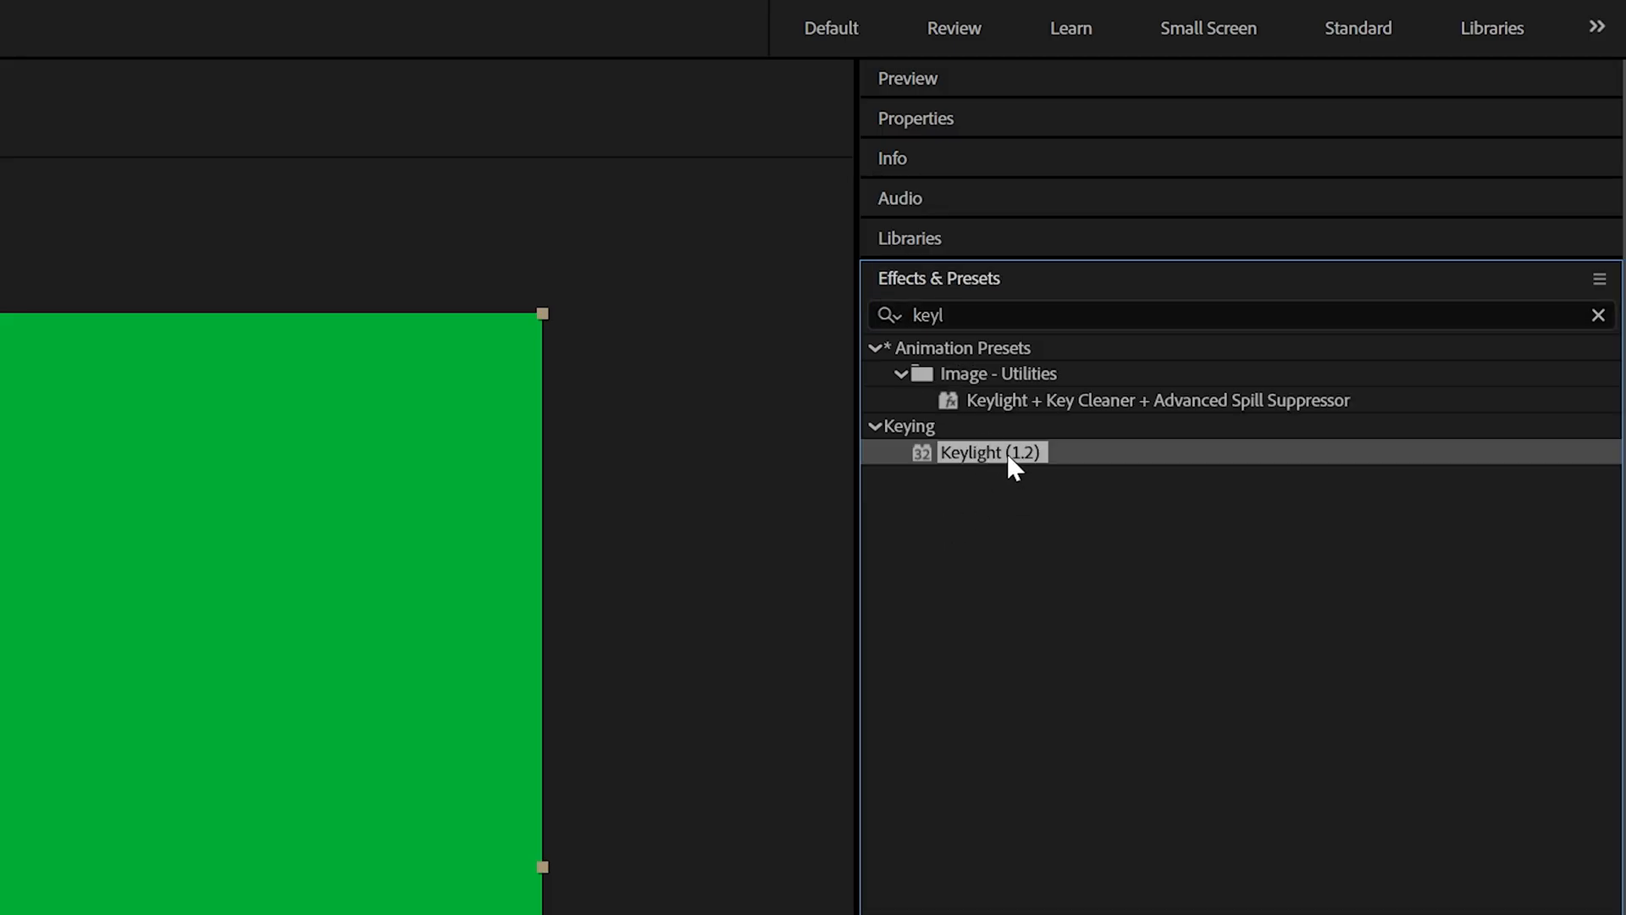
pyautogui.doubleClick(990, 453)
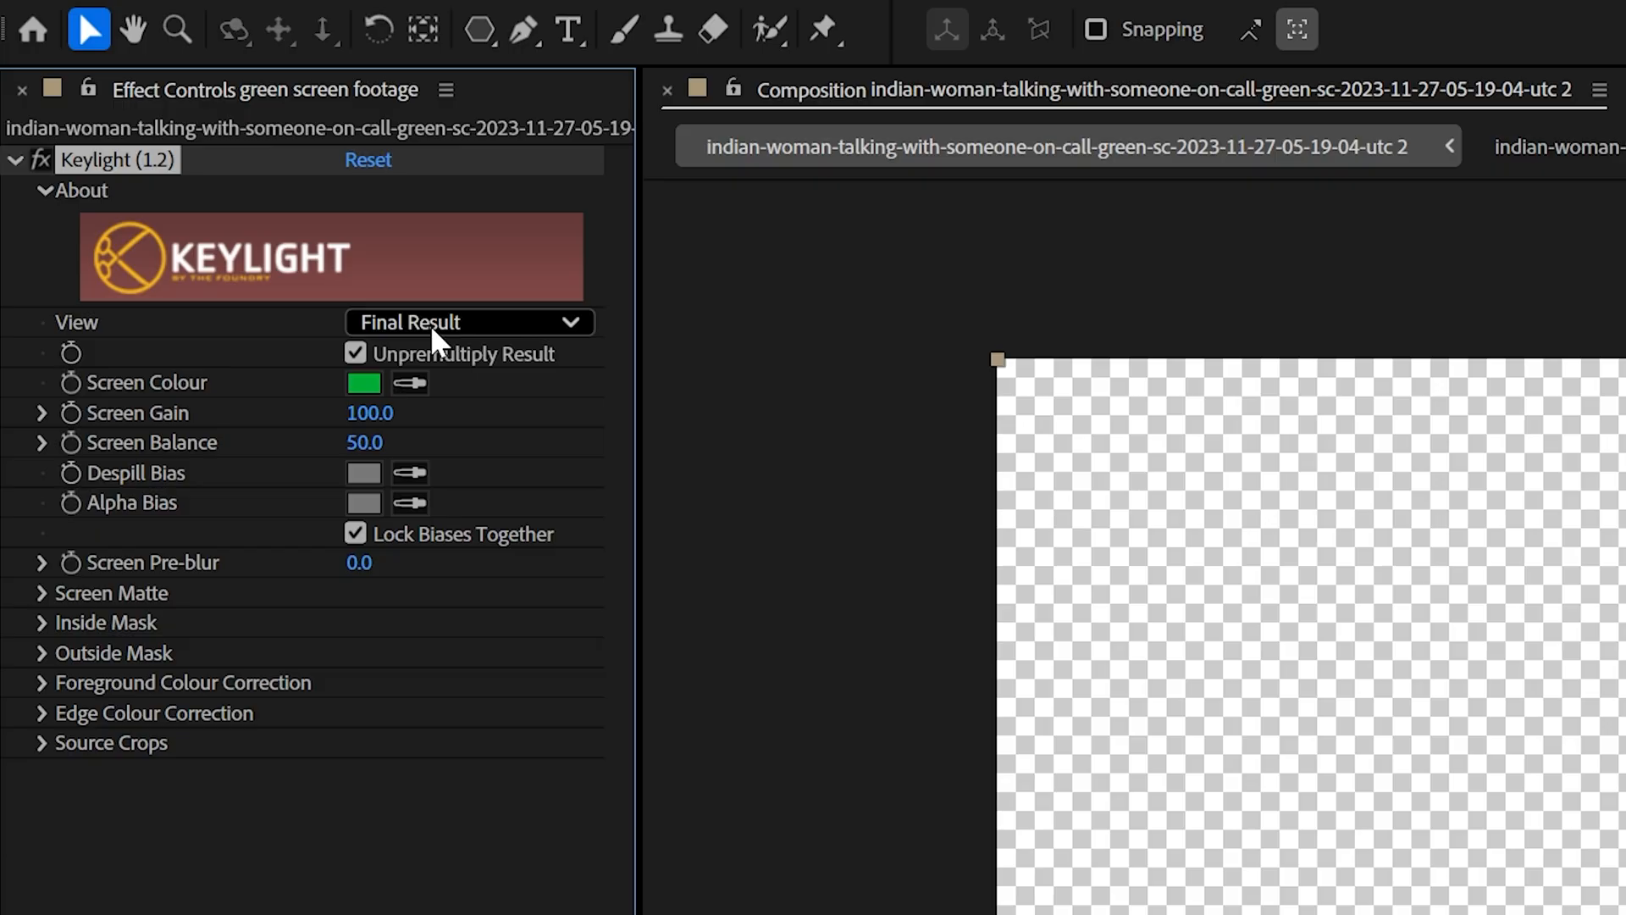
# Inspect Keylight's Screen Matte, return to Final Result, and set Replace Method to Hard Colour
pyautogui.click(468, 322)
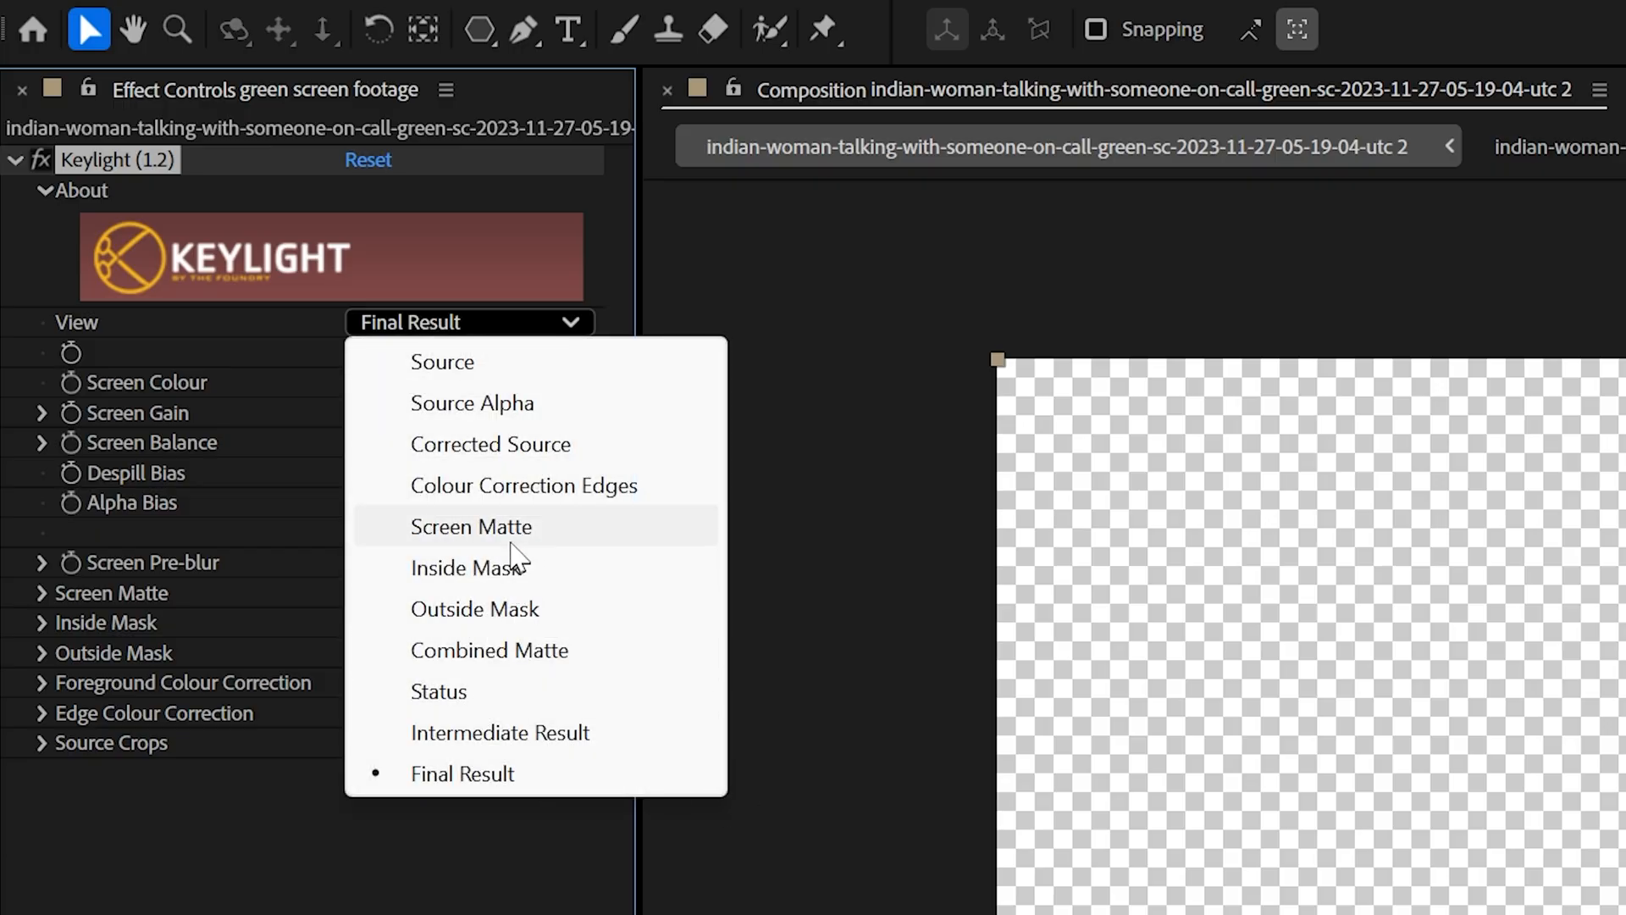
pyautogui.click(471, 526)
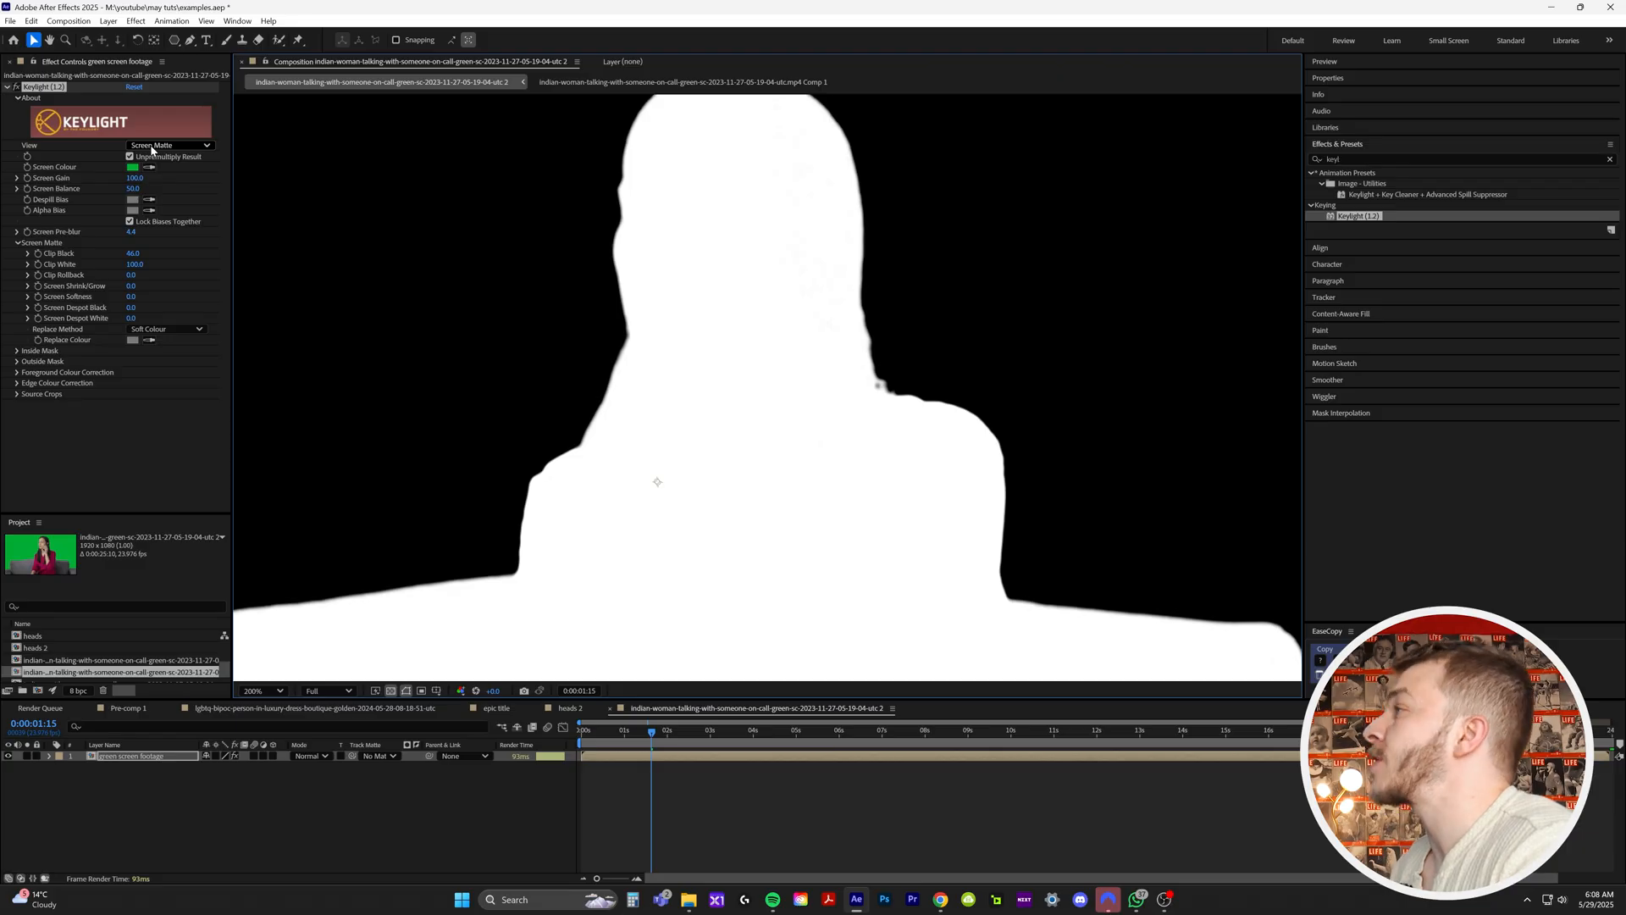
pyautogui.click(169, 144)
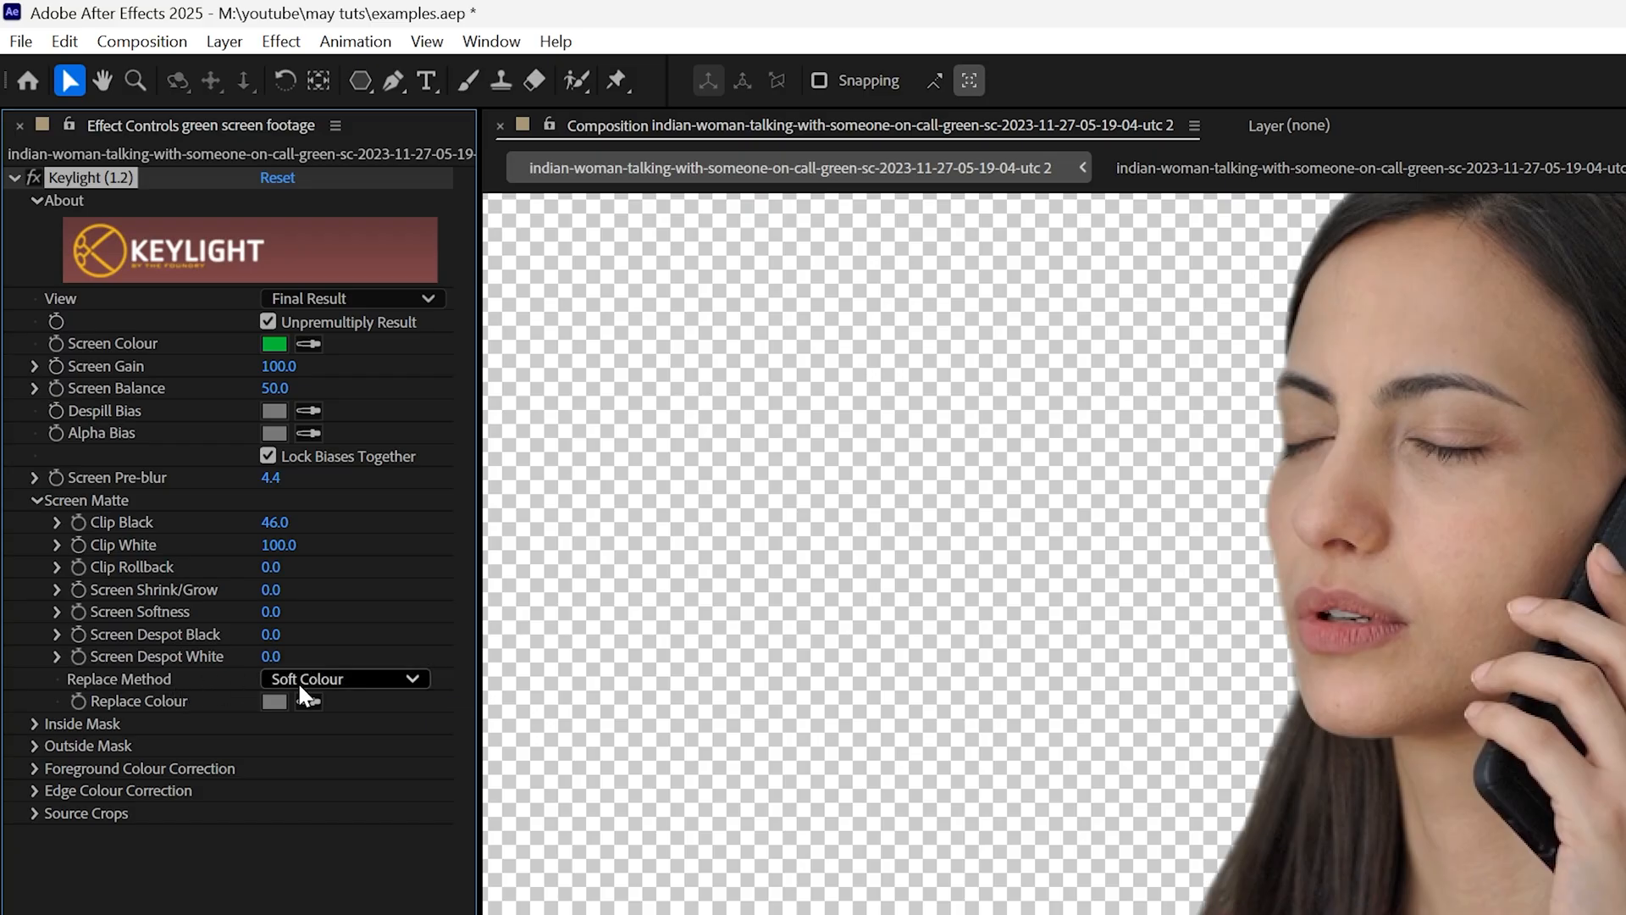
pyautogui.click(344, 678)
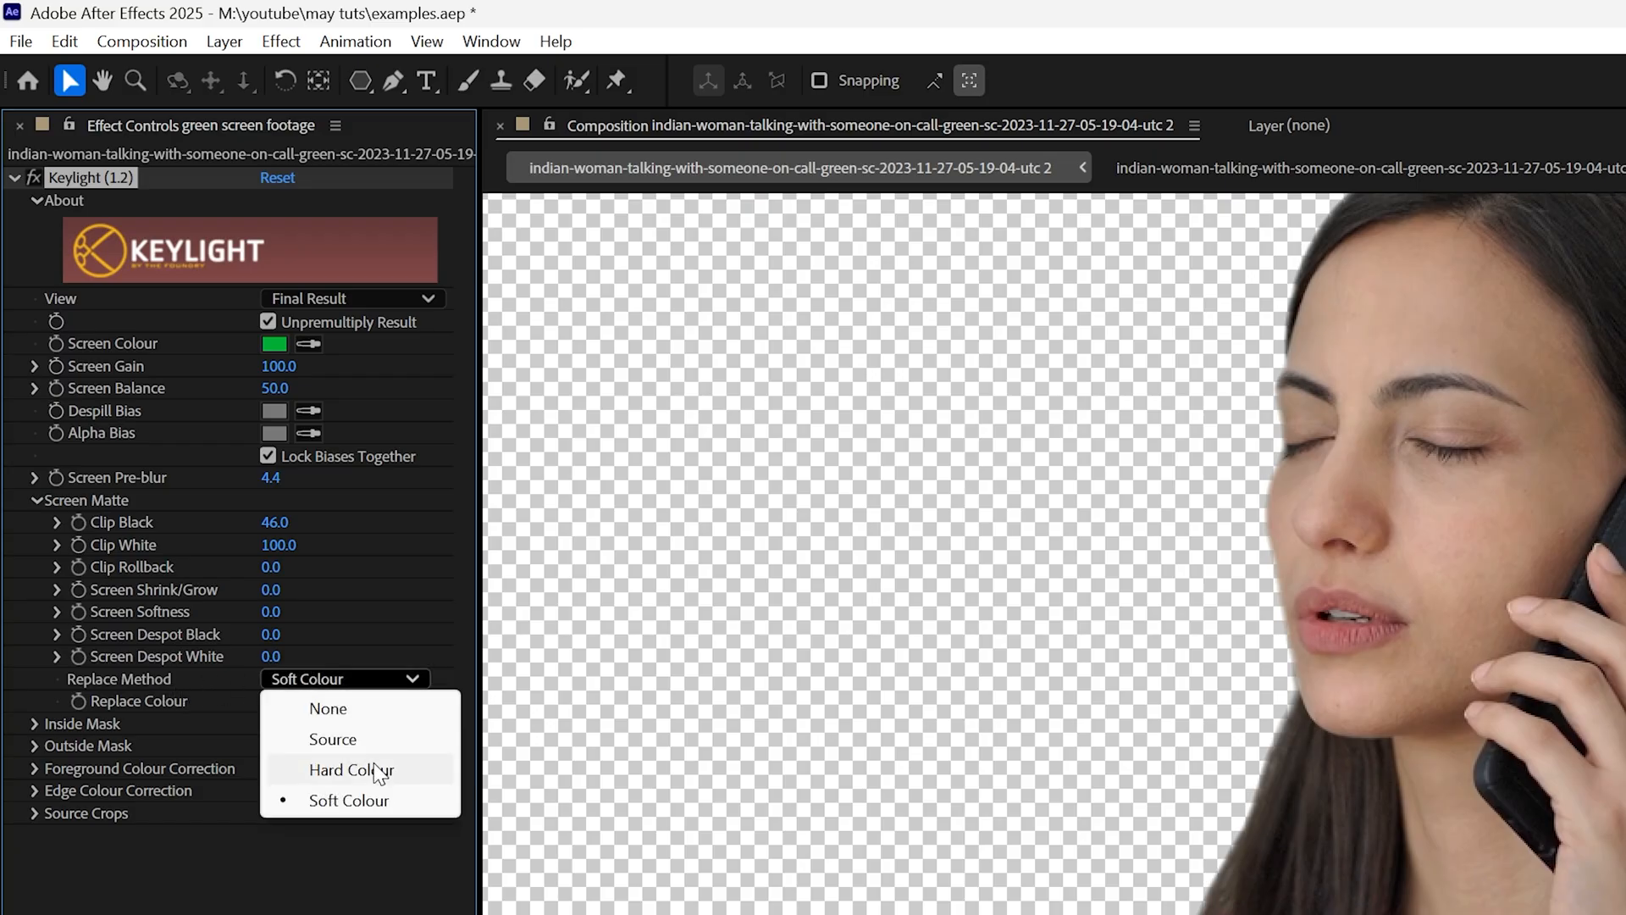
pyautogui.click(349, 770)
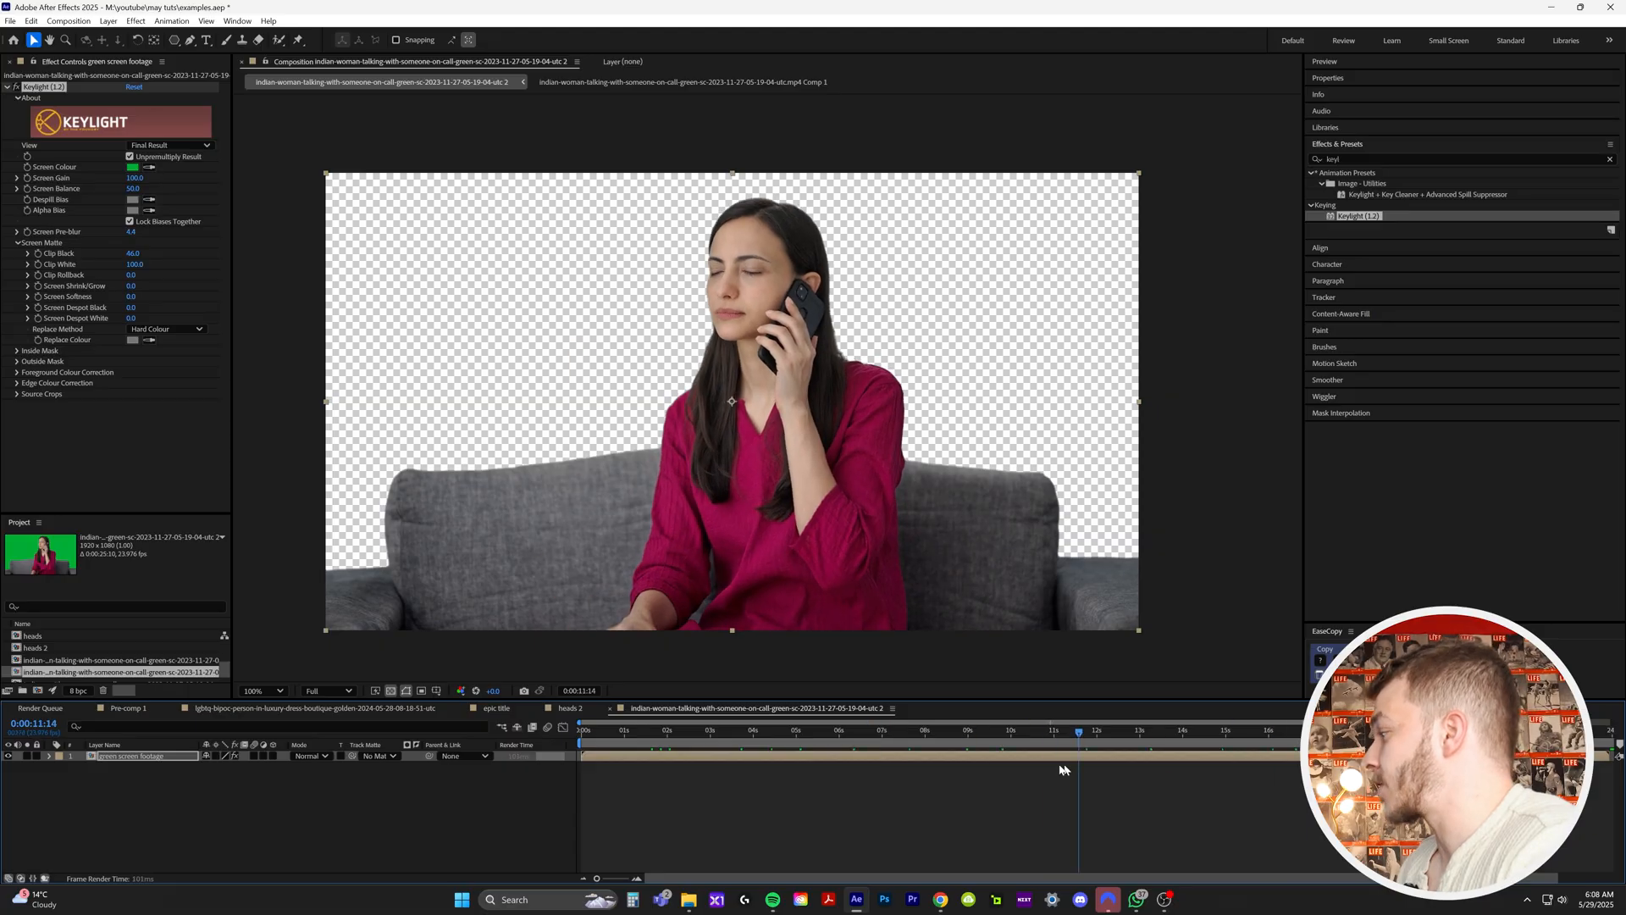
# Add the lava clip and stack the green-screen footage layer above it
pyautogui.click(854, 730)
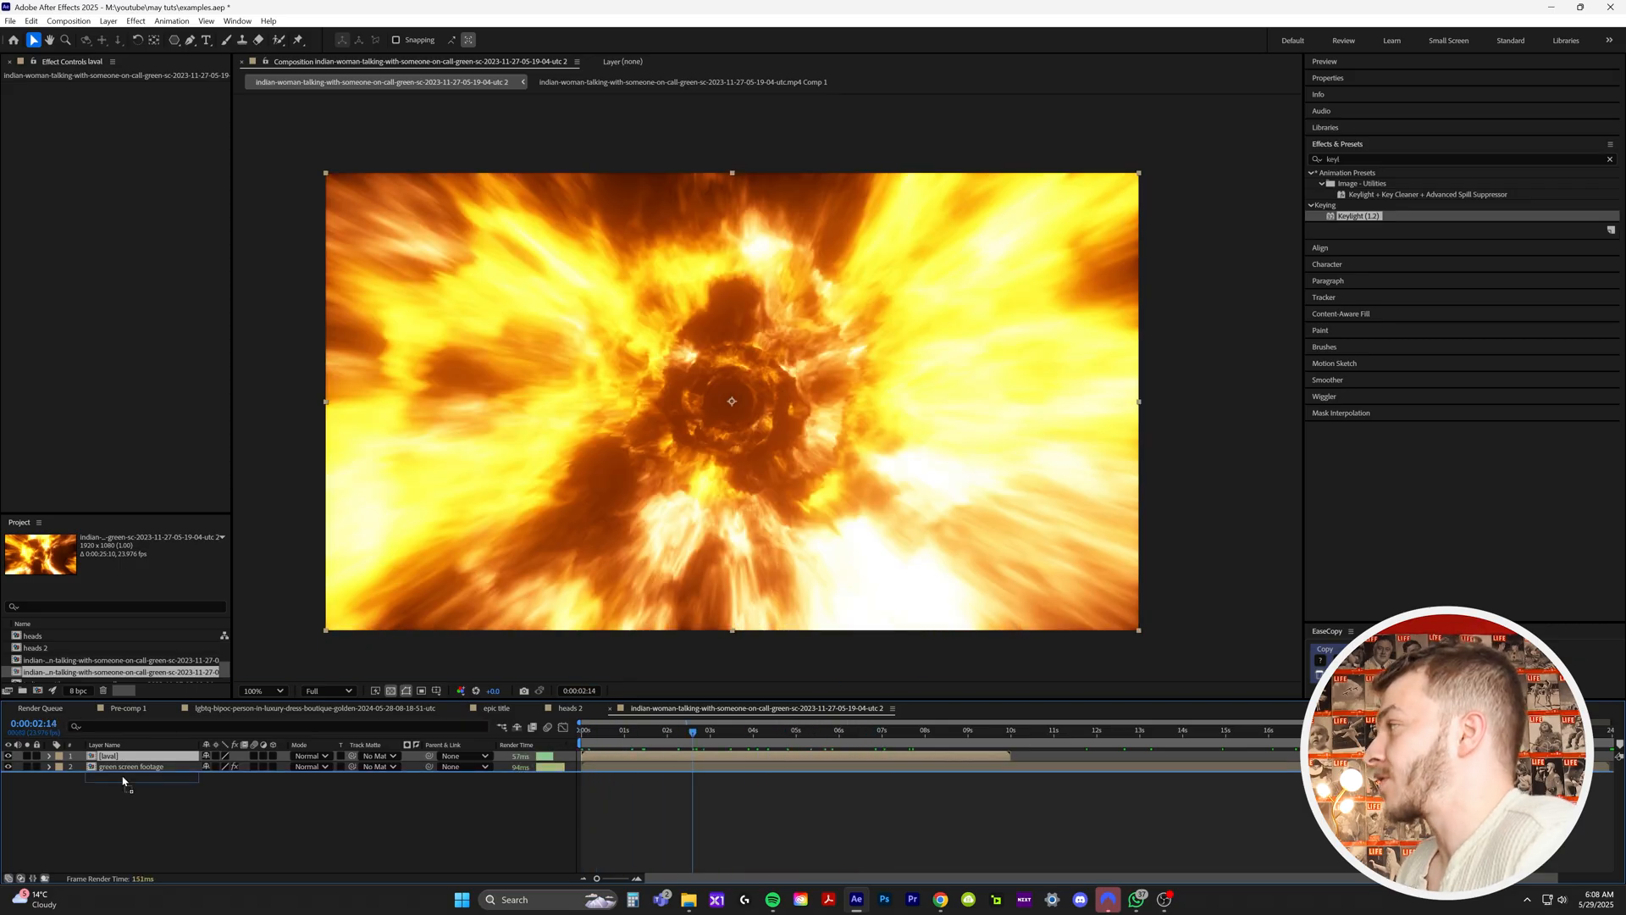
pyautogui.click(611, 730)
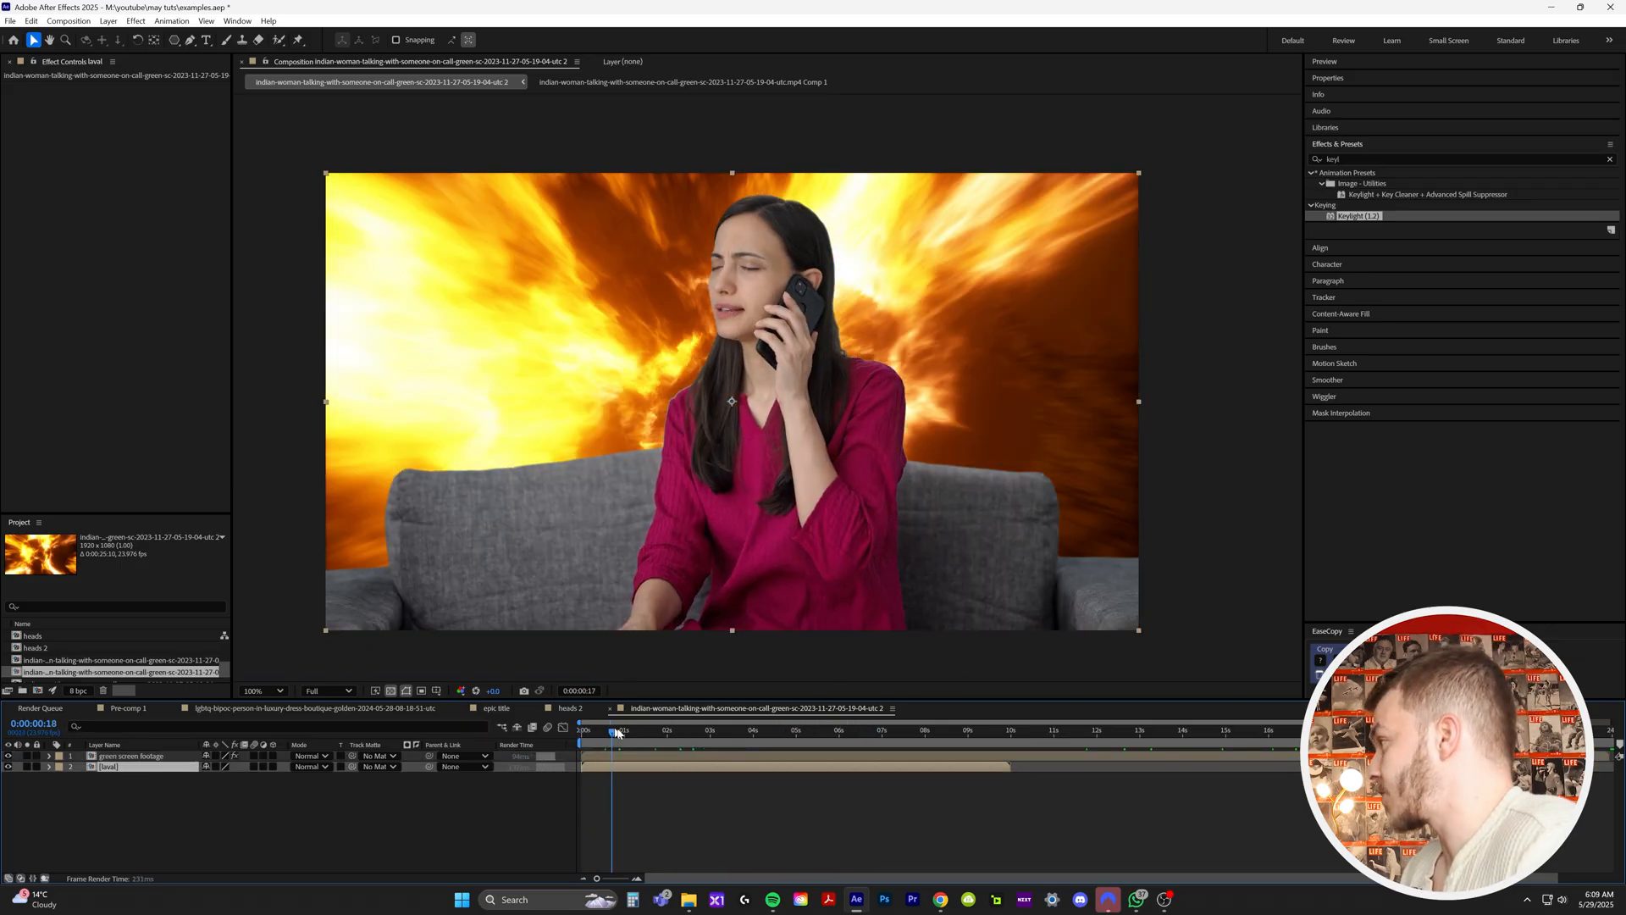
pyautogui.click(975, 730)
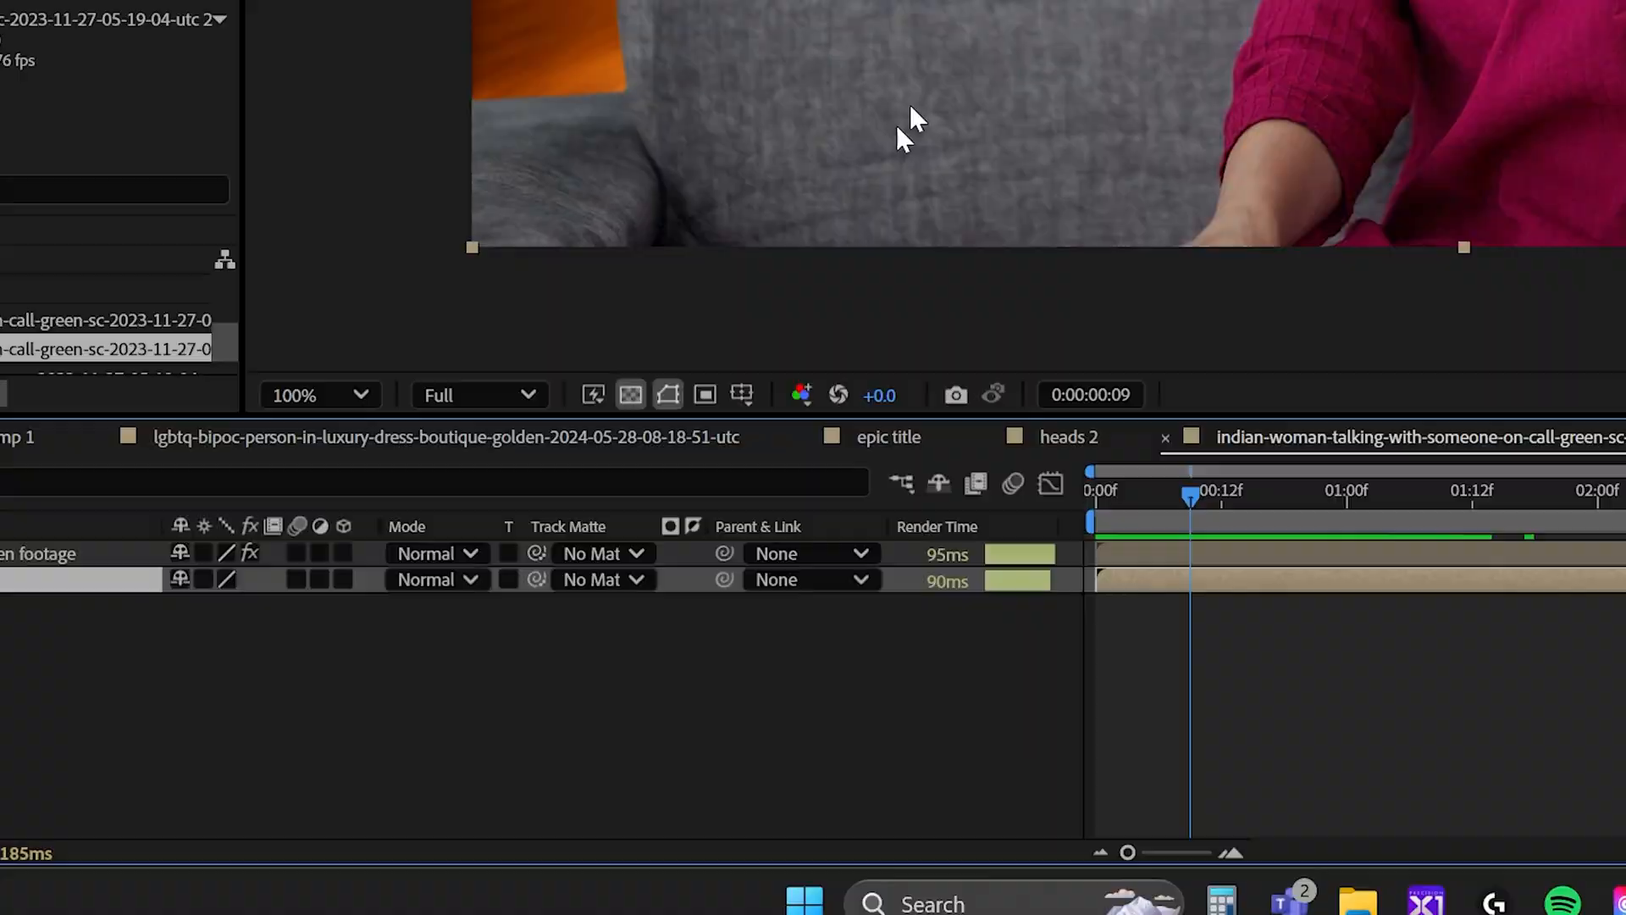
pyautogui.moveTo(799, 395)
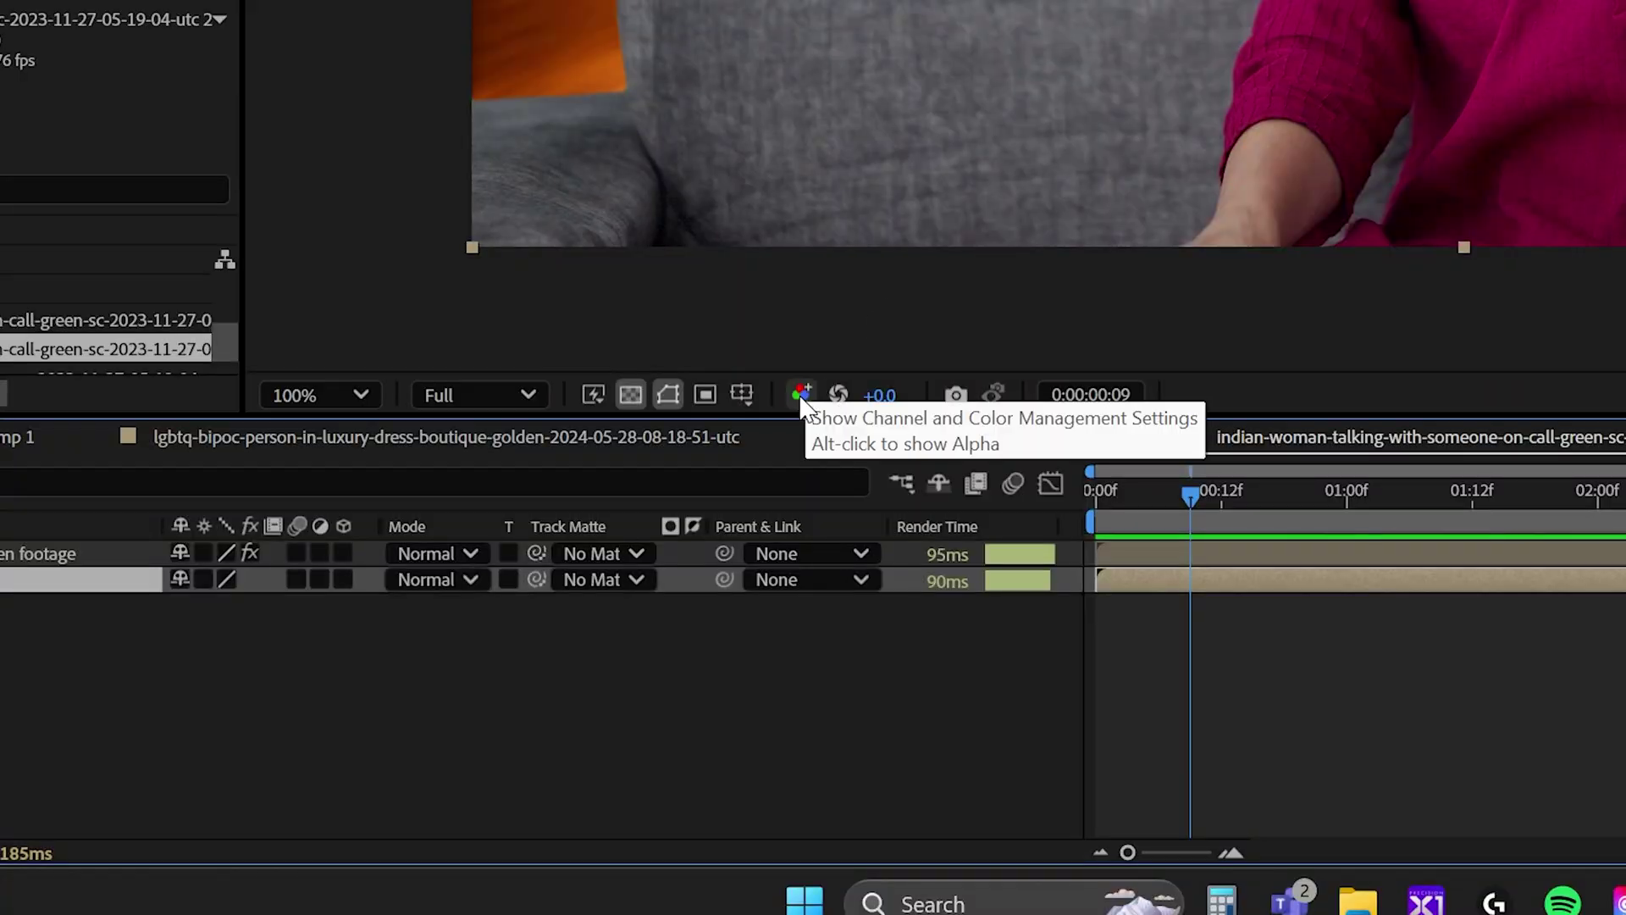
# Switch the viewer's Show Channel setting to Red
pyautogui.click(799, 393)
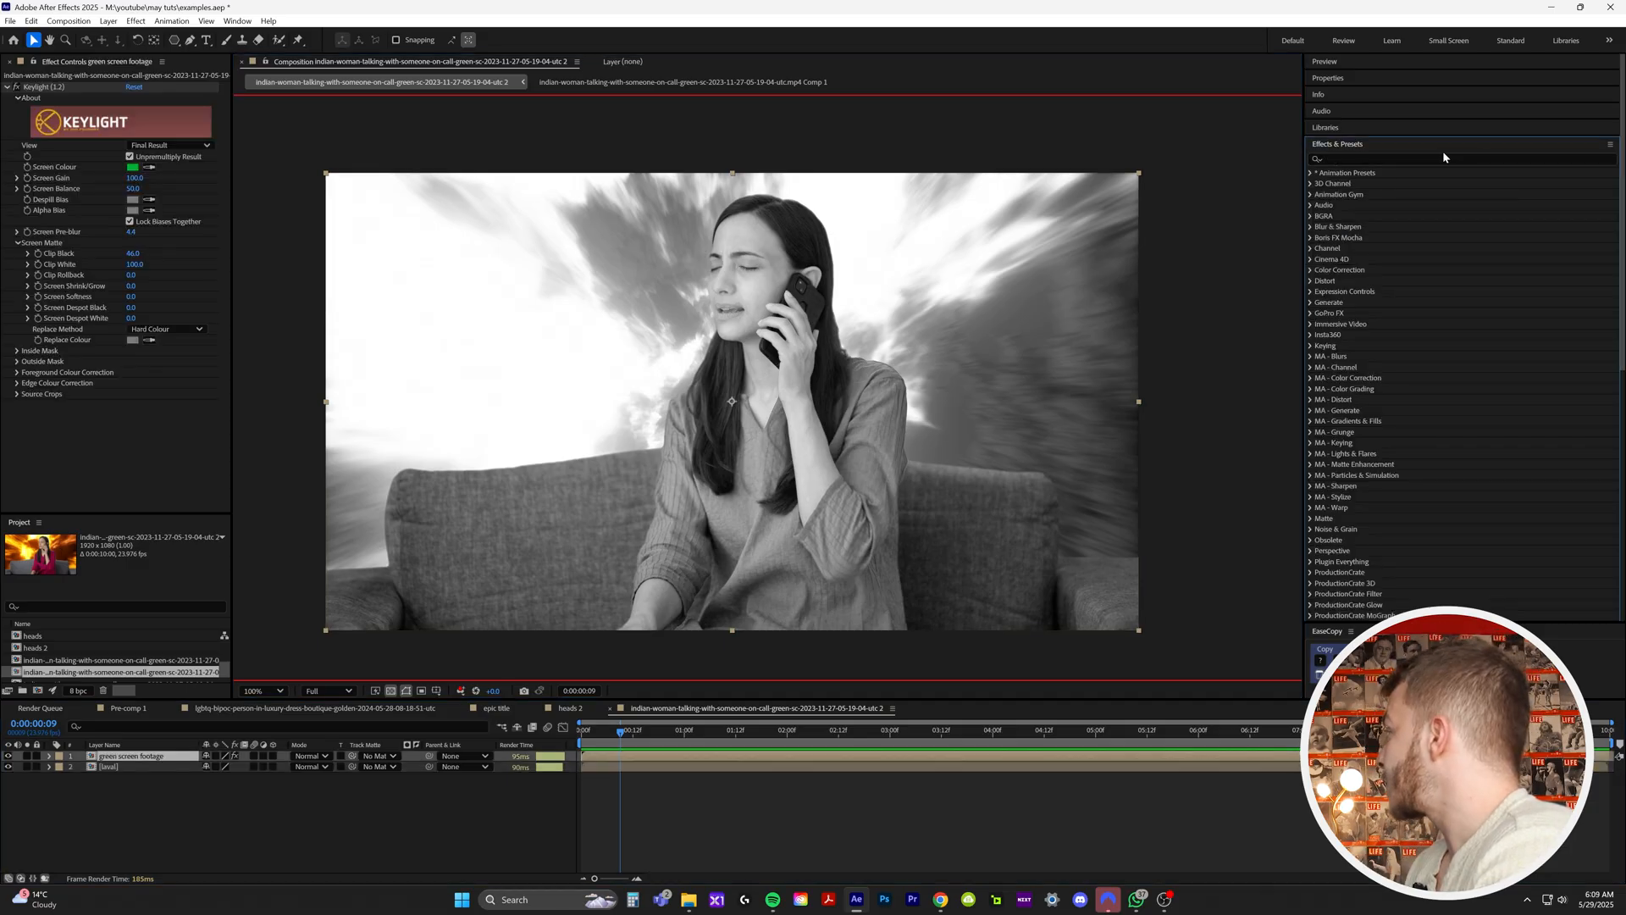
# Apply Levels to the woman's footage and set Red Output Black to 30
pyautogui.click(1379, 158)
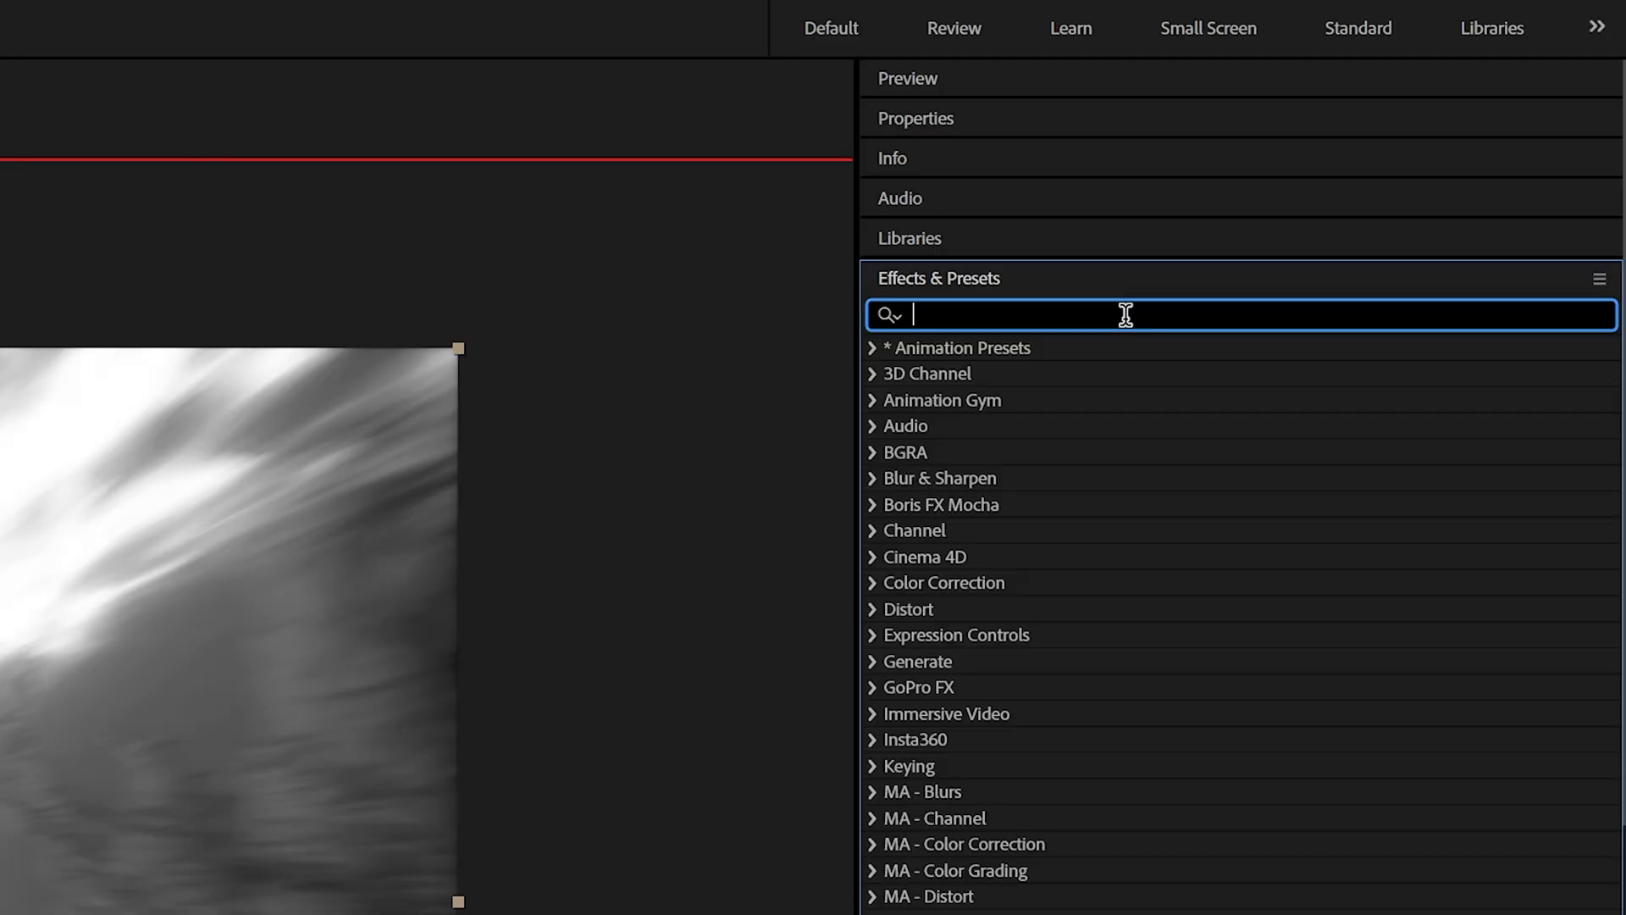
pyautogui.write('levels')
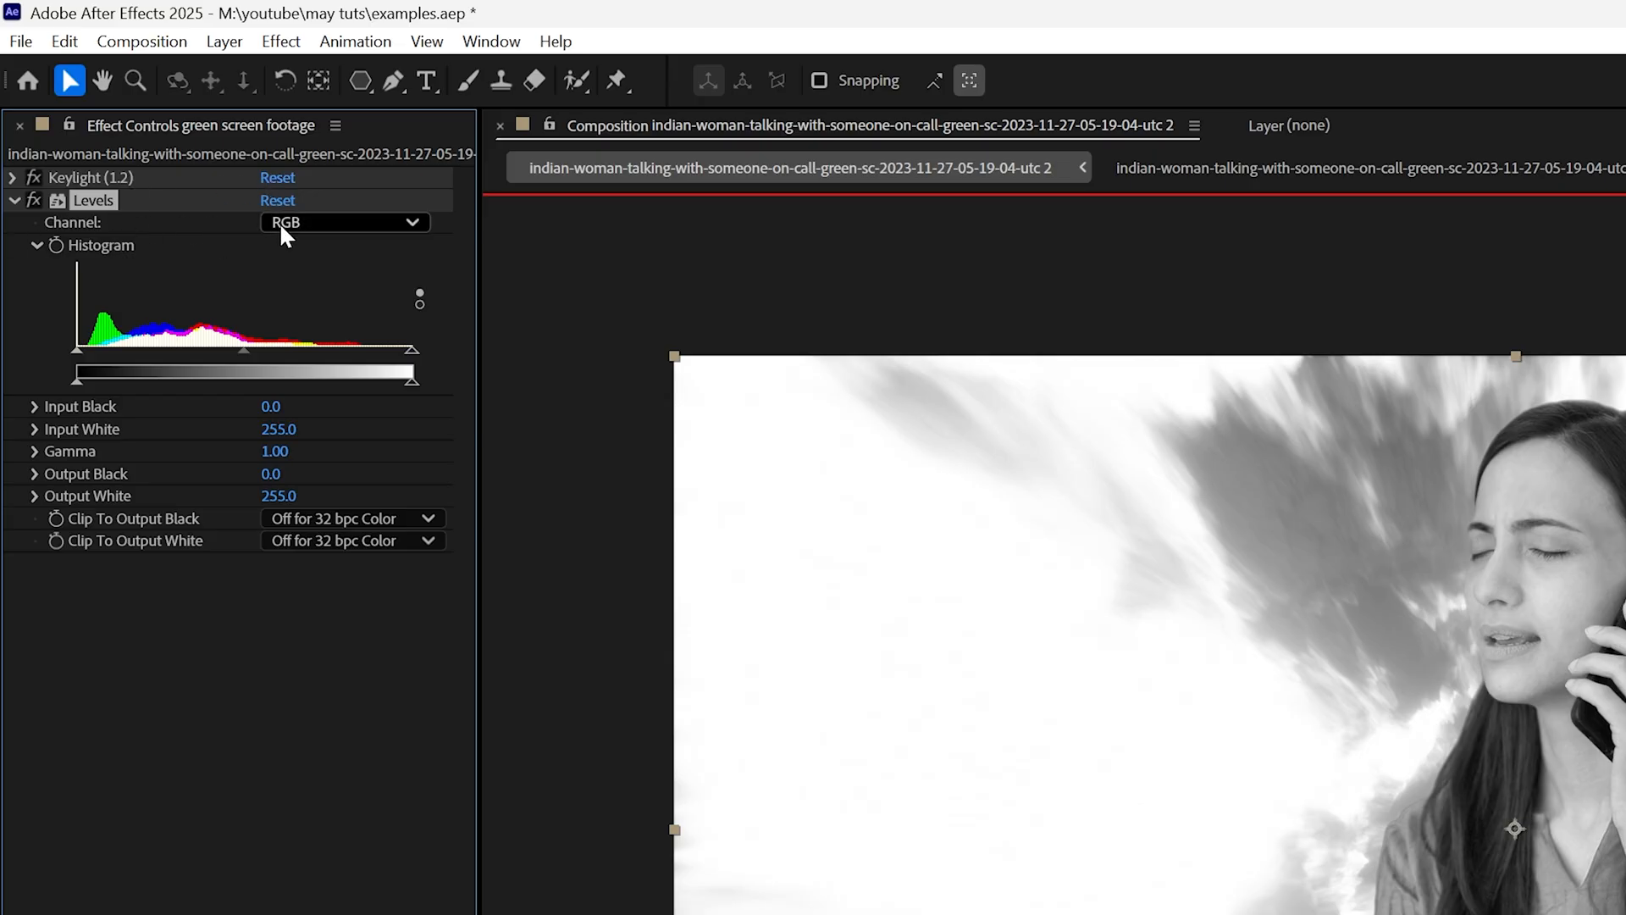
pyautogui.click(345, 222)
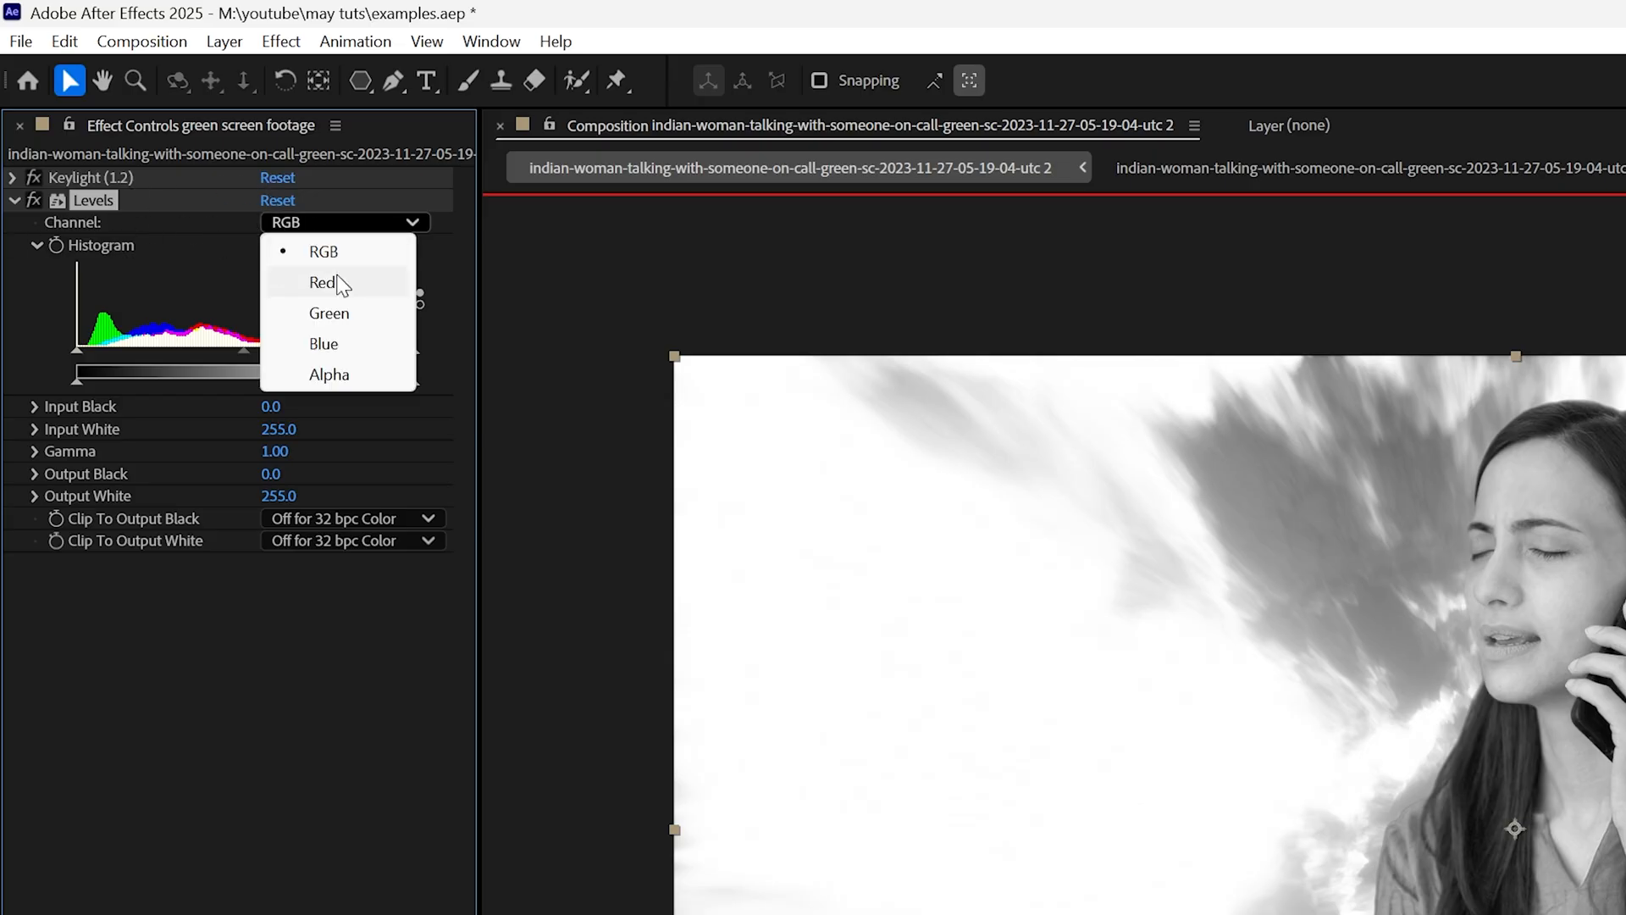
pyautogui.click(324, 282)
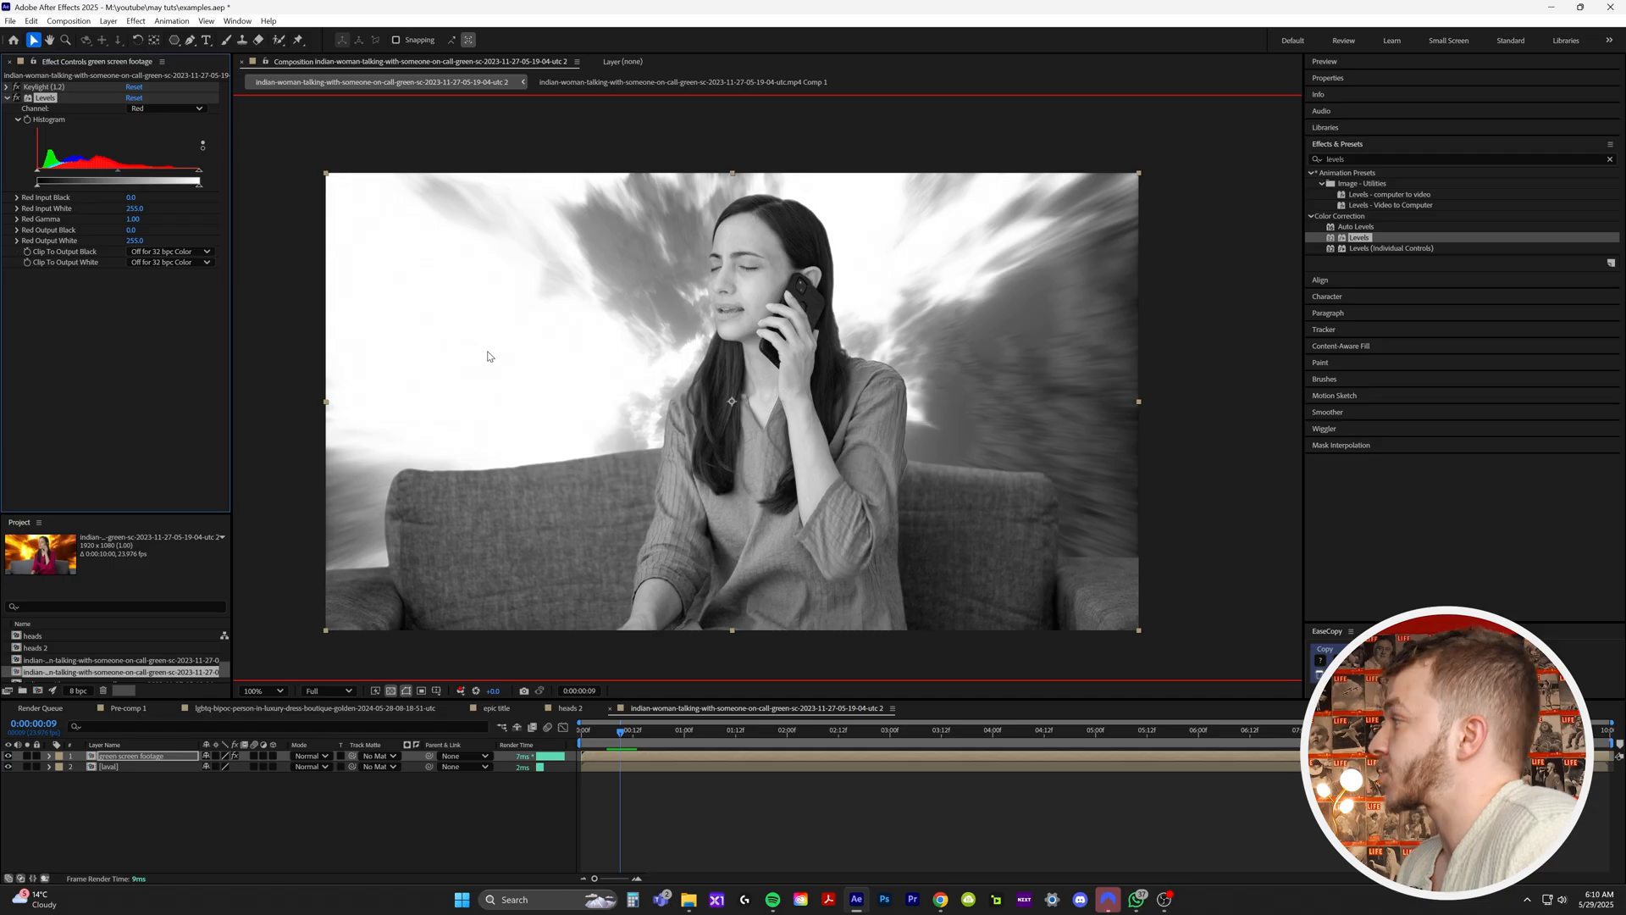
pyautogui.moveTo(203, 218)
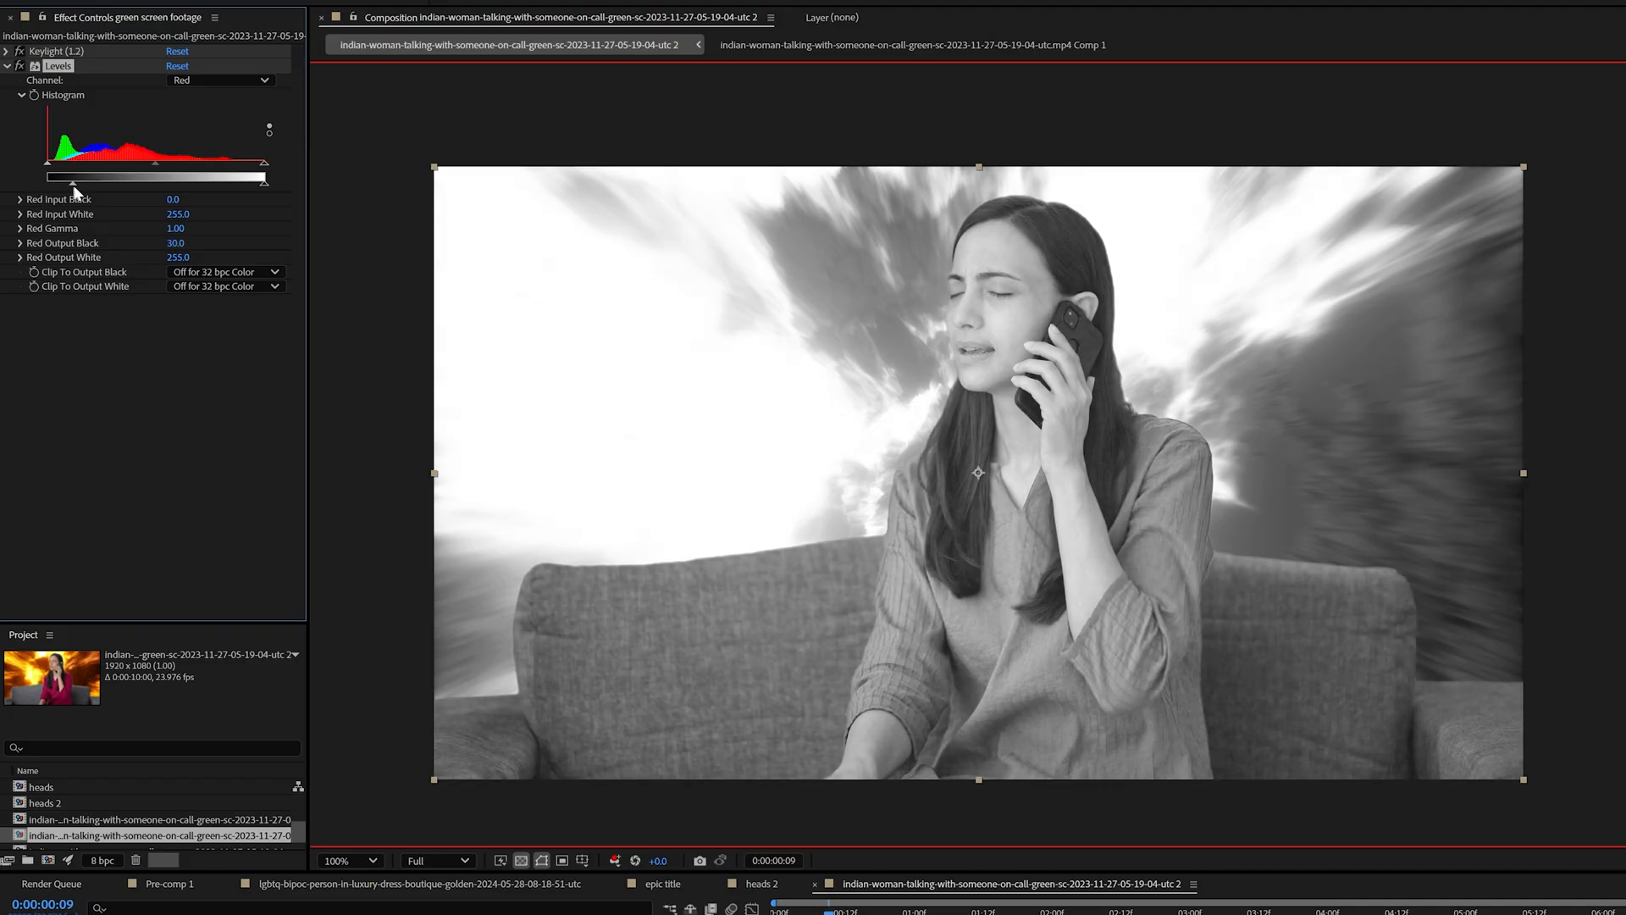
pyautogui.moveTo(177, 243); pyautogui.dragTo(189, 243)
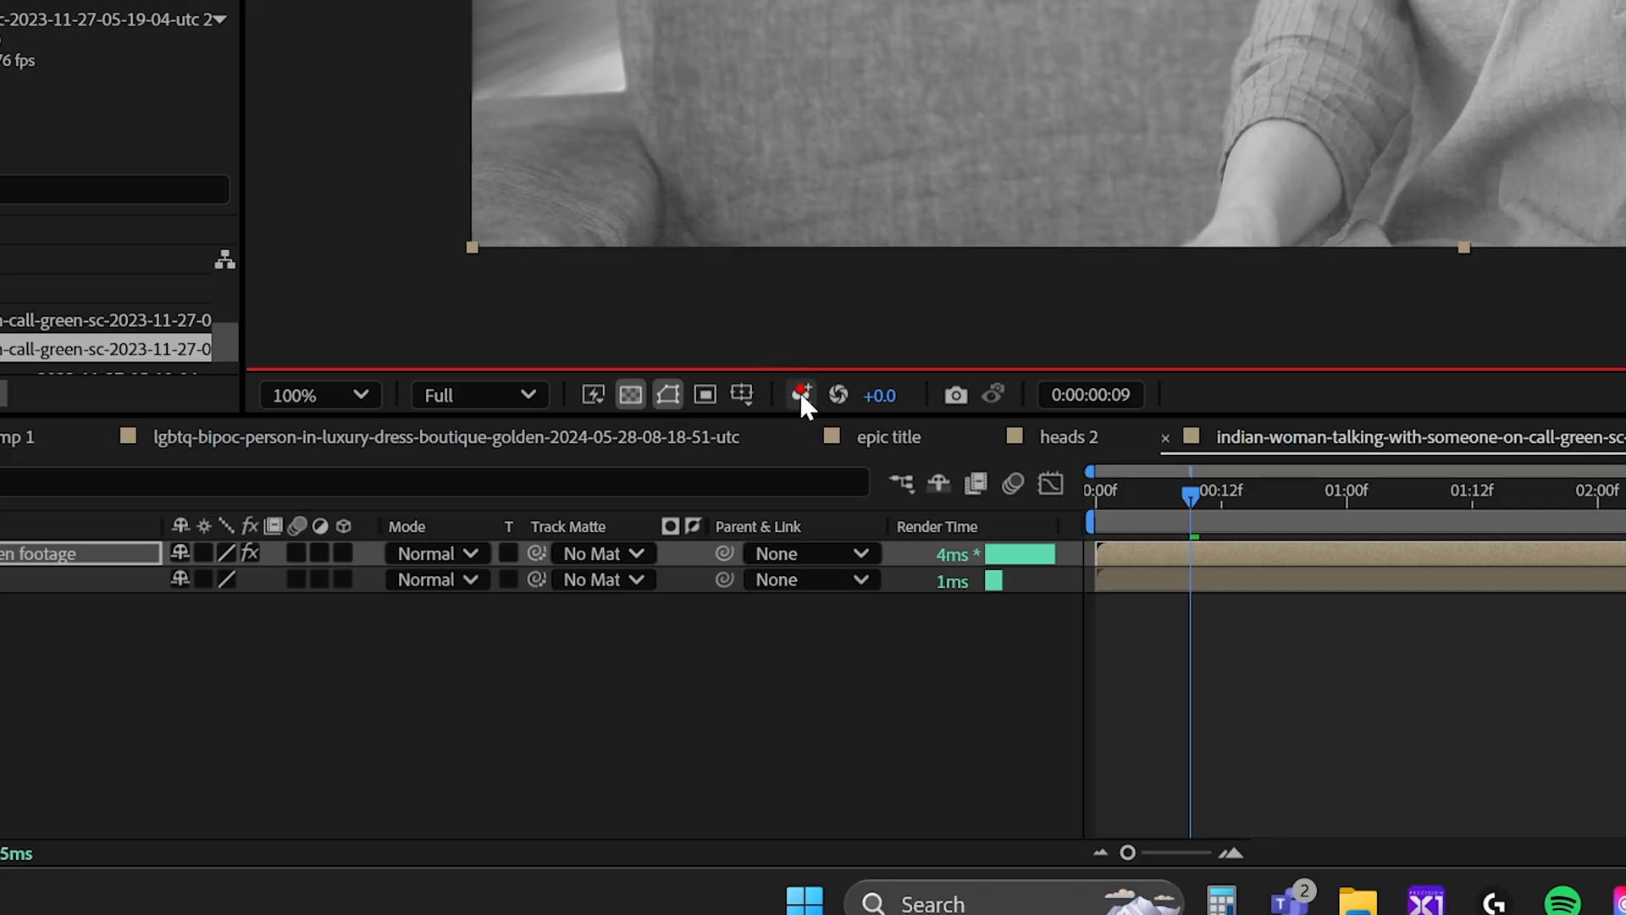
# View the Green channel and set Green Output Black to 16, keeping Output White 255
pyautogui.click(800, 393)
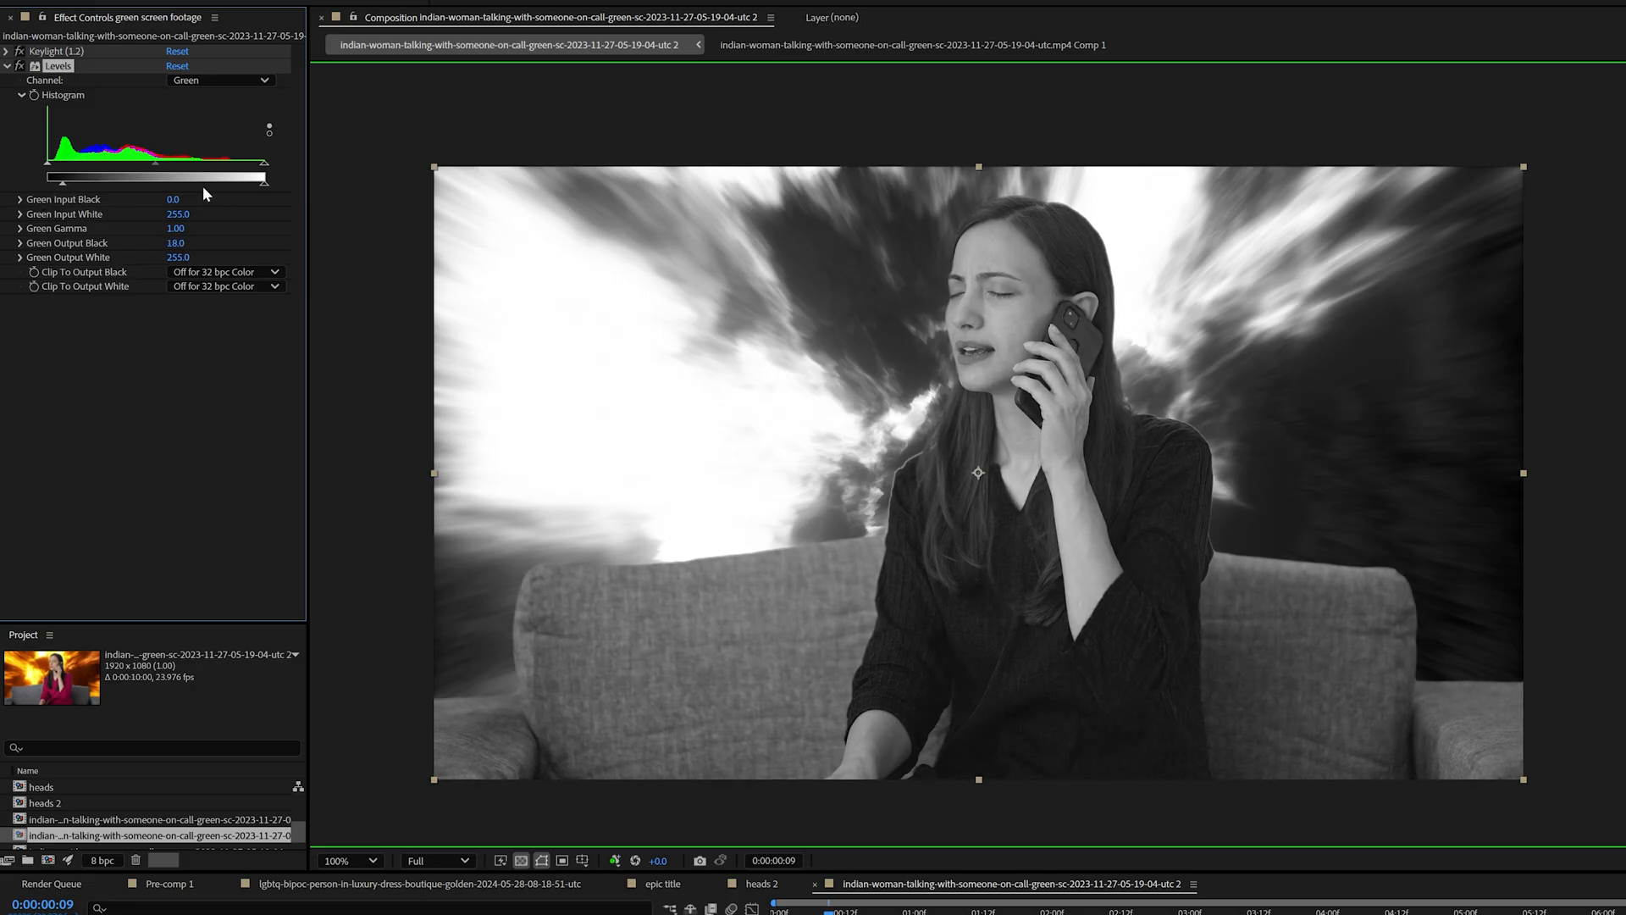
pyautogui.moveTo(265, 176); pyautogui.dragTo(247, 176)
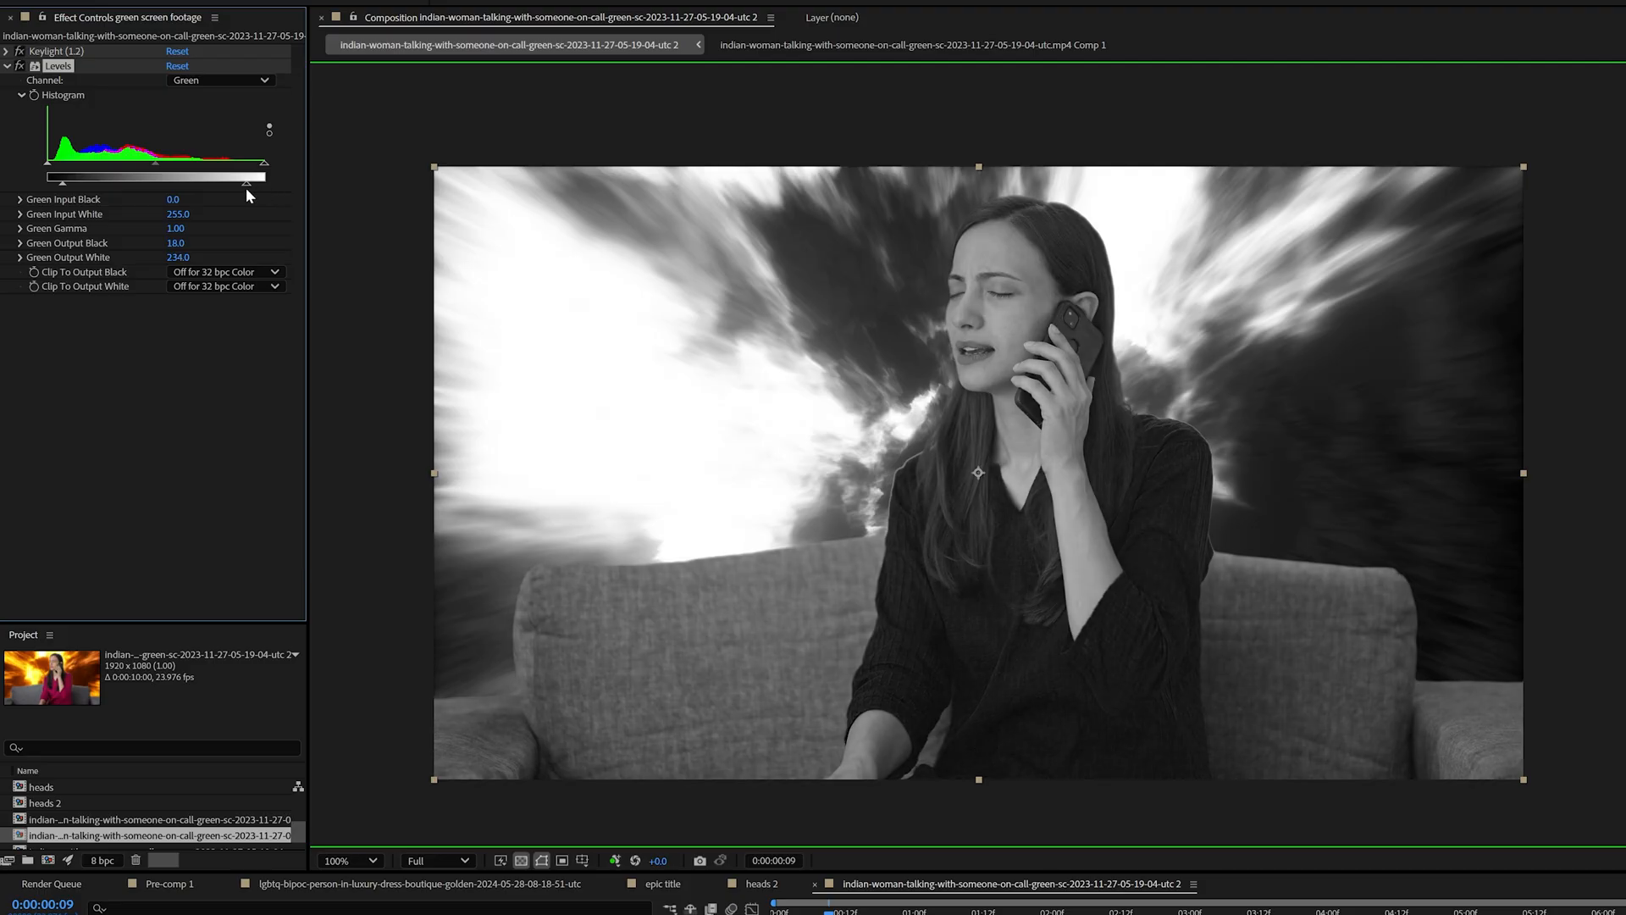
pyautogui.moveTo(246, 176); pyautogui.dragTo(263, 176)
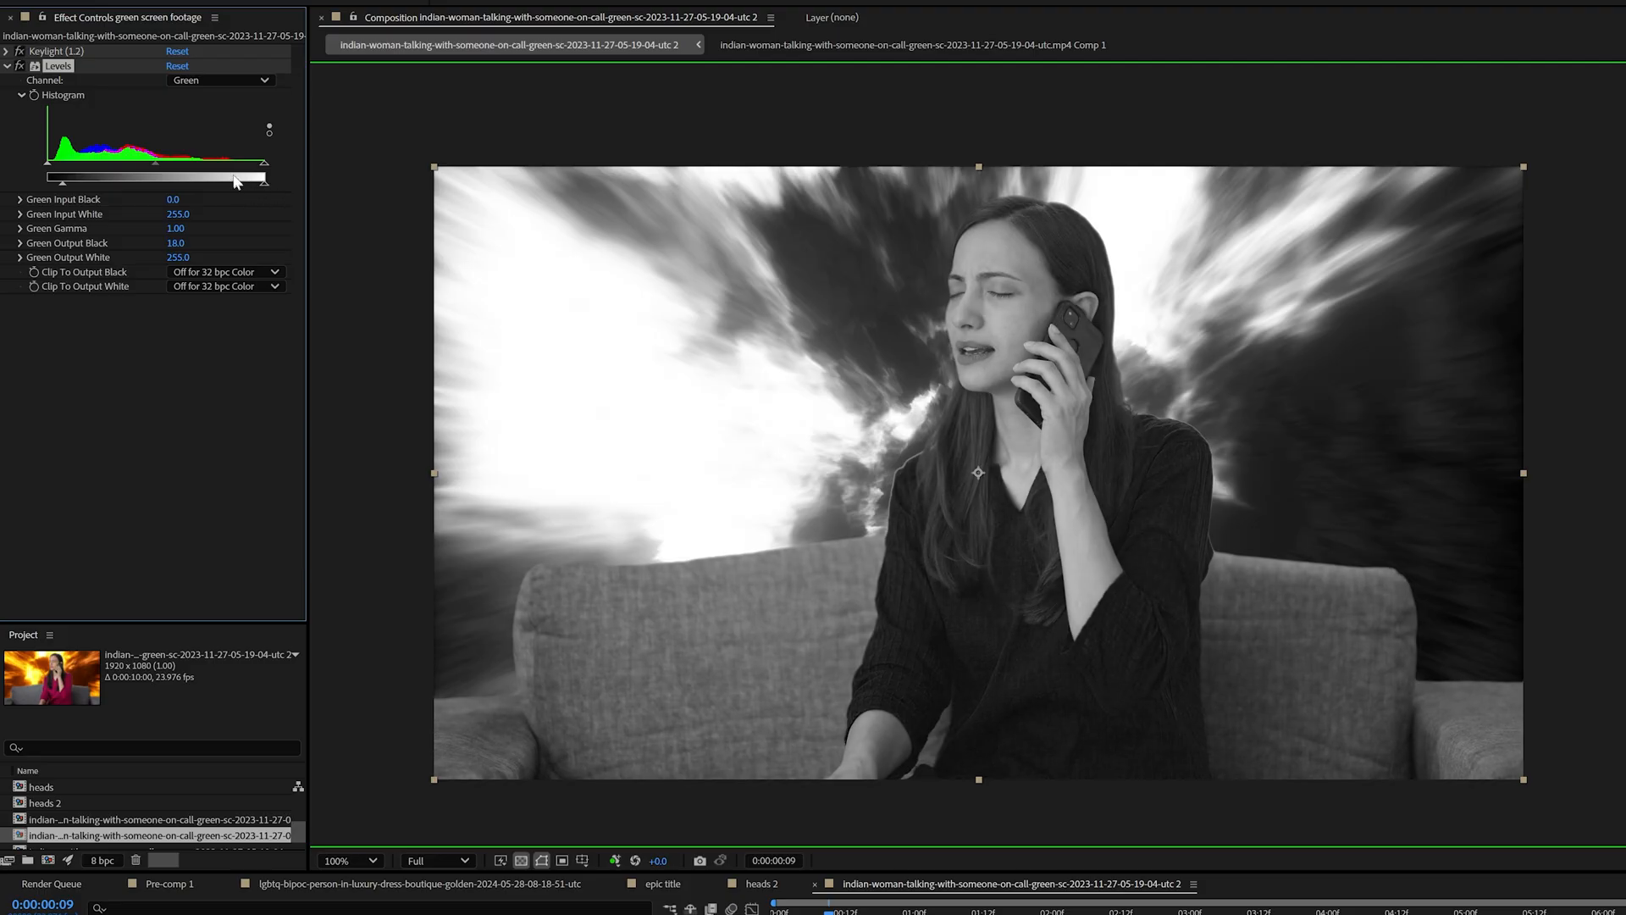
pyautogui.click(798, 396)
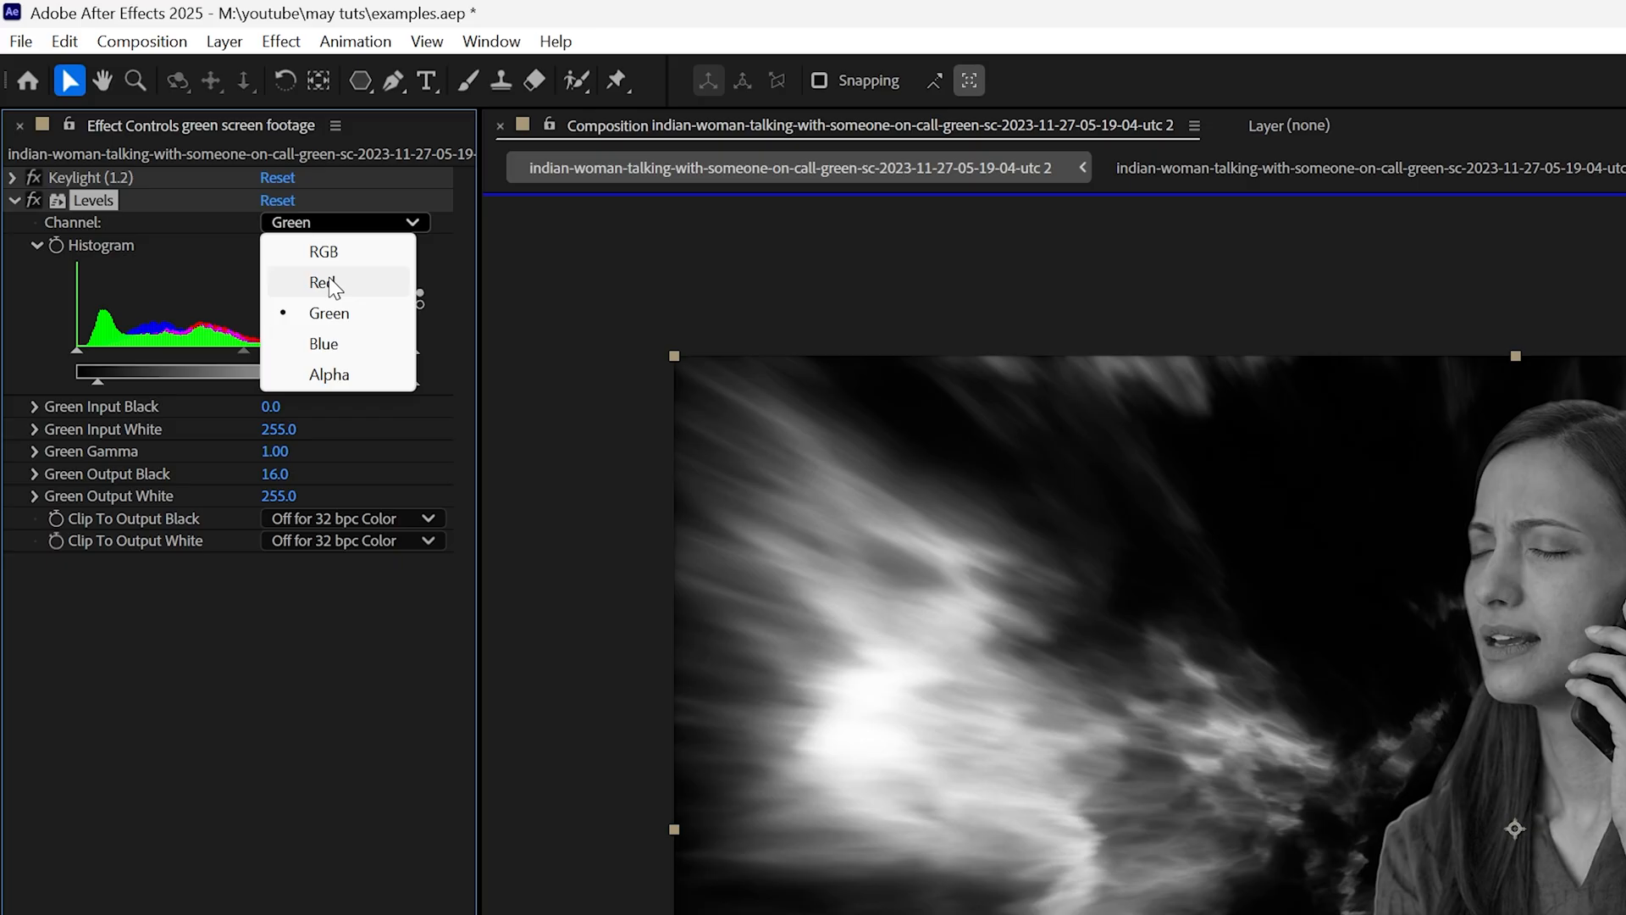
# Switch Levels to Blue, lower Blue Output White to 152, and return the viewer to RGB
pyautogui.click(323, 343)
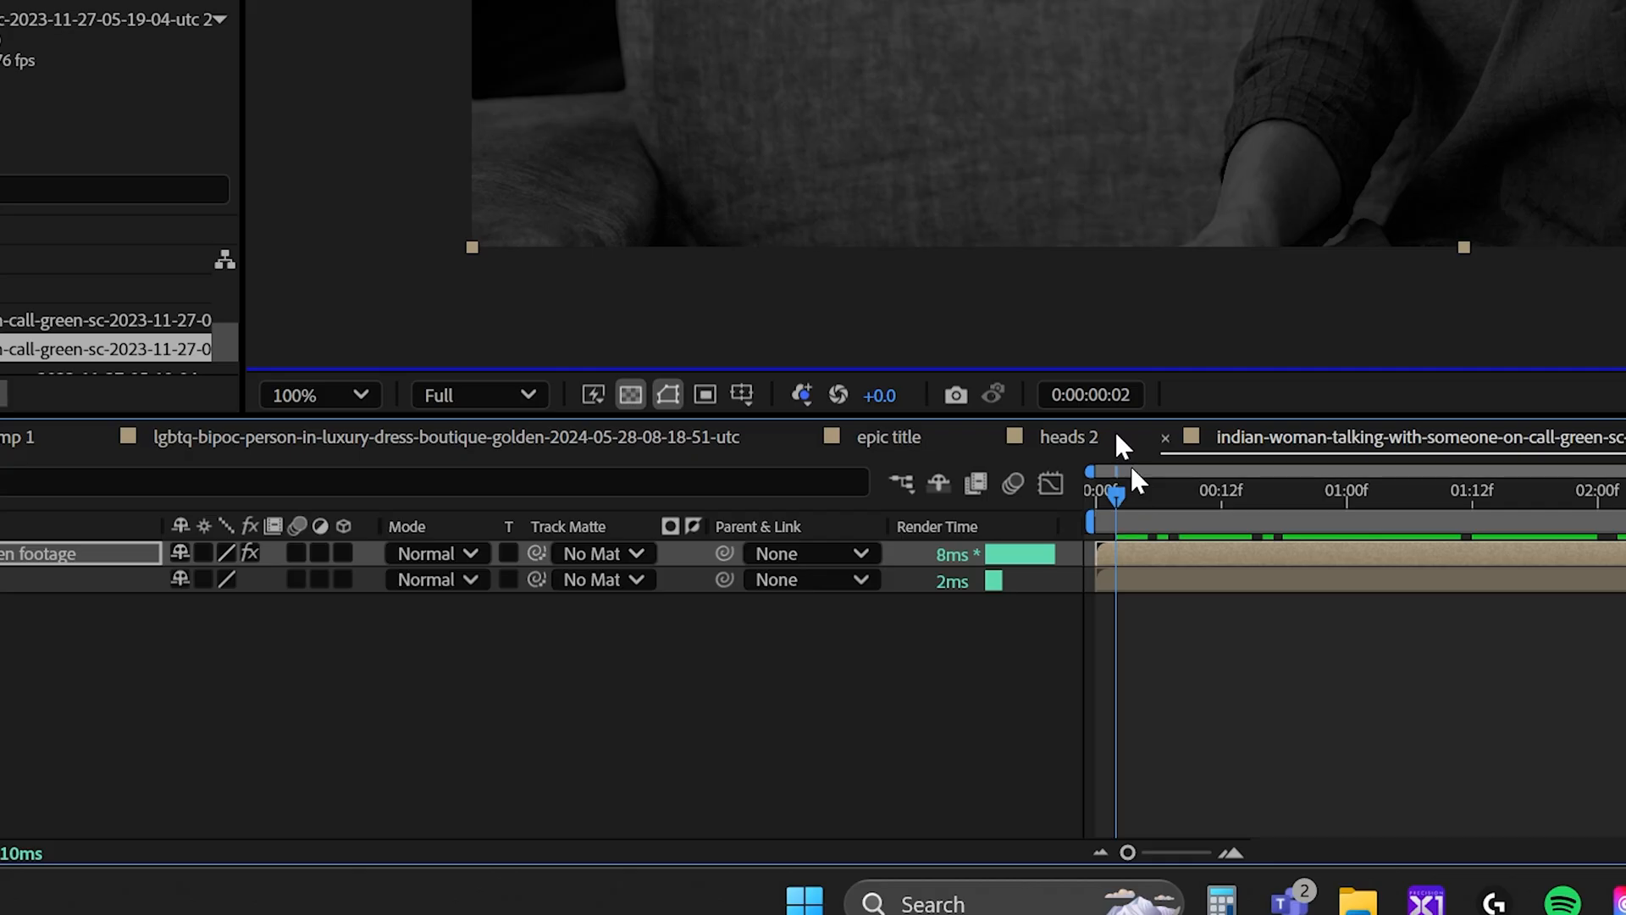
pyautogui.click(800, 394)
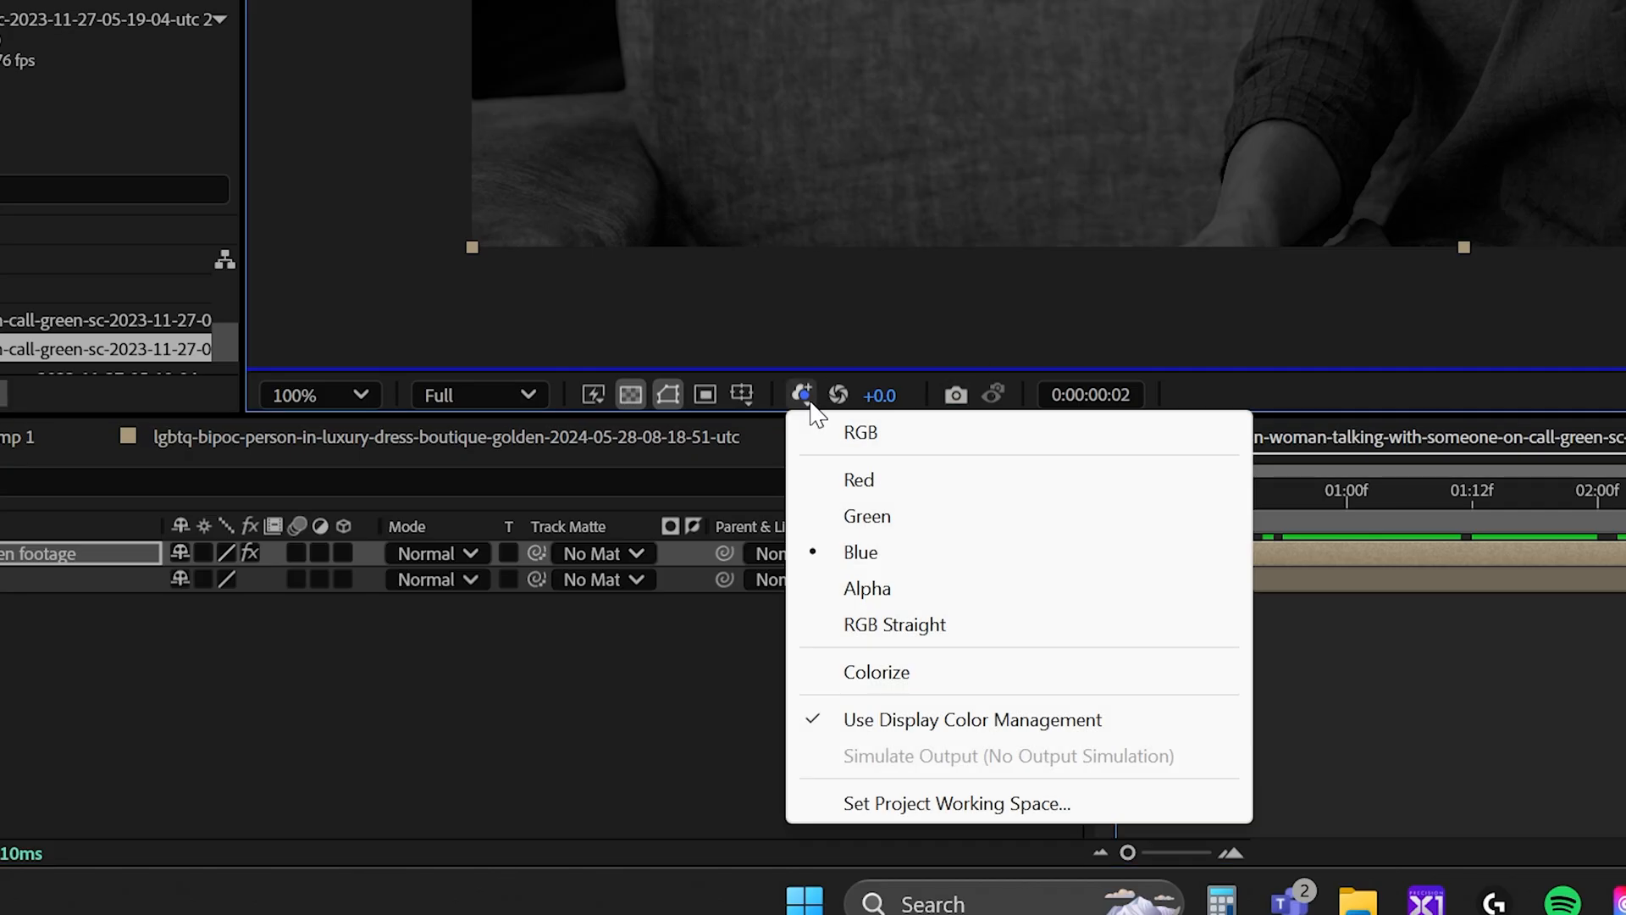
pyautogui.click(858, 433)
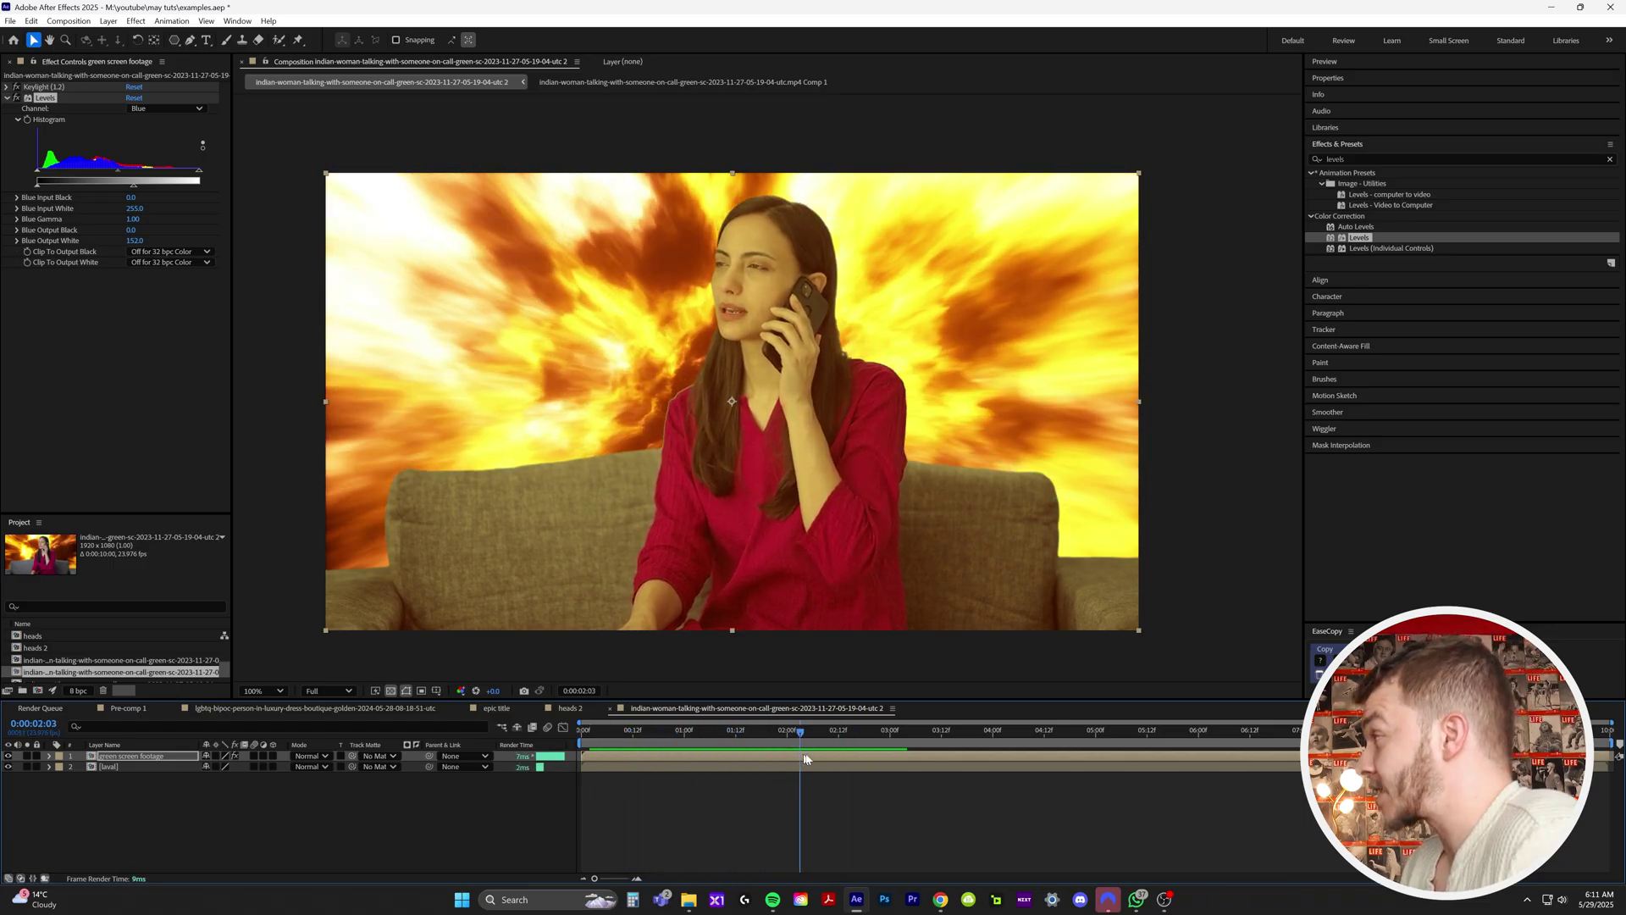
# Search 'curves', then drag Blue Output White to 188 to lessen the yellow cast
pyautogui.click(640, 729)
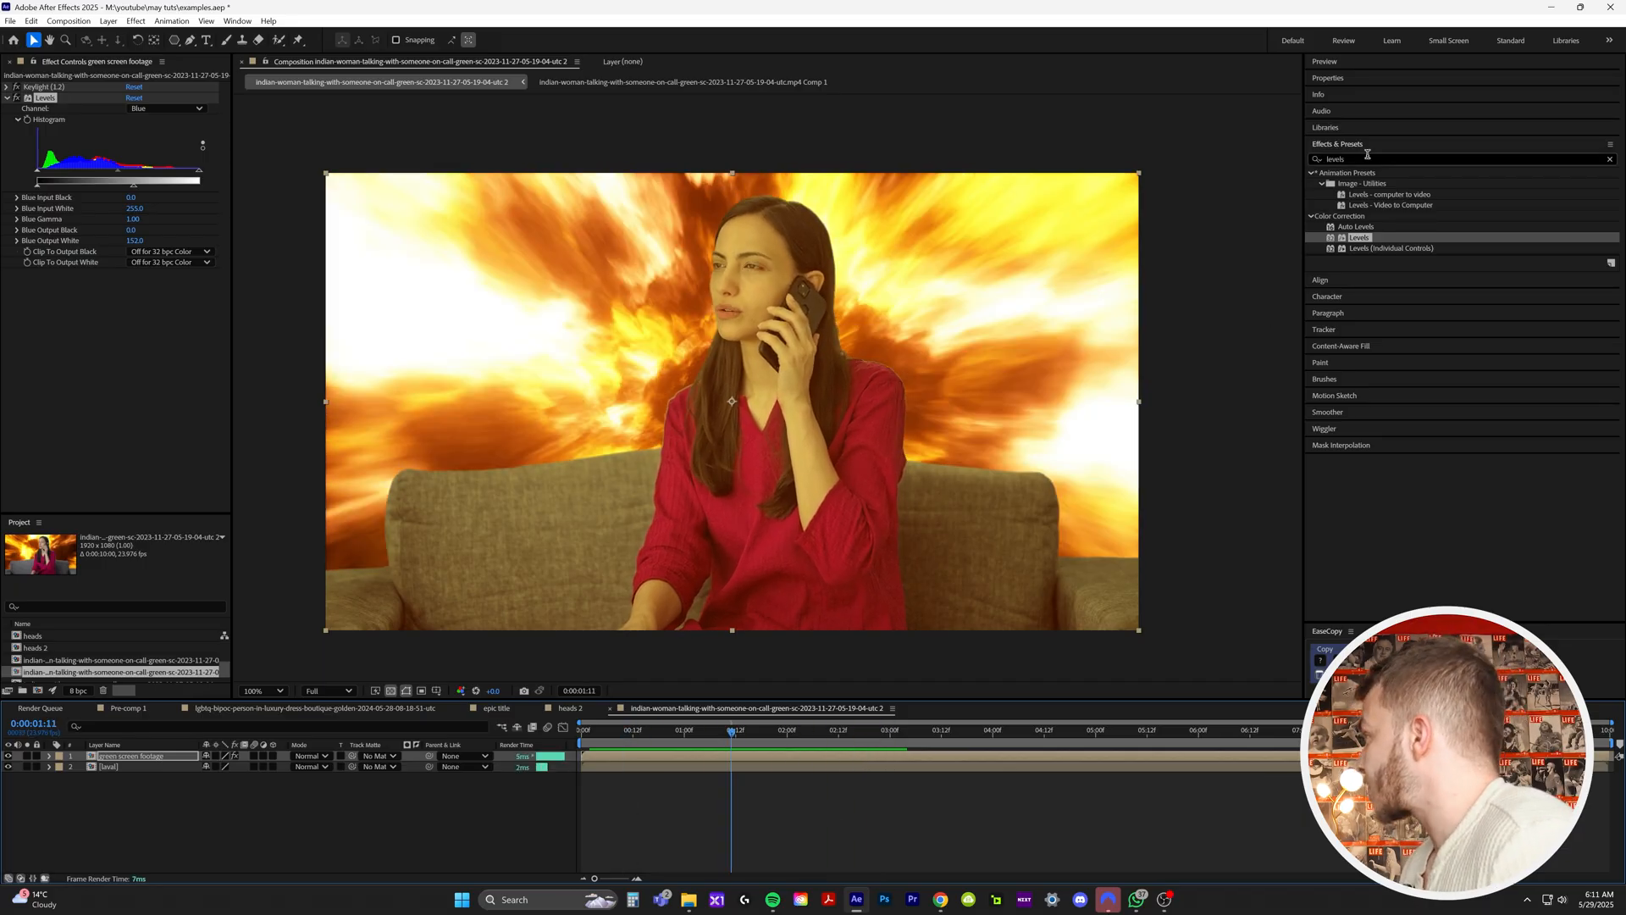
pyautogui.write('curves')
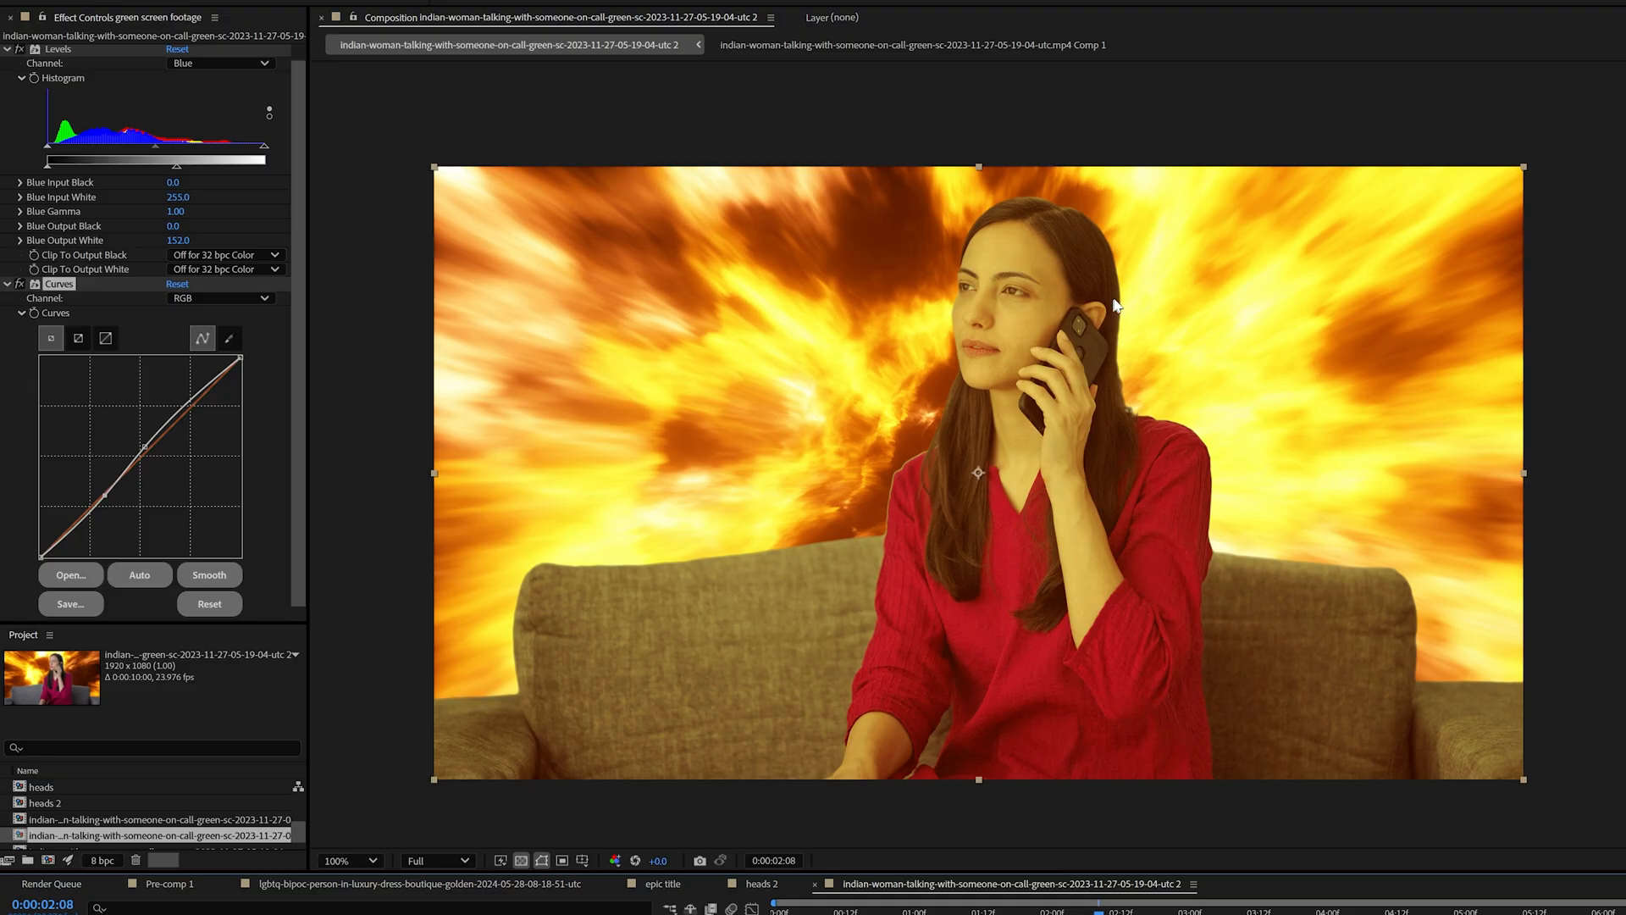
pyautogui.moveTo(1118, 301)
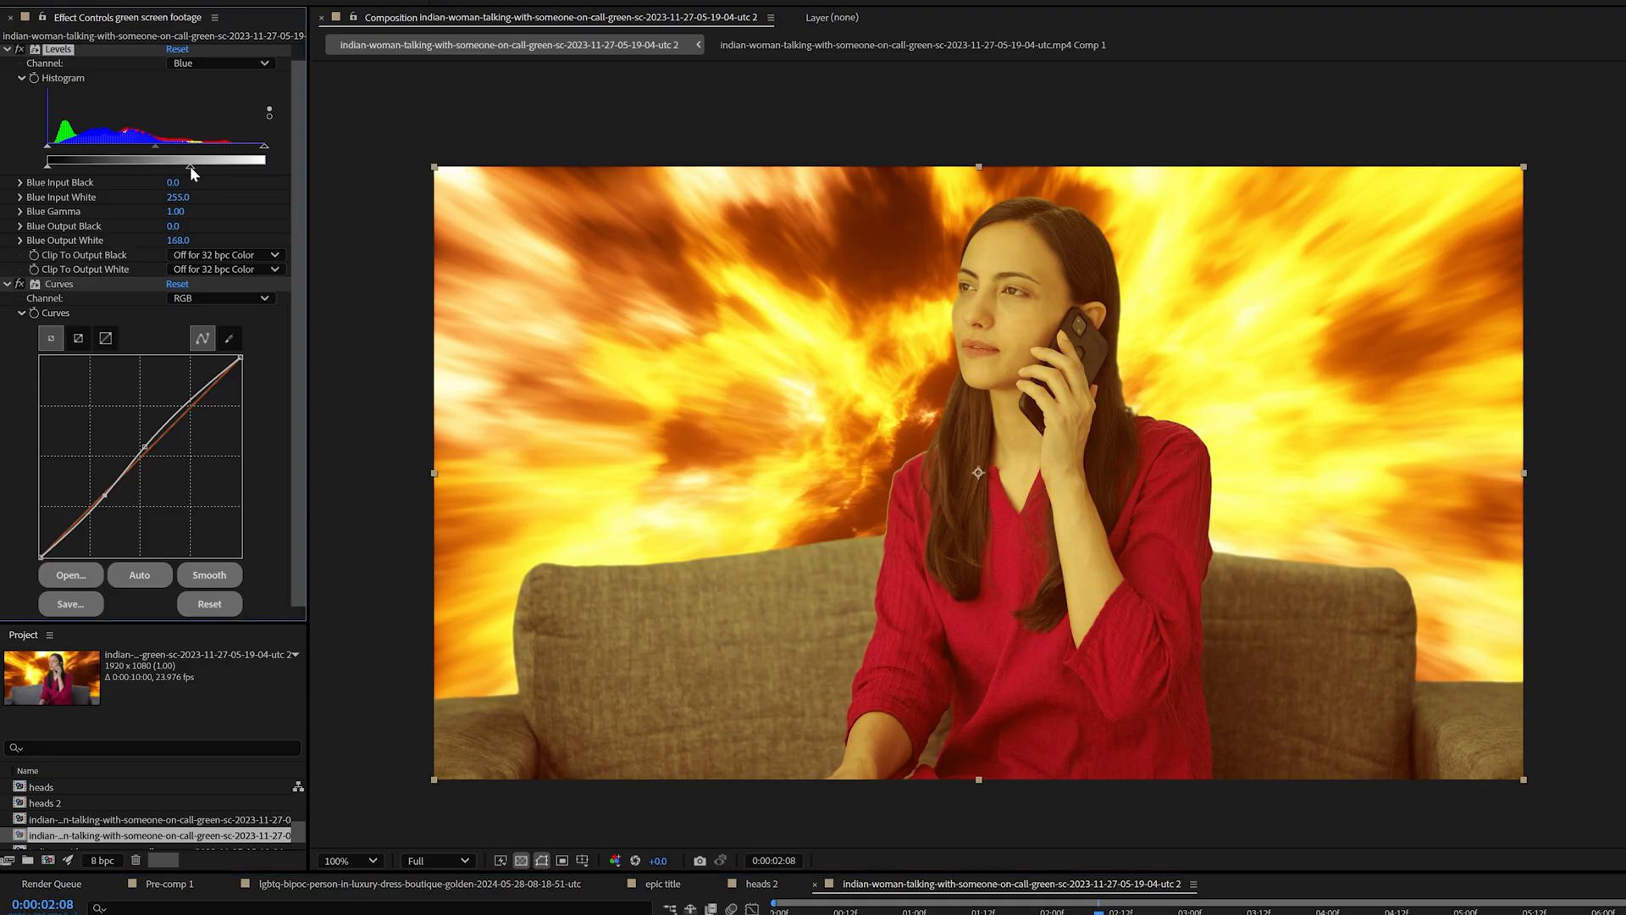
pyautogui.moveTo(190, 158); pyautogui.dragTo(176, 158)
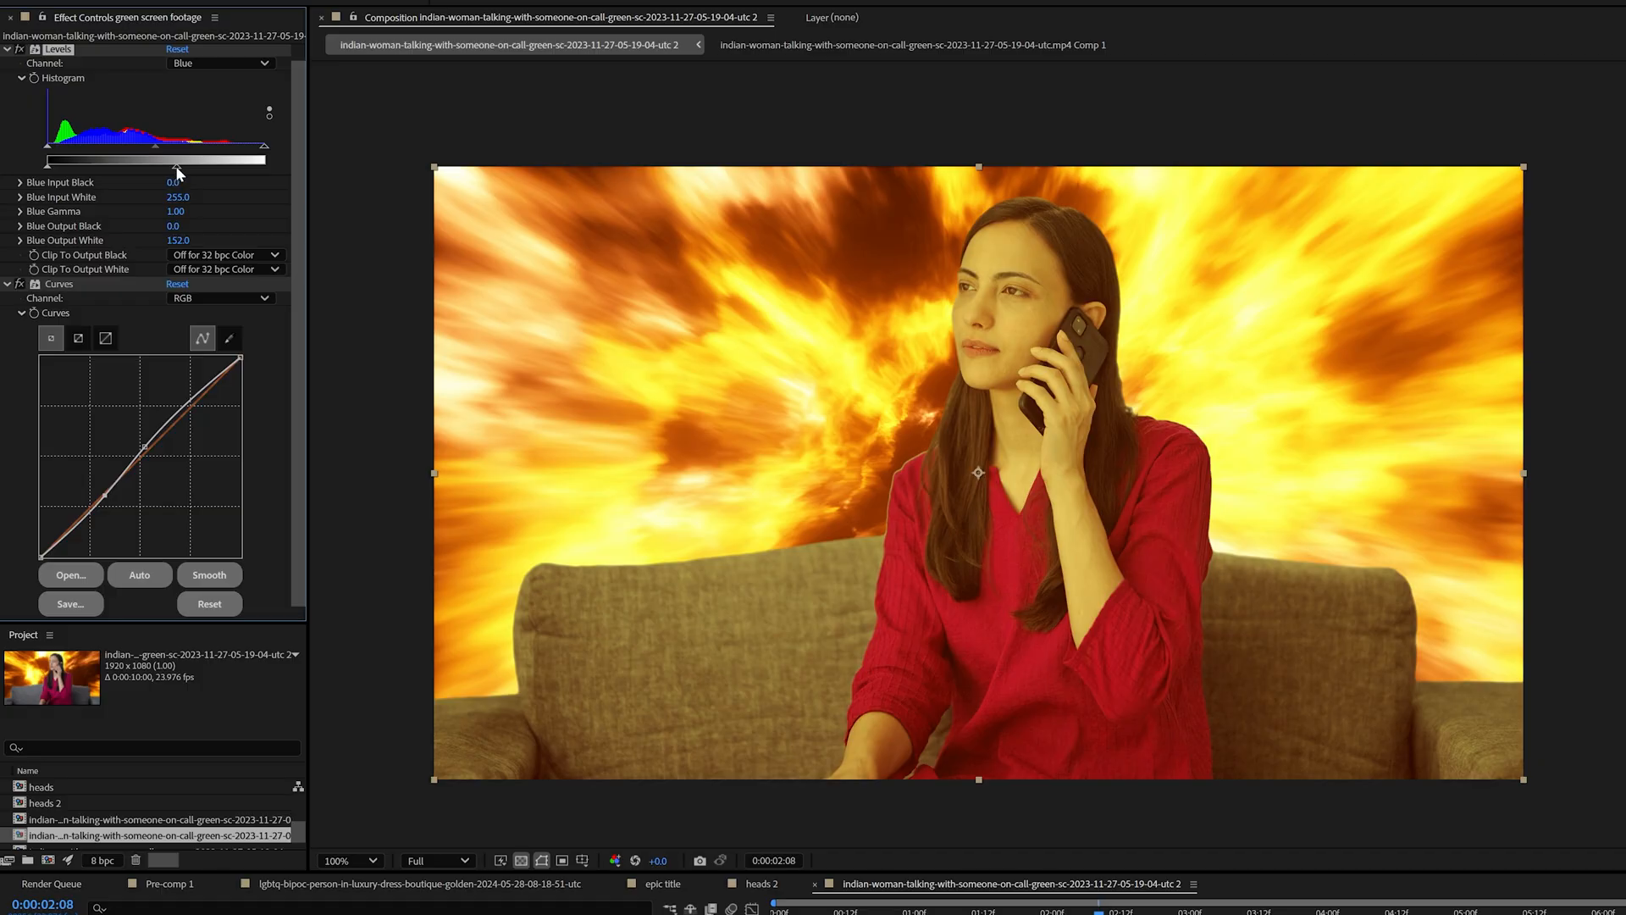
pyautogui.moveTo(201, 94)
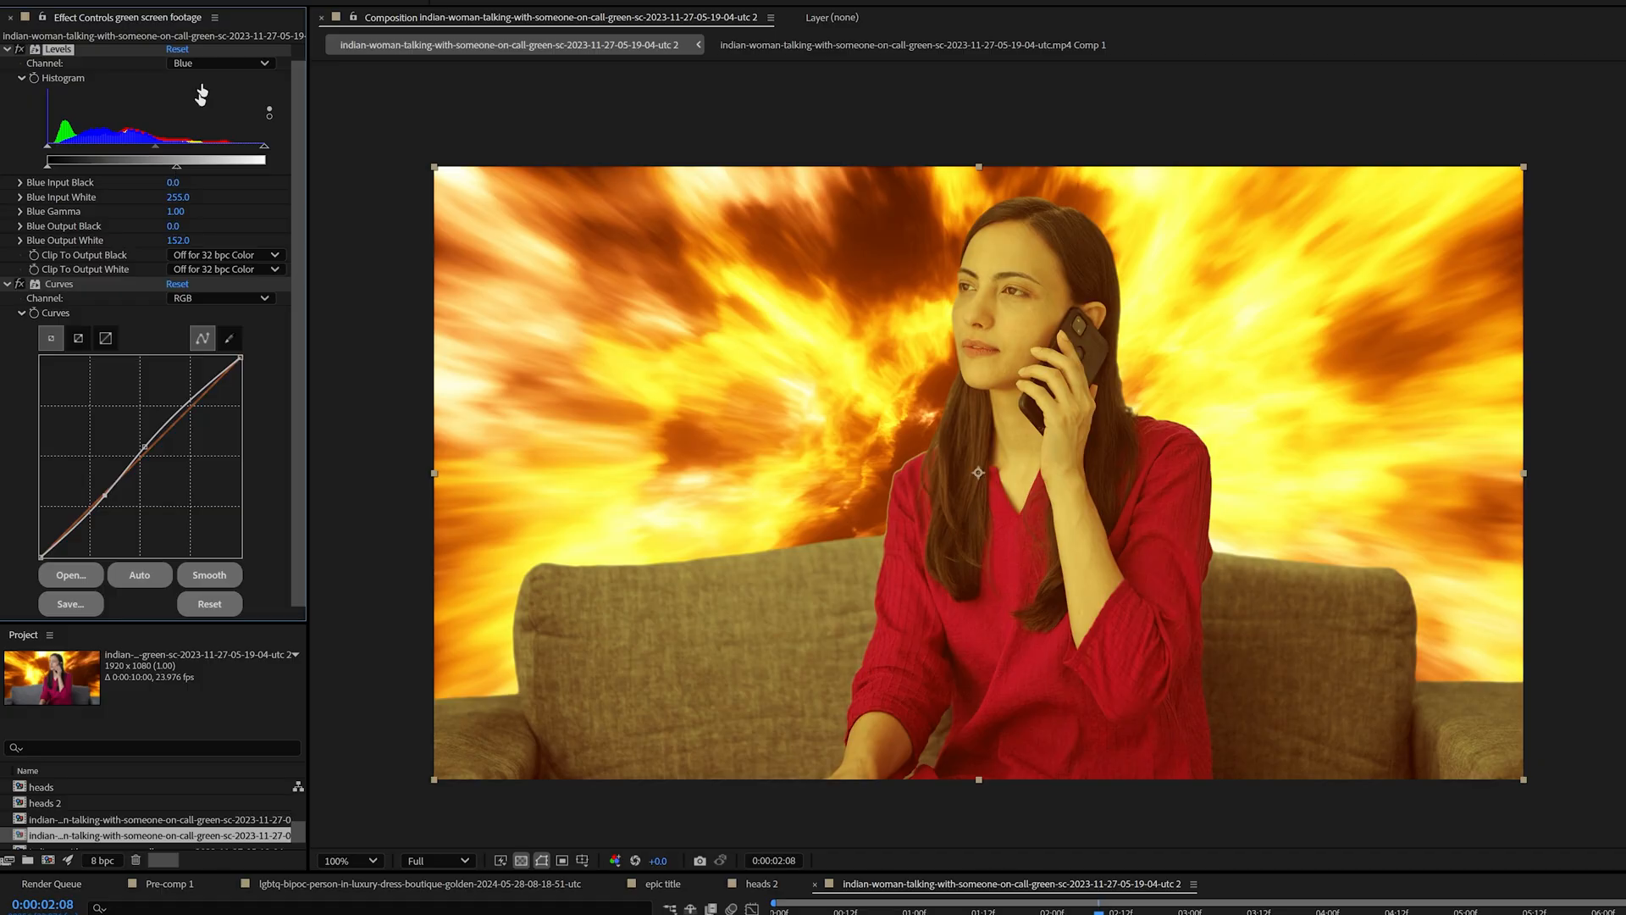
pyautogui.moveTo(176, 173)
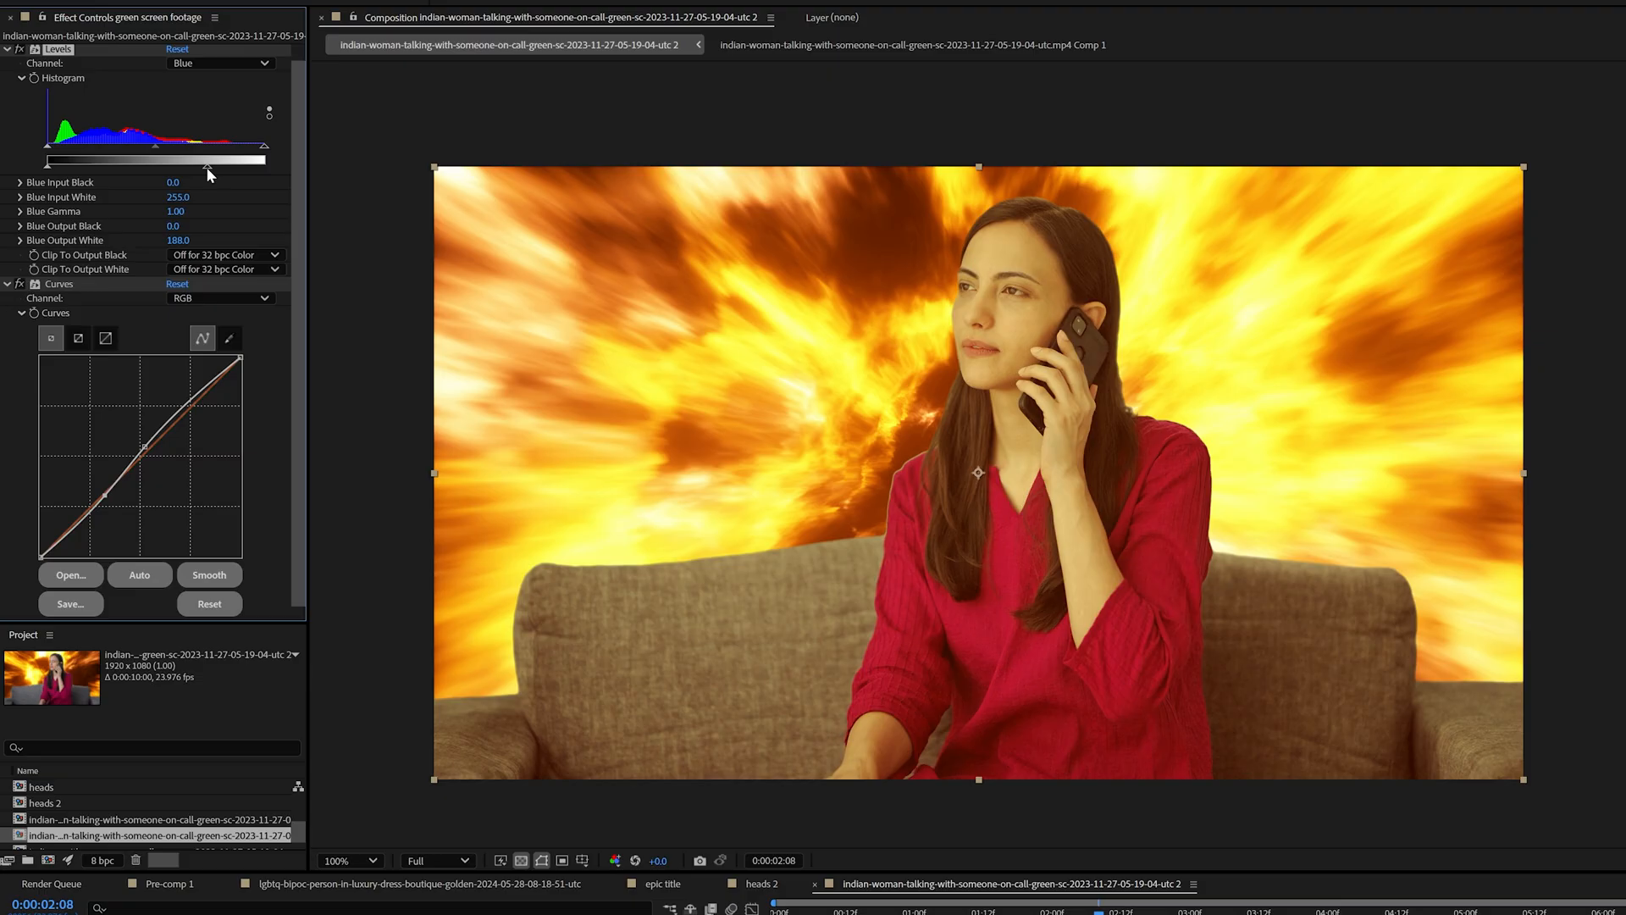
pyautogui.moveTo(208, 161); pyautogui.dragTo(199, 160)
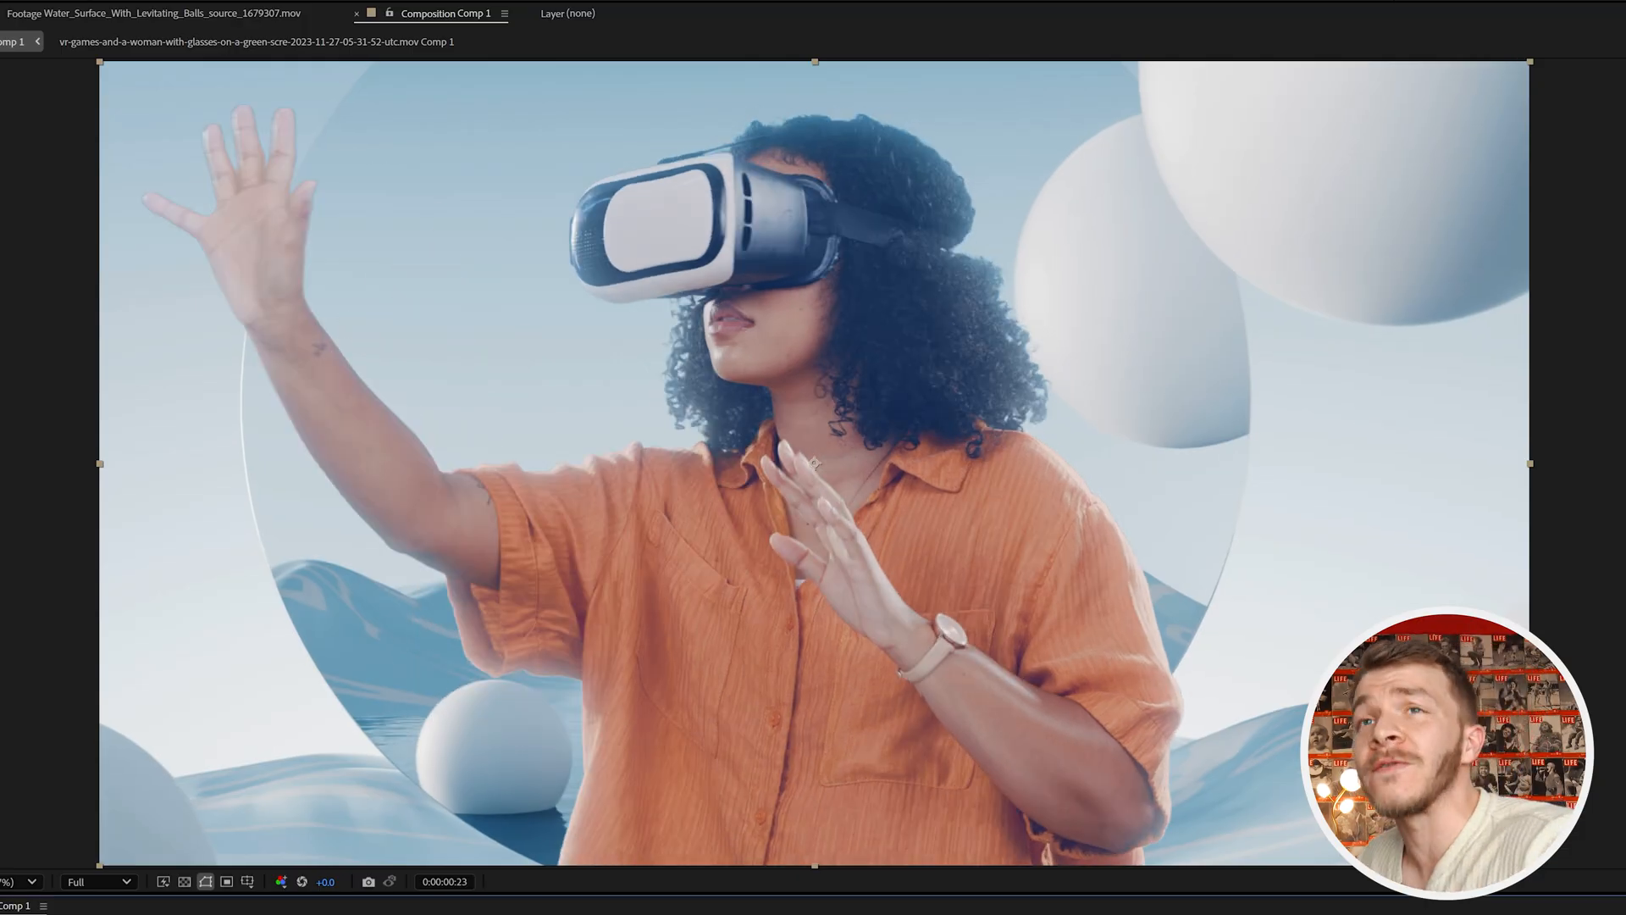
pyautogui.click(939, 899)
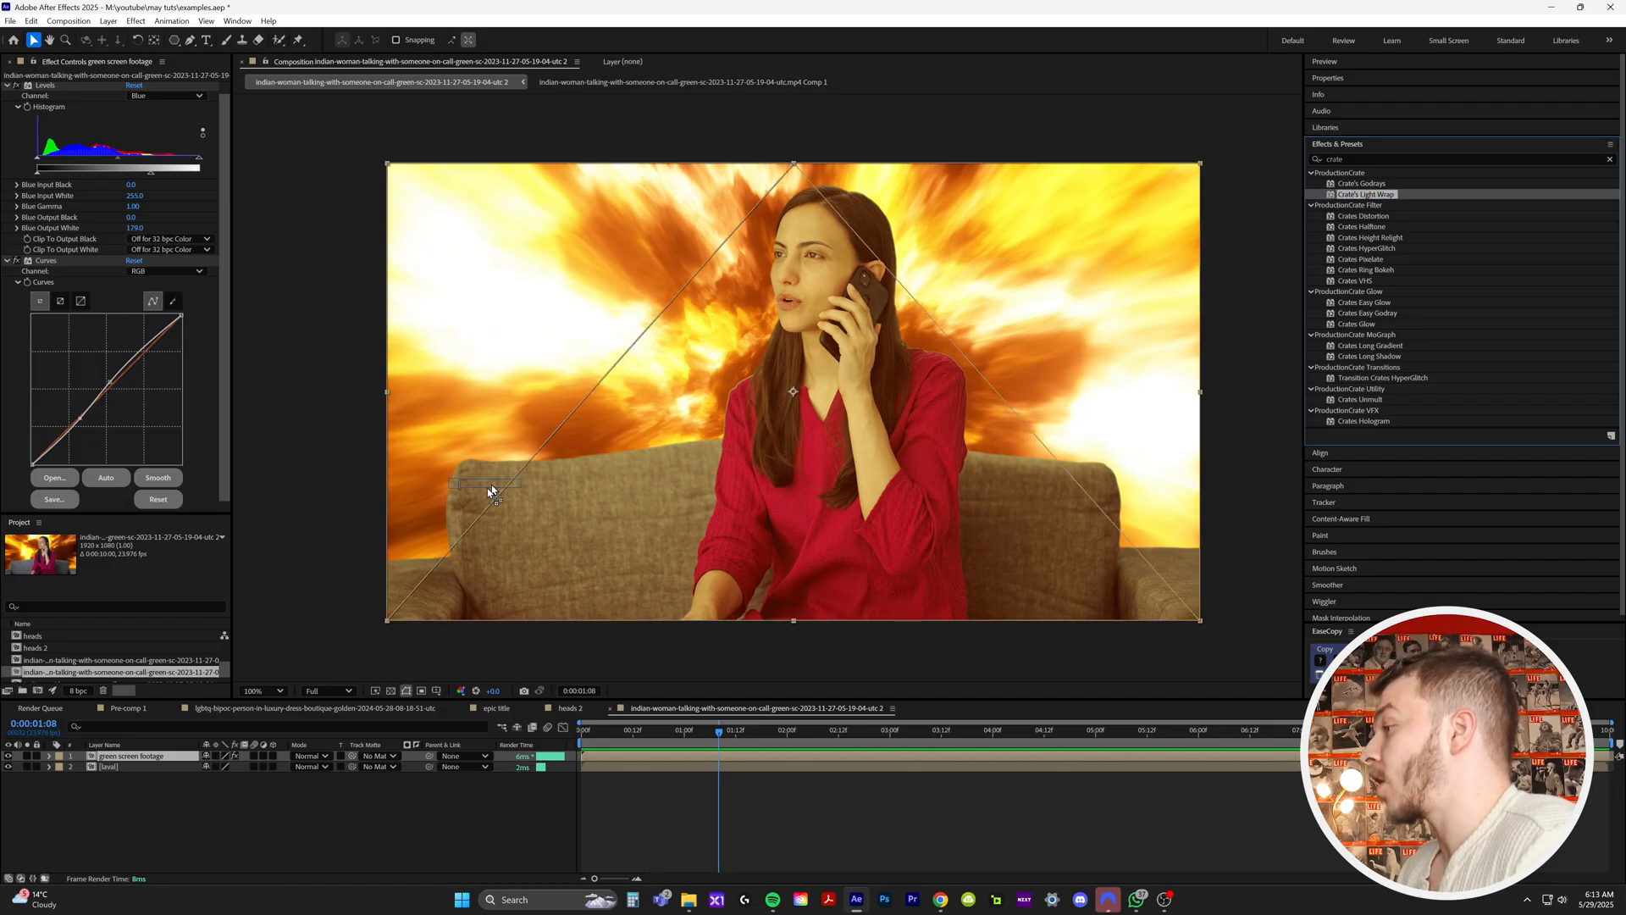
# Apply Crate's Light Wrap with Background Layer '2. laval' and Premult Background enabled
pyautogui.doubleClick(1364, 193)
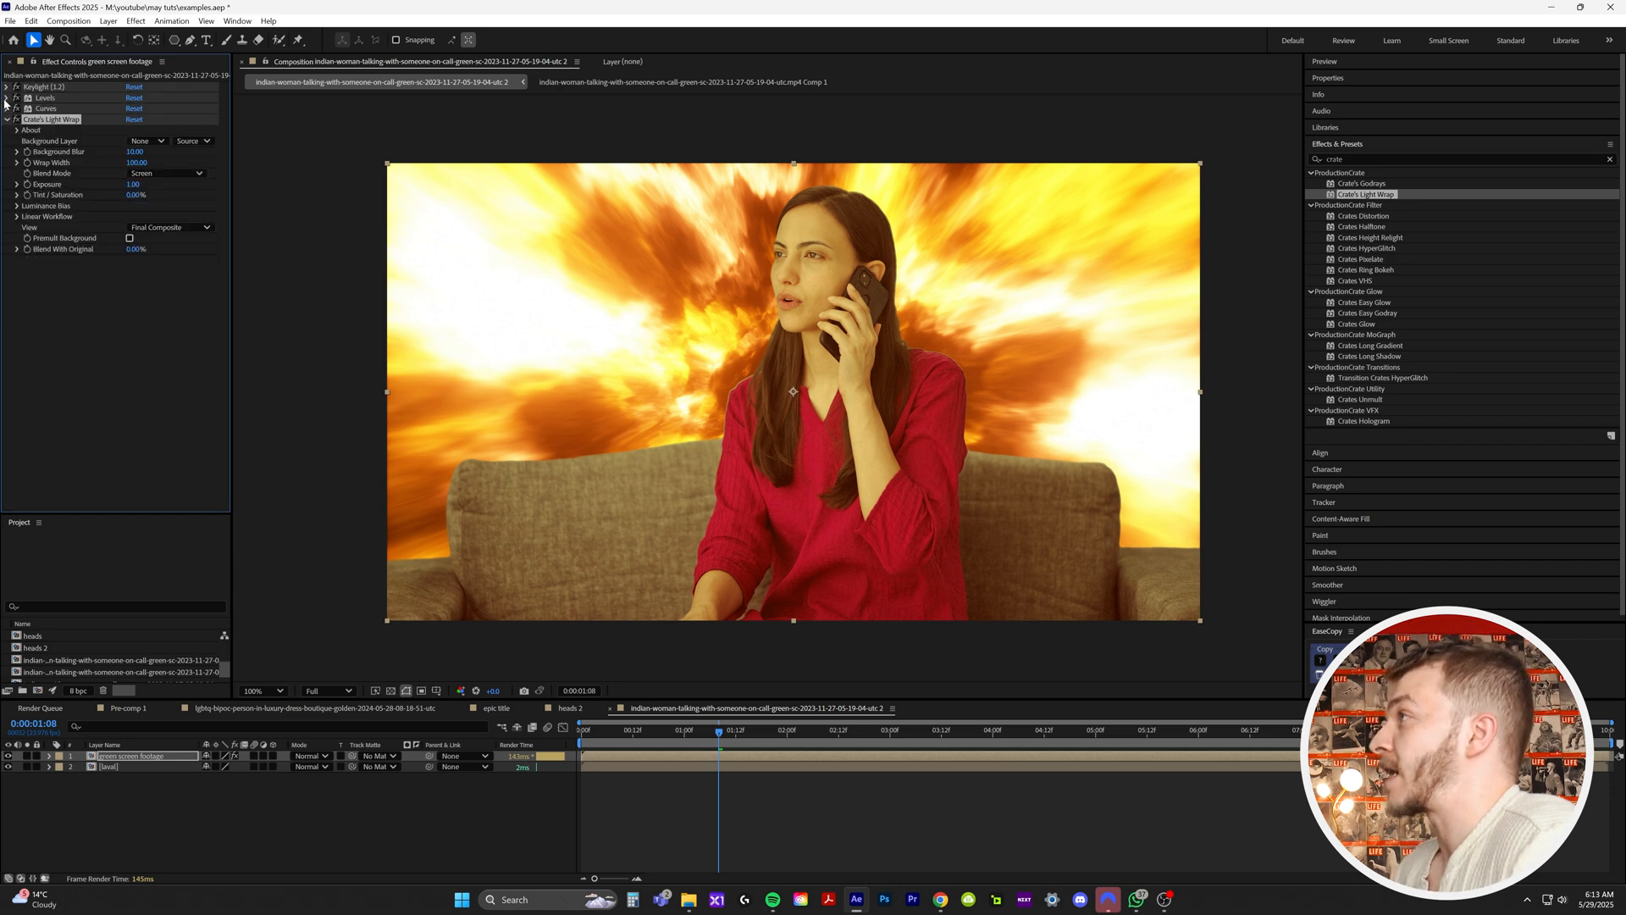
pyautogui.moveTo(65, 143)
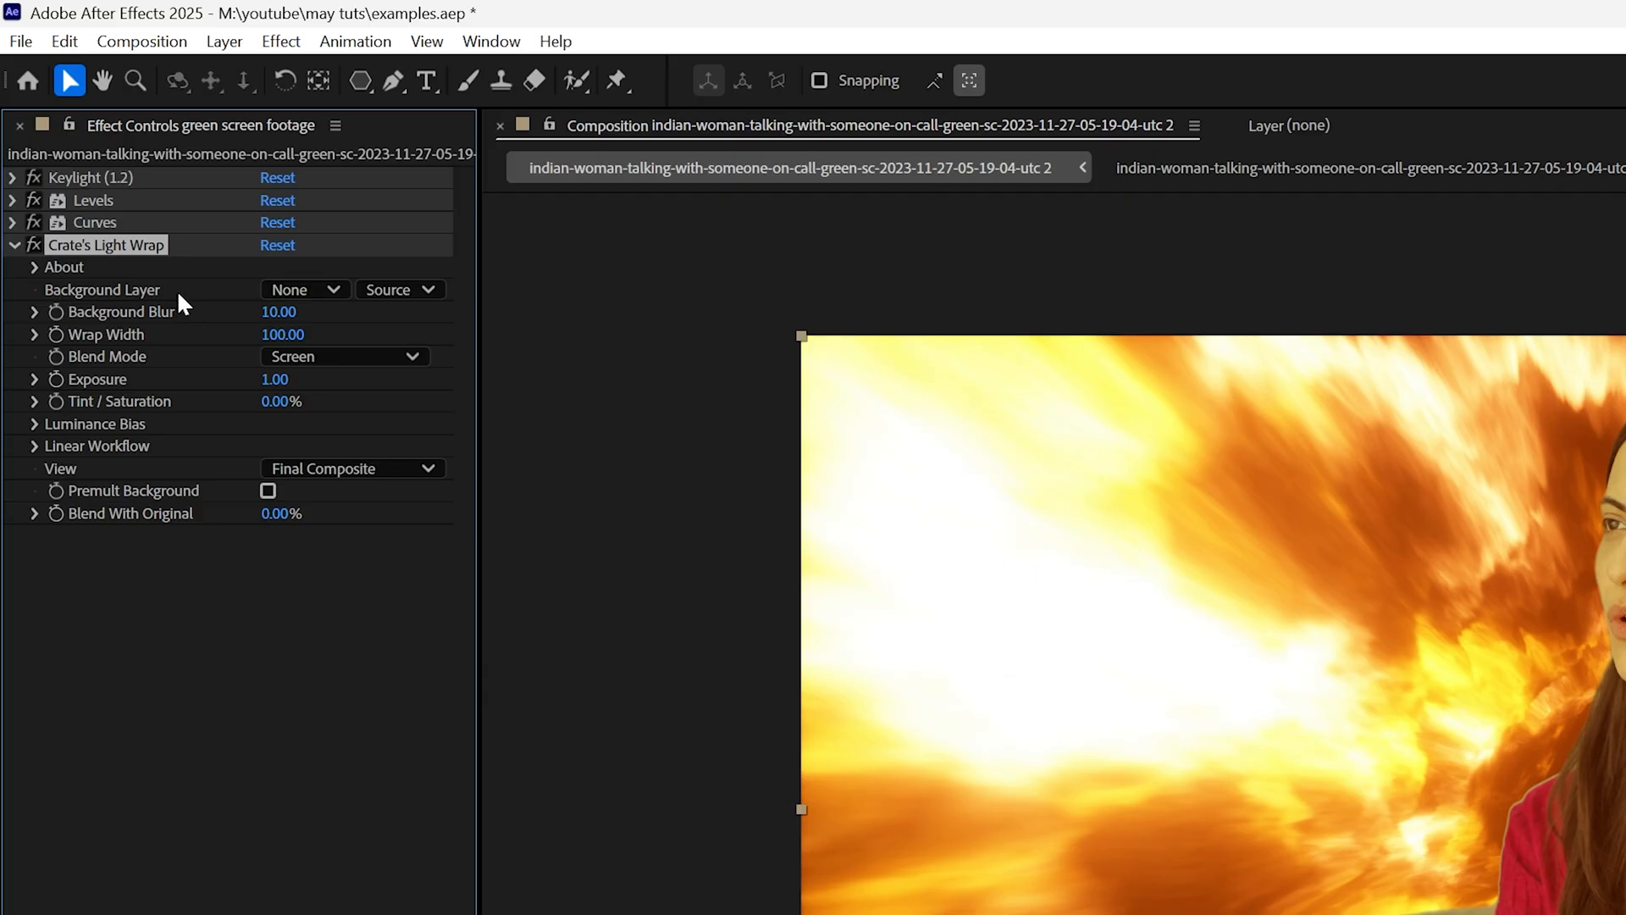
pyautogui.click(301, 289)
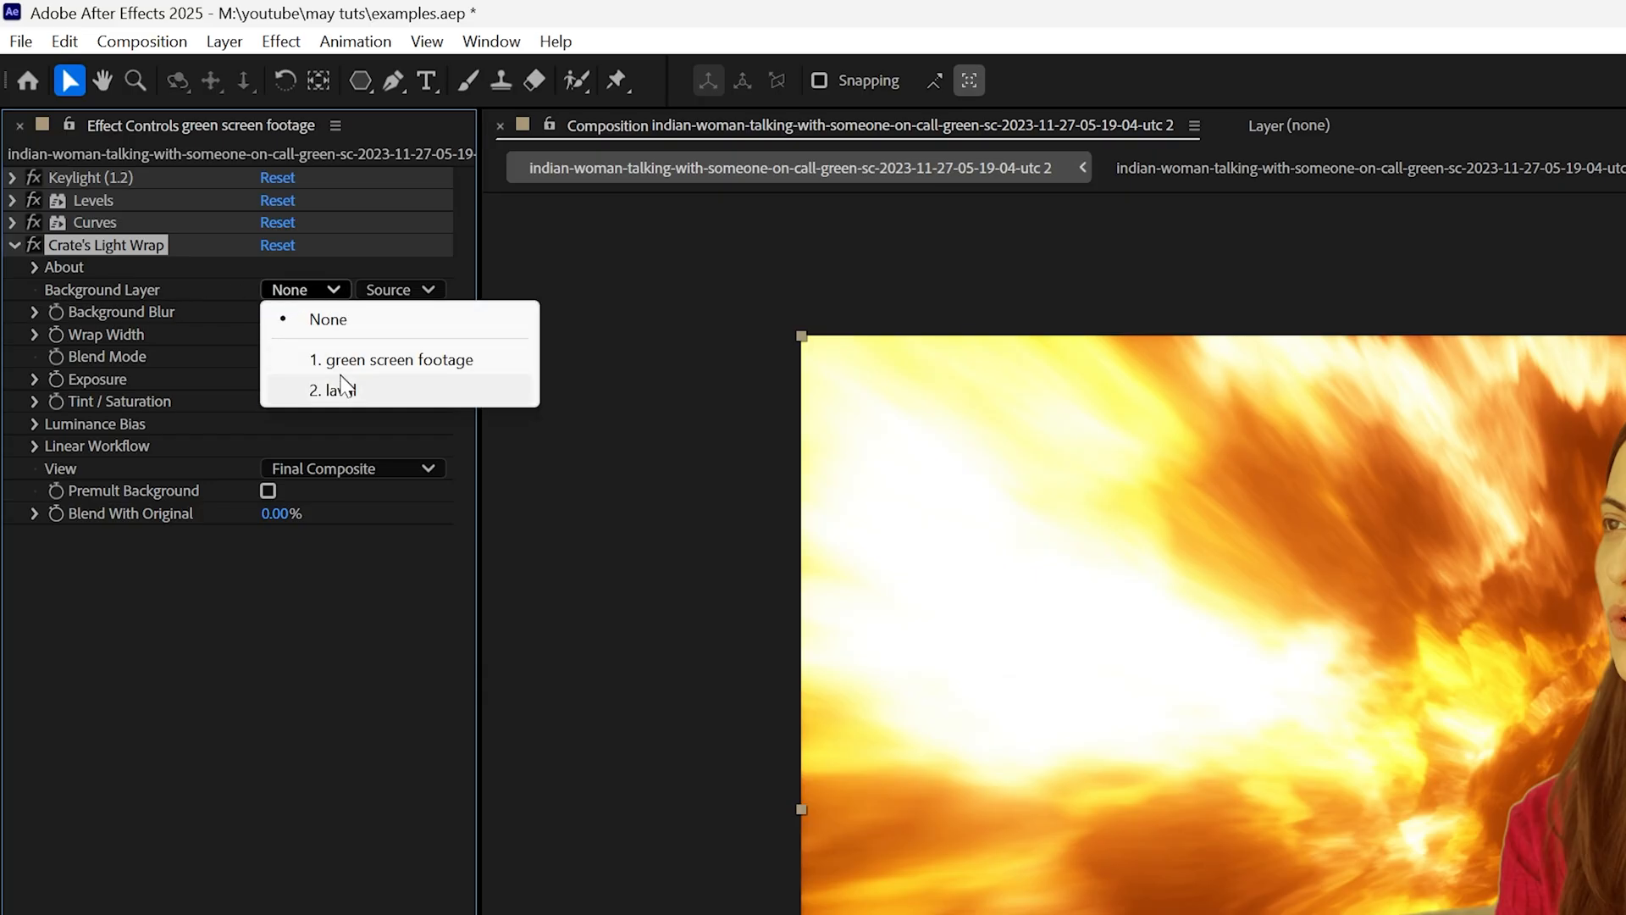
pyautogui.click(334, 388)
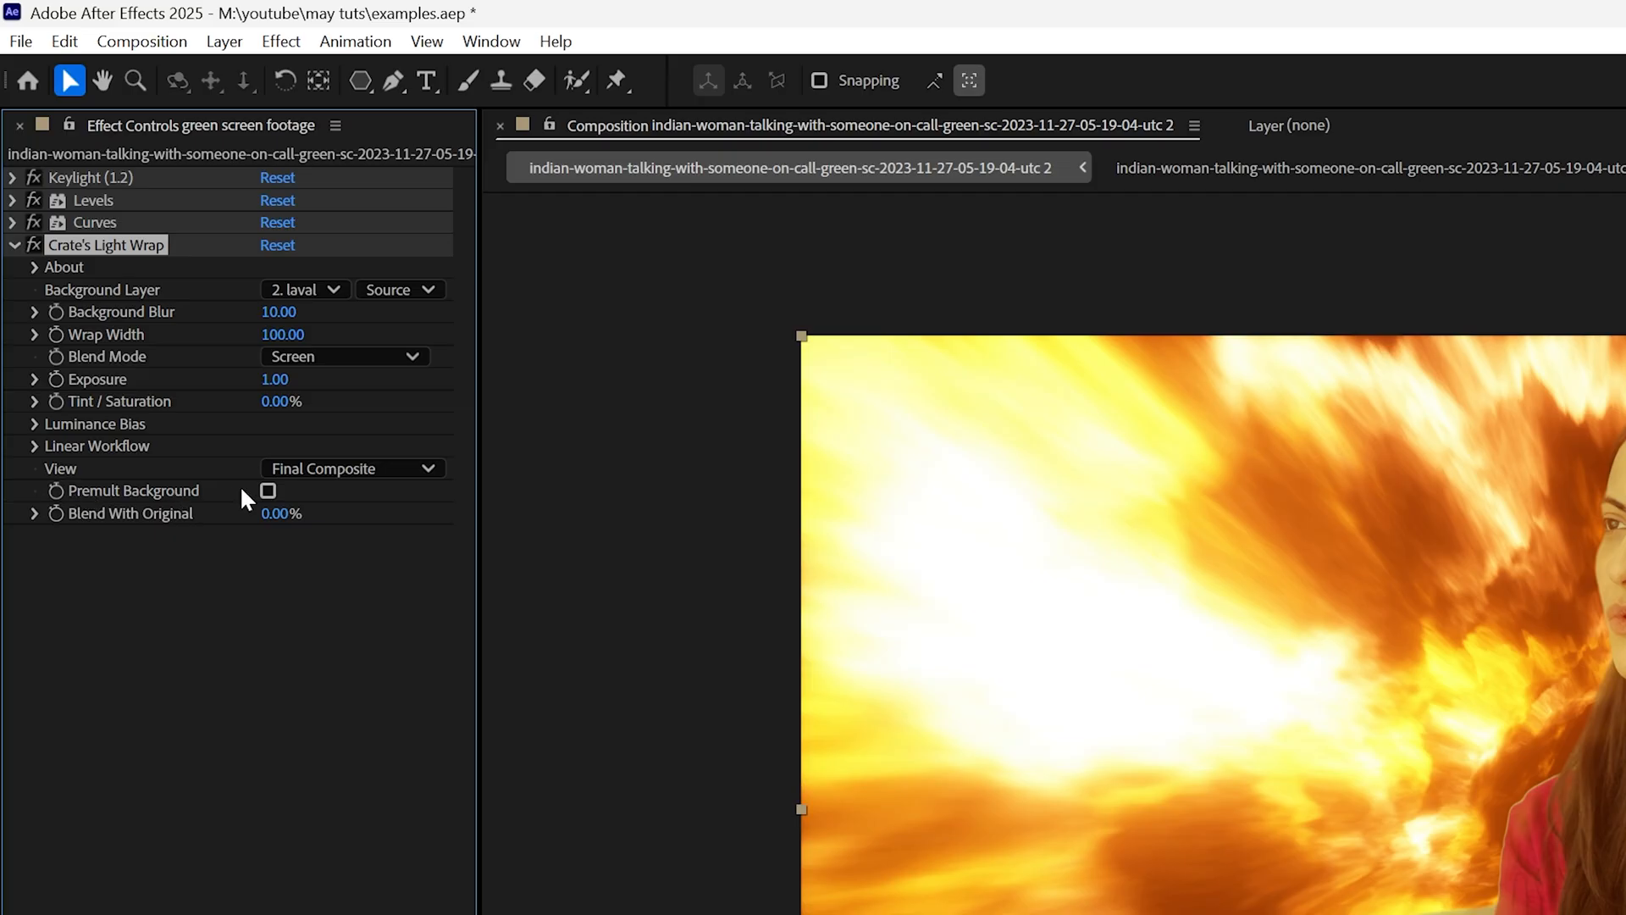
pyautogui.click(268, 490)
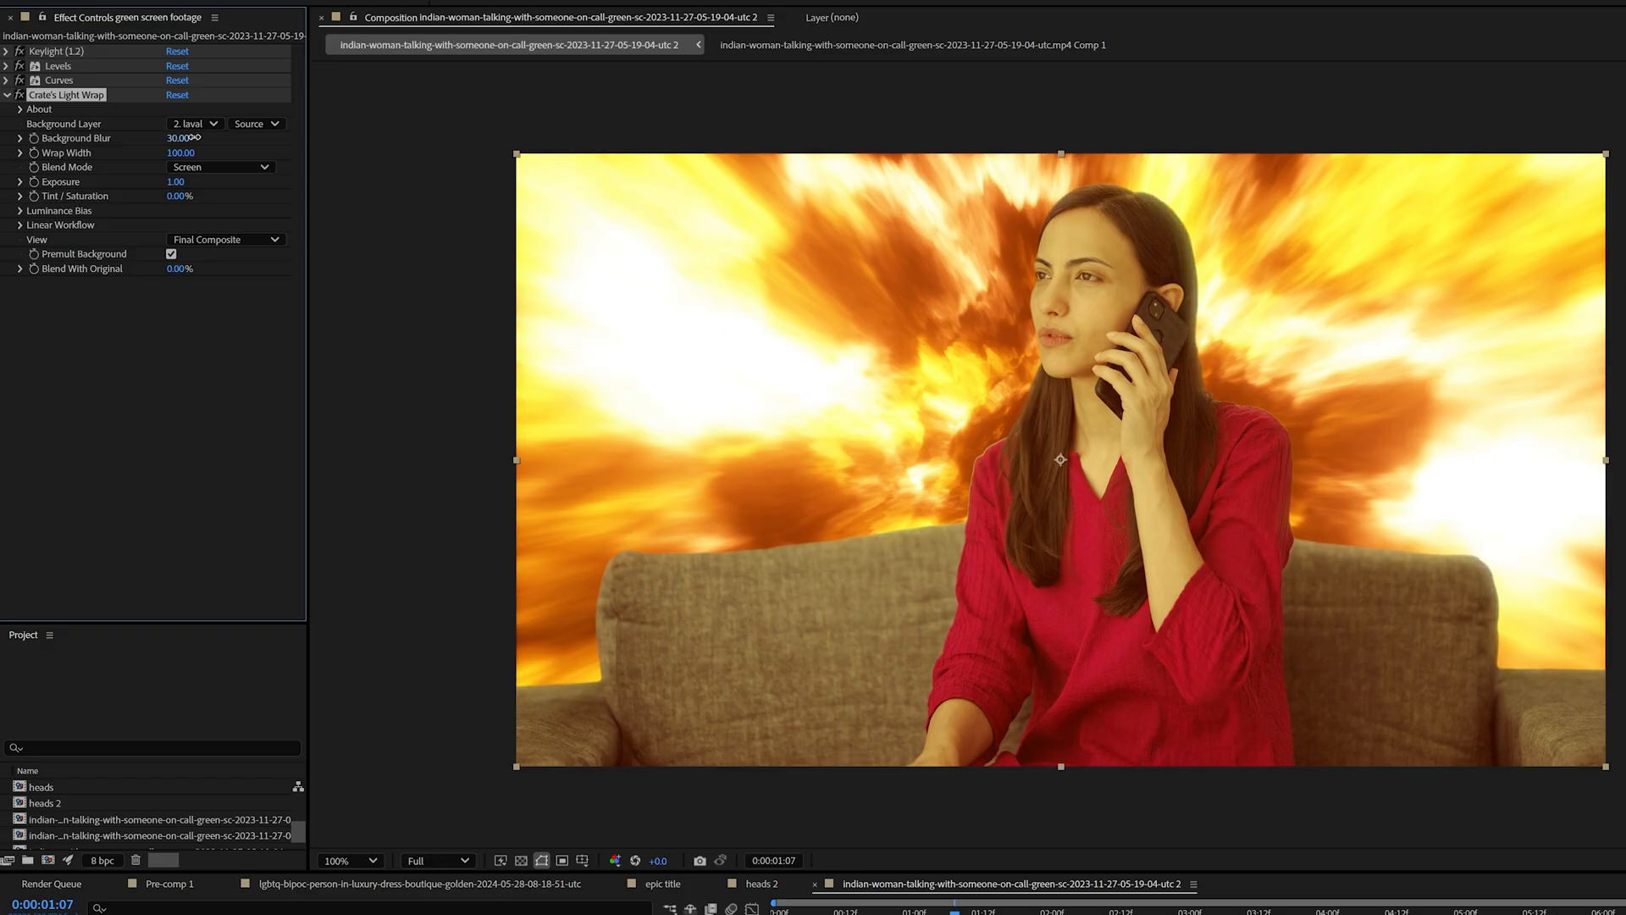
# Set Light Wrap Background Blur to 58 and Wrap Width to 340, expanding Luminance Bias
pyautogui.moveTo(179, 138); pyautogui.dragTo(183, 138)
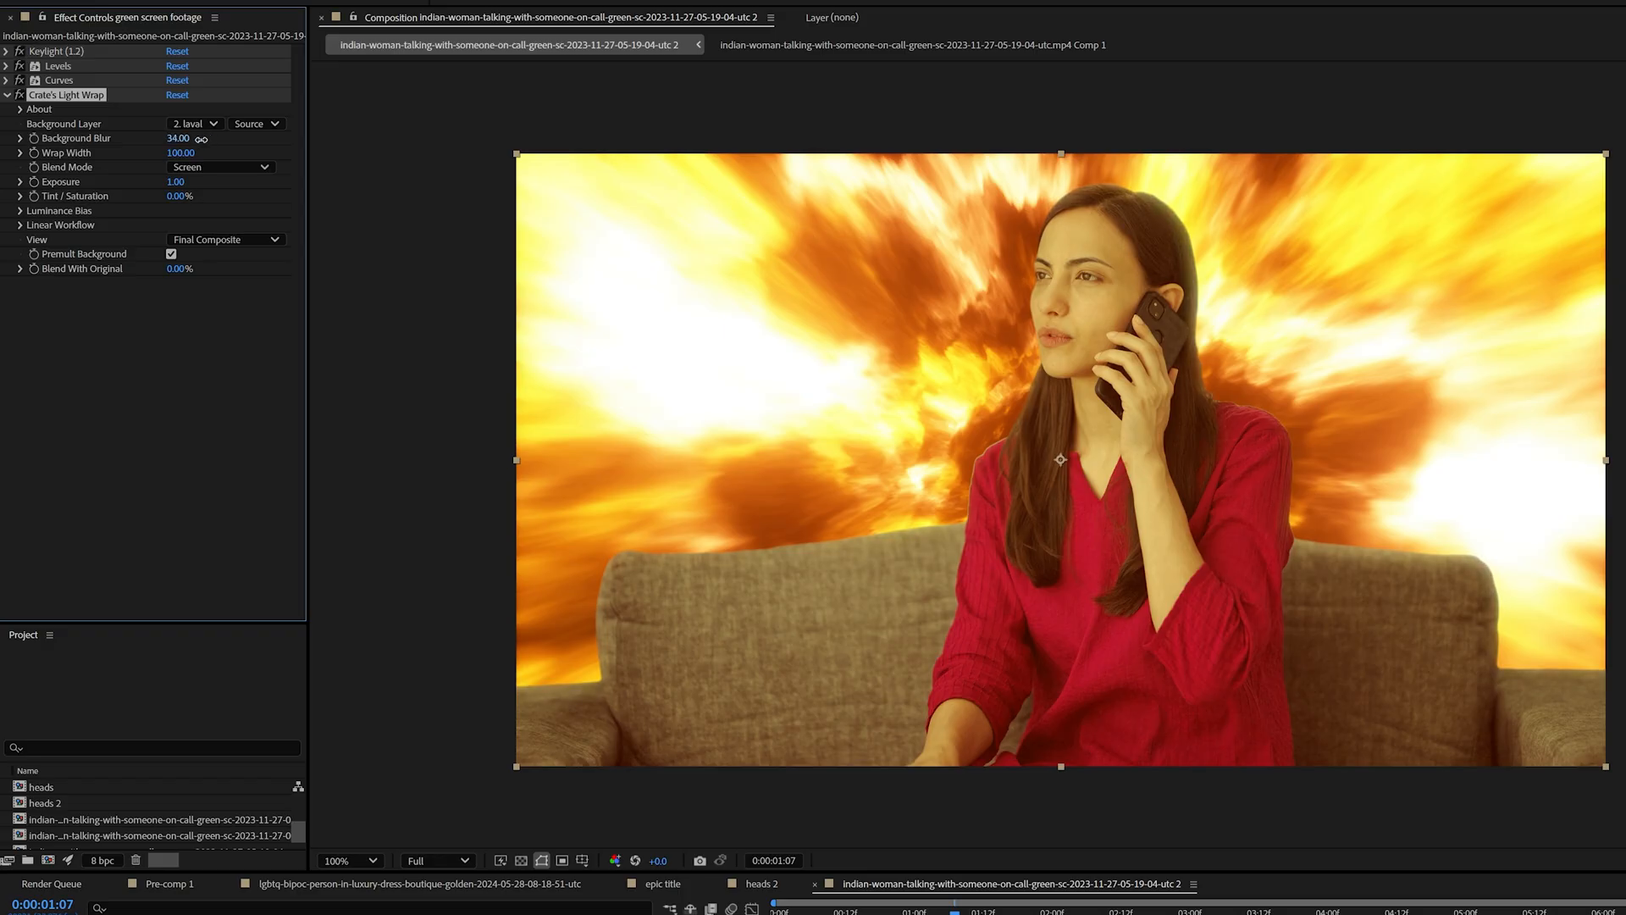
pyautogui.moveTo(177, 138); pyautogui.dragTo(203, 138)
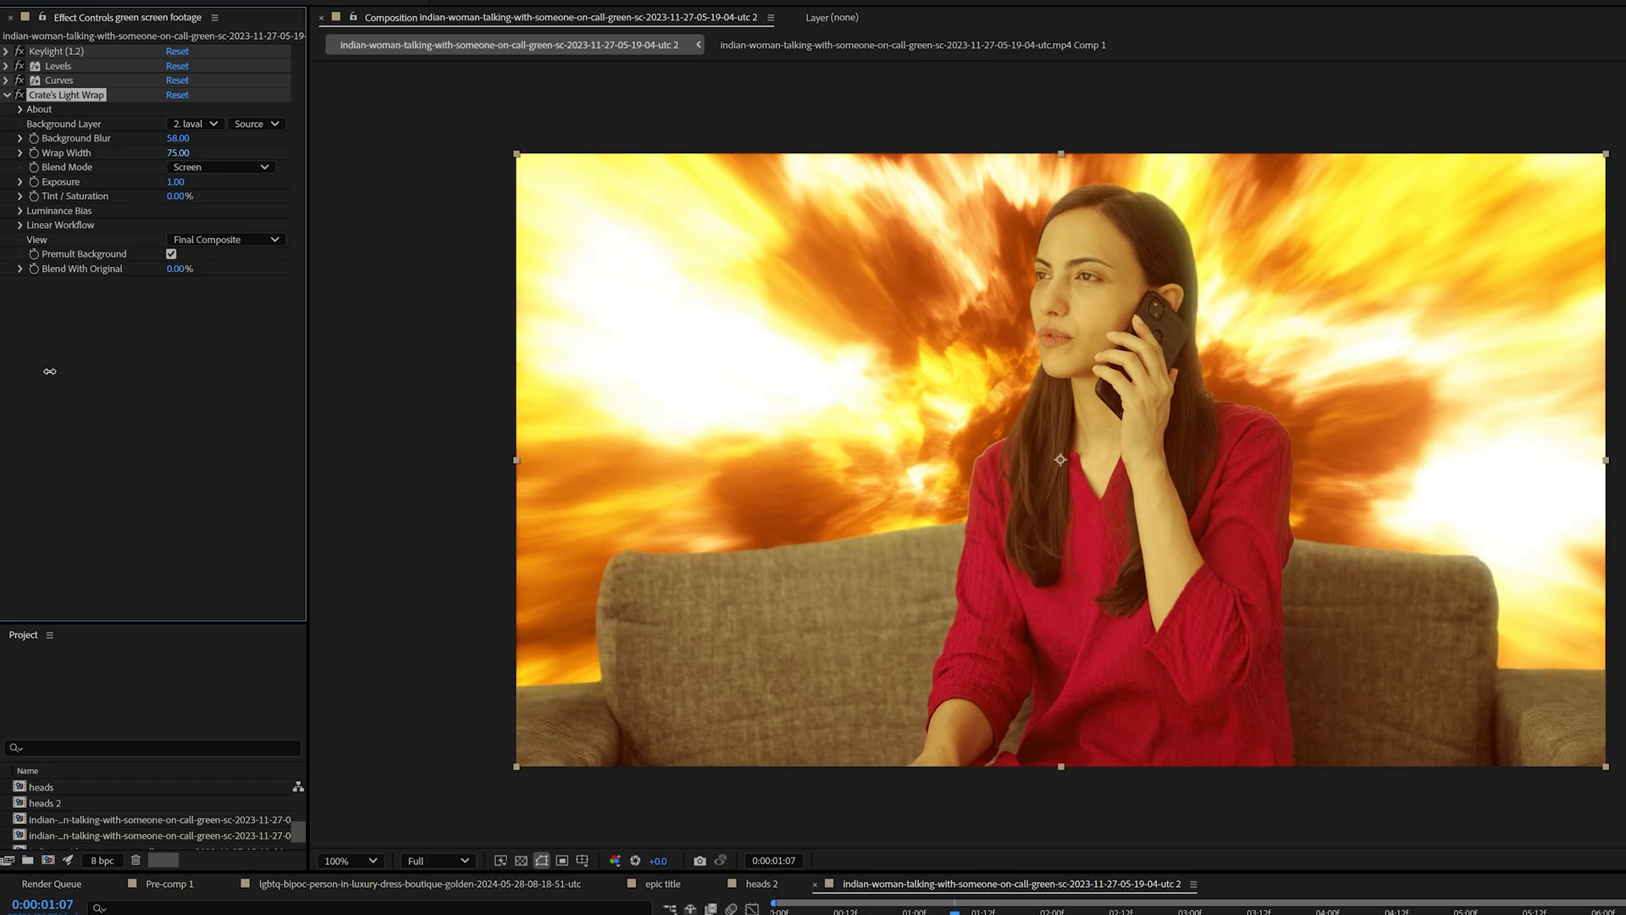
pyautogui.moveTo(177, 152); pyautogui.dragTo(258, 153)
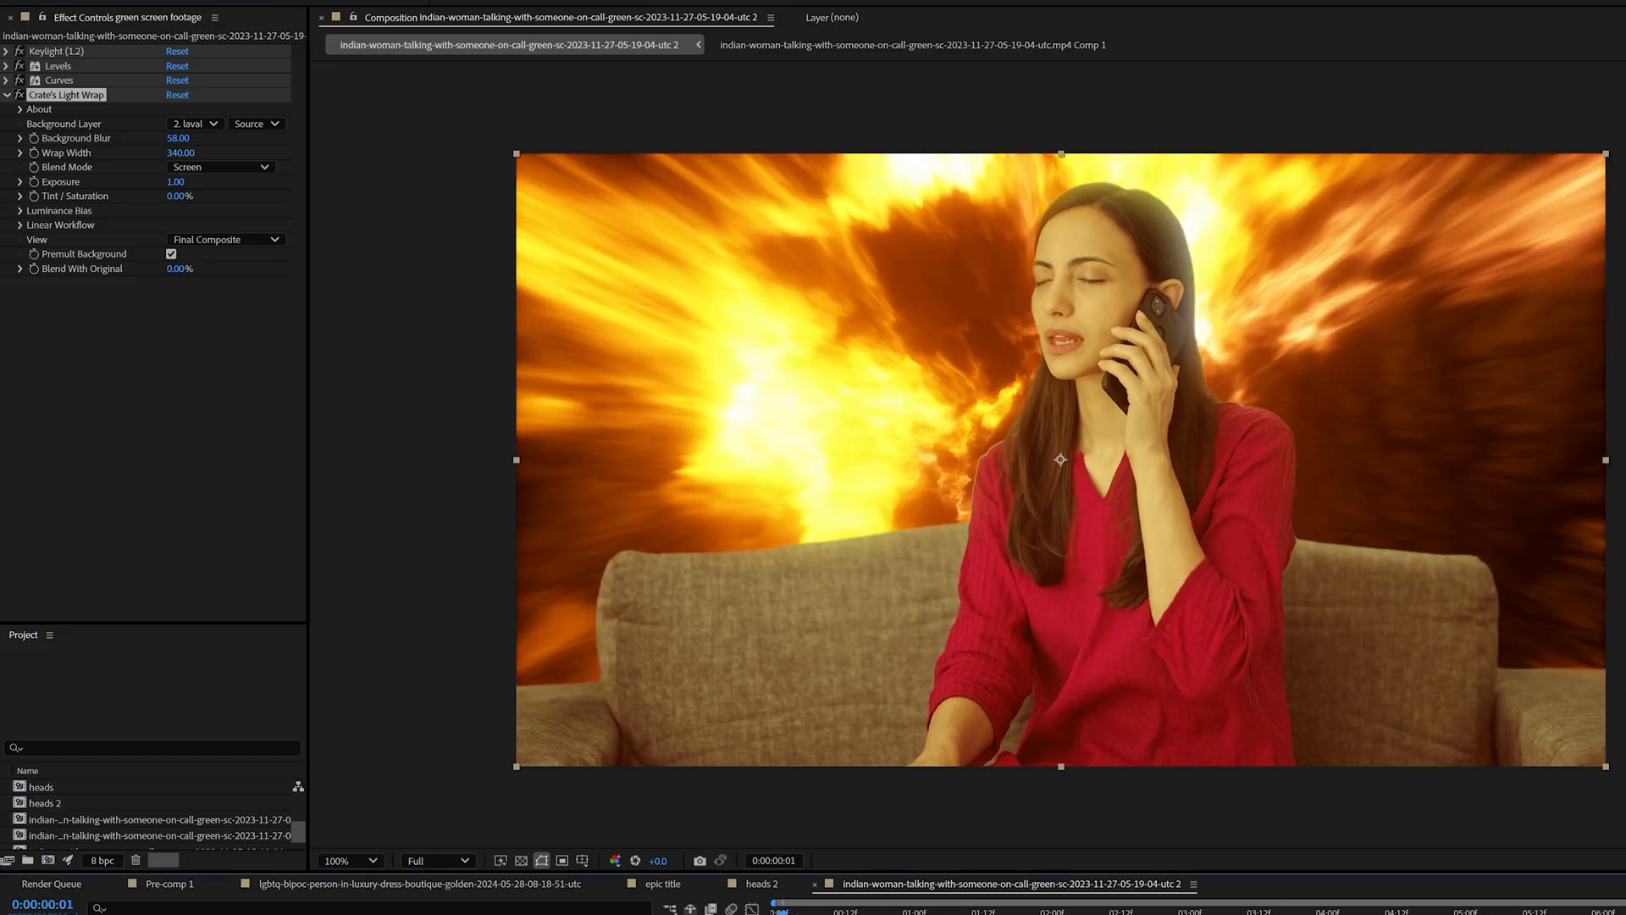
pyautogui.click(21, 211)
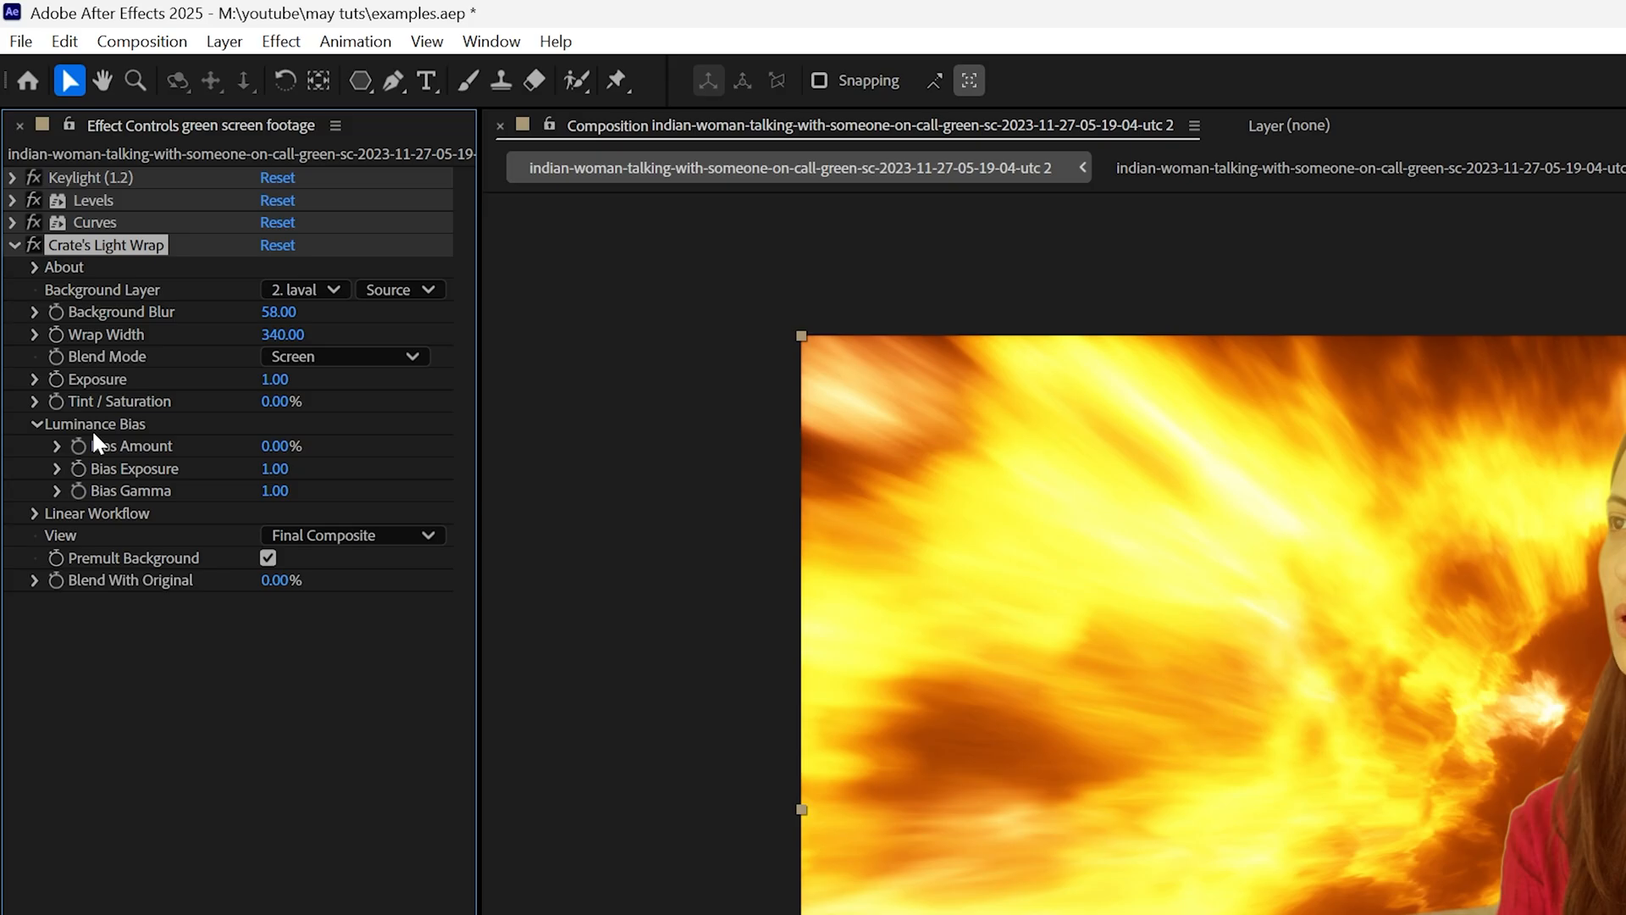
# Reopen Luminance Bias and scrub Bias Amount up and down to a raised value
pyautogui.click(34, 424)
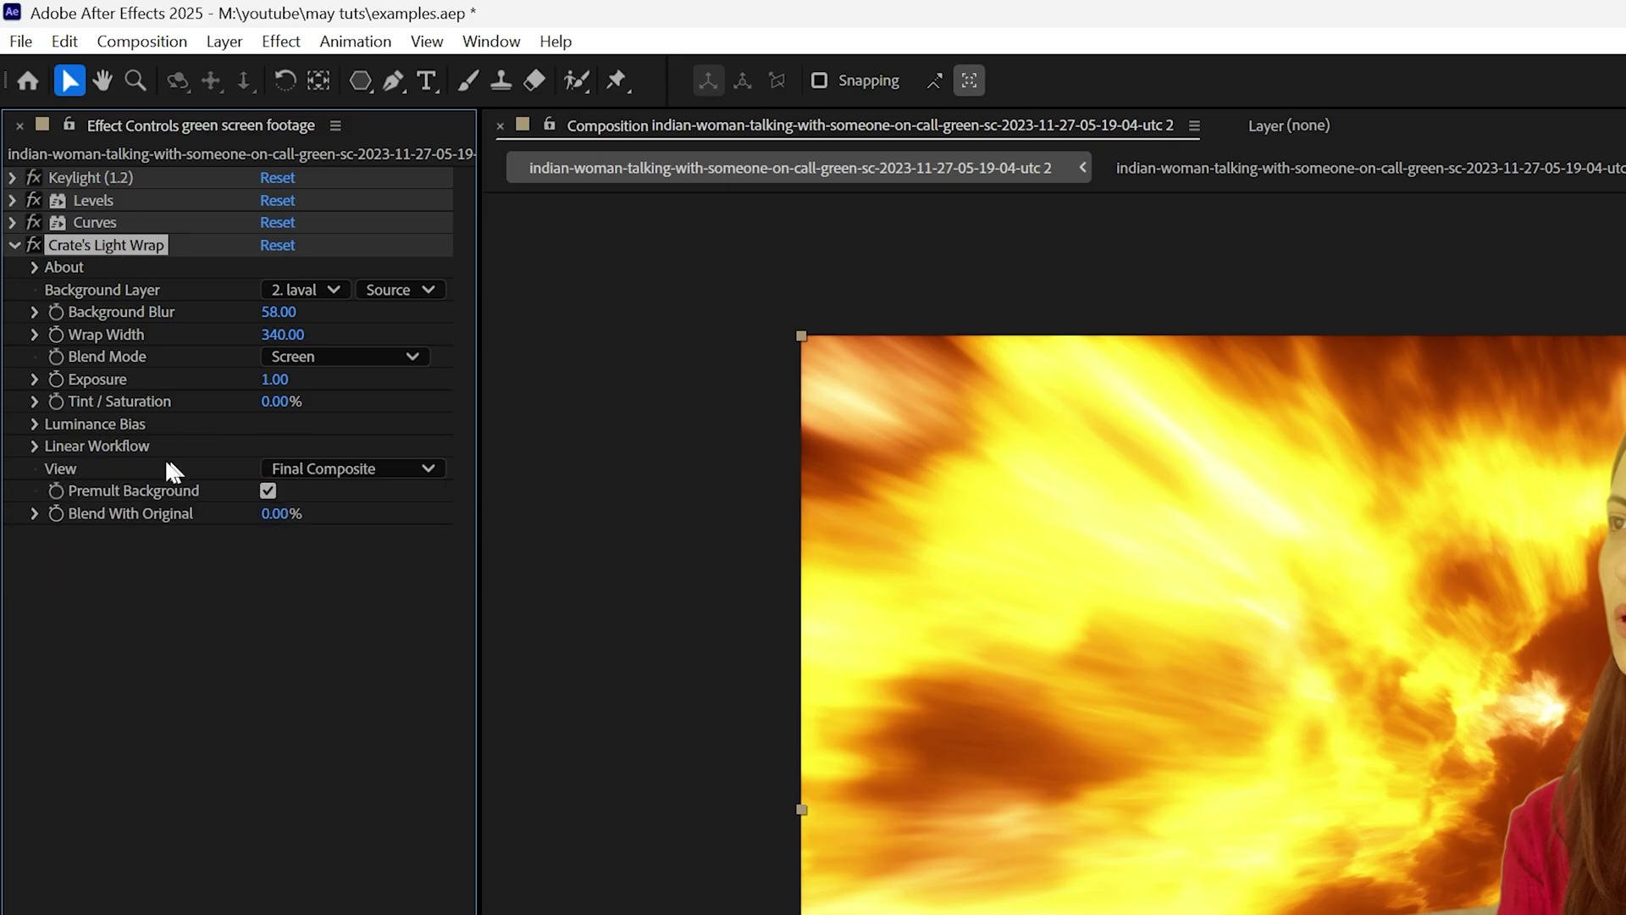
pyautogui.click(34, 424)
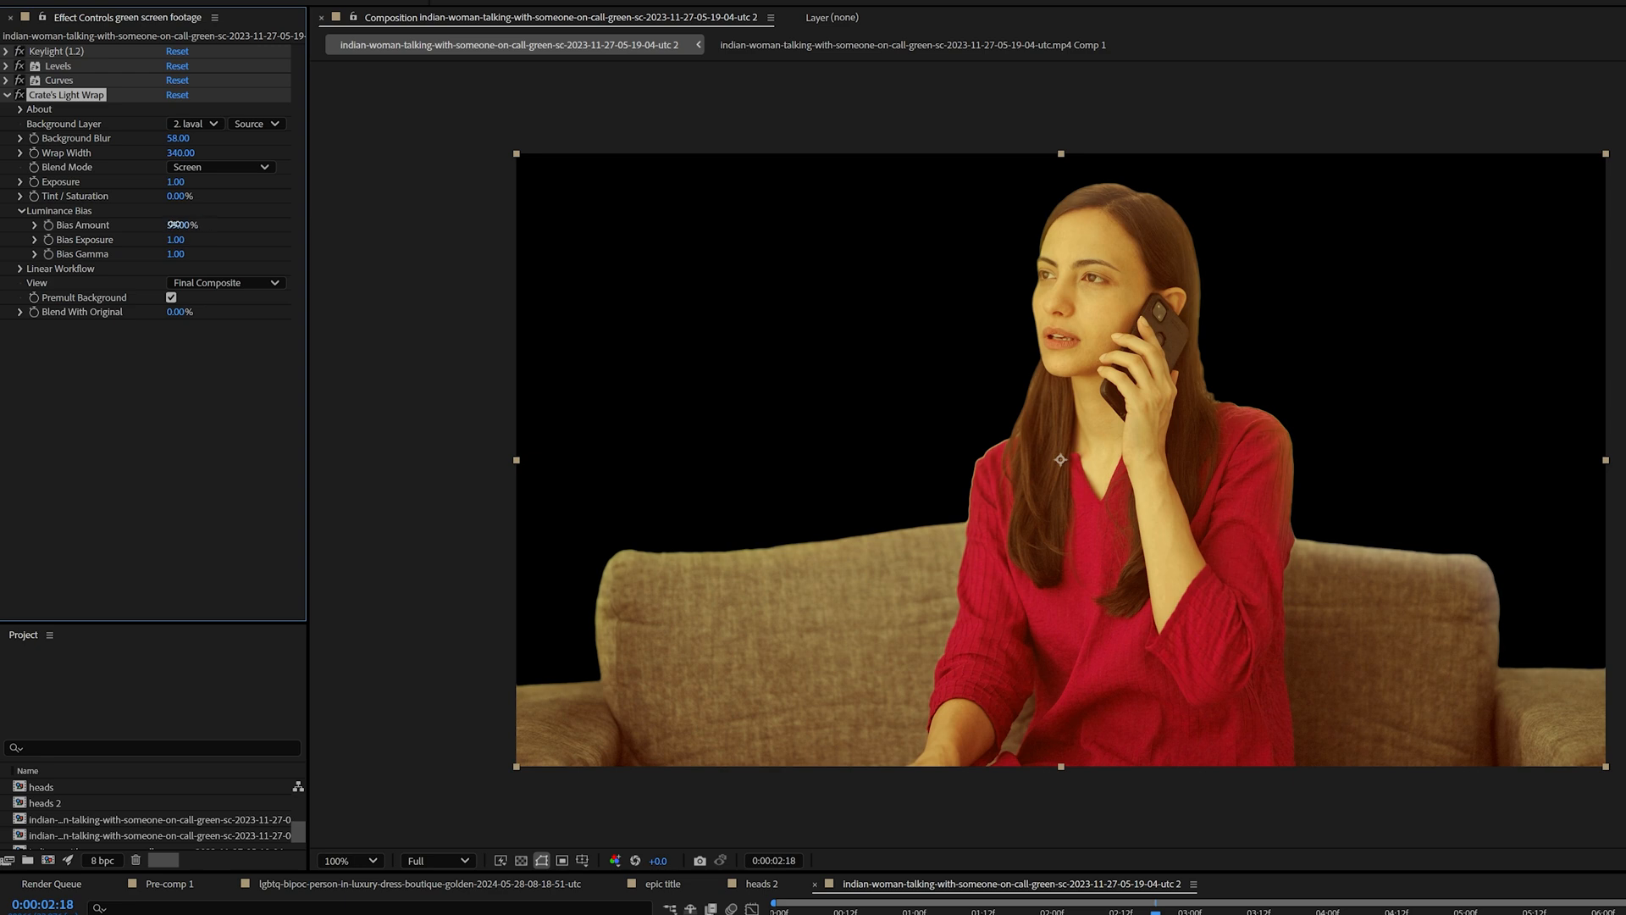
pyautogui.moveTo(186, 223); pyautogui.dragTo(171, 224)
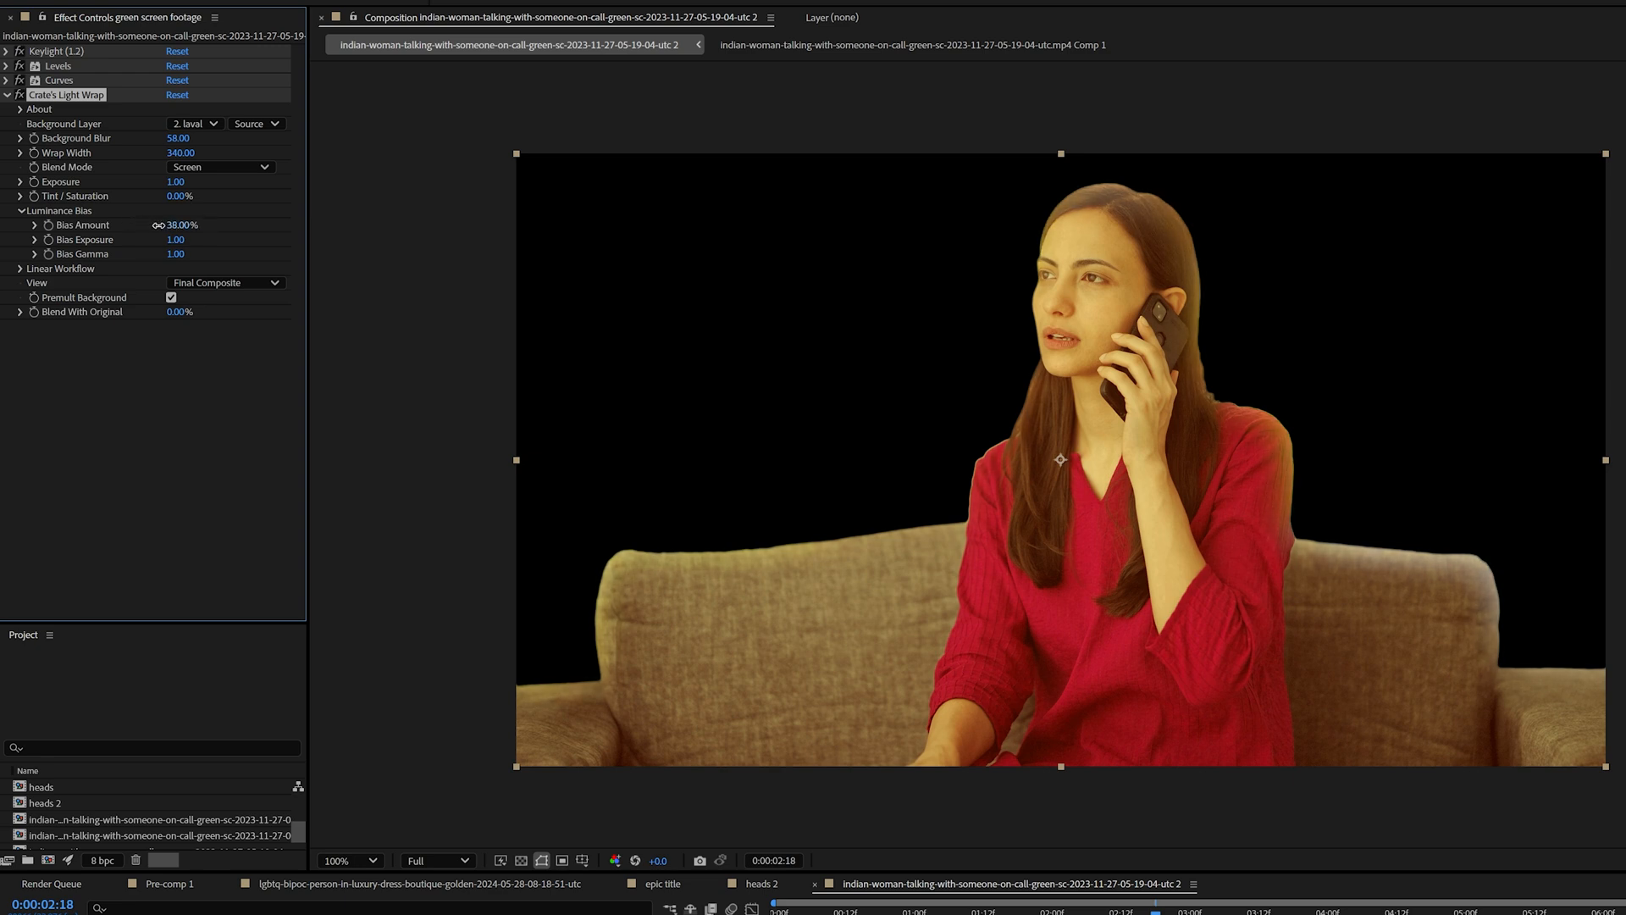
pyautogui.moveTo(181, 226); pyautogui.dragTo(207, 225)
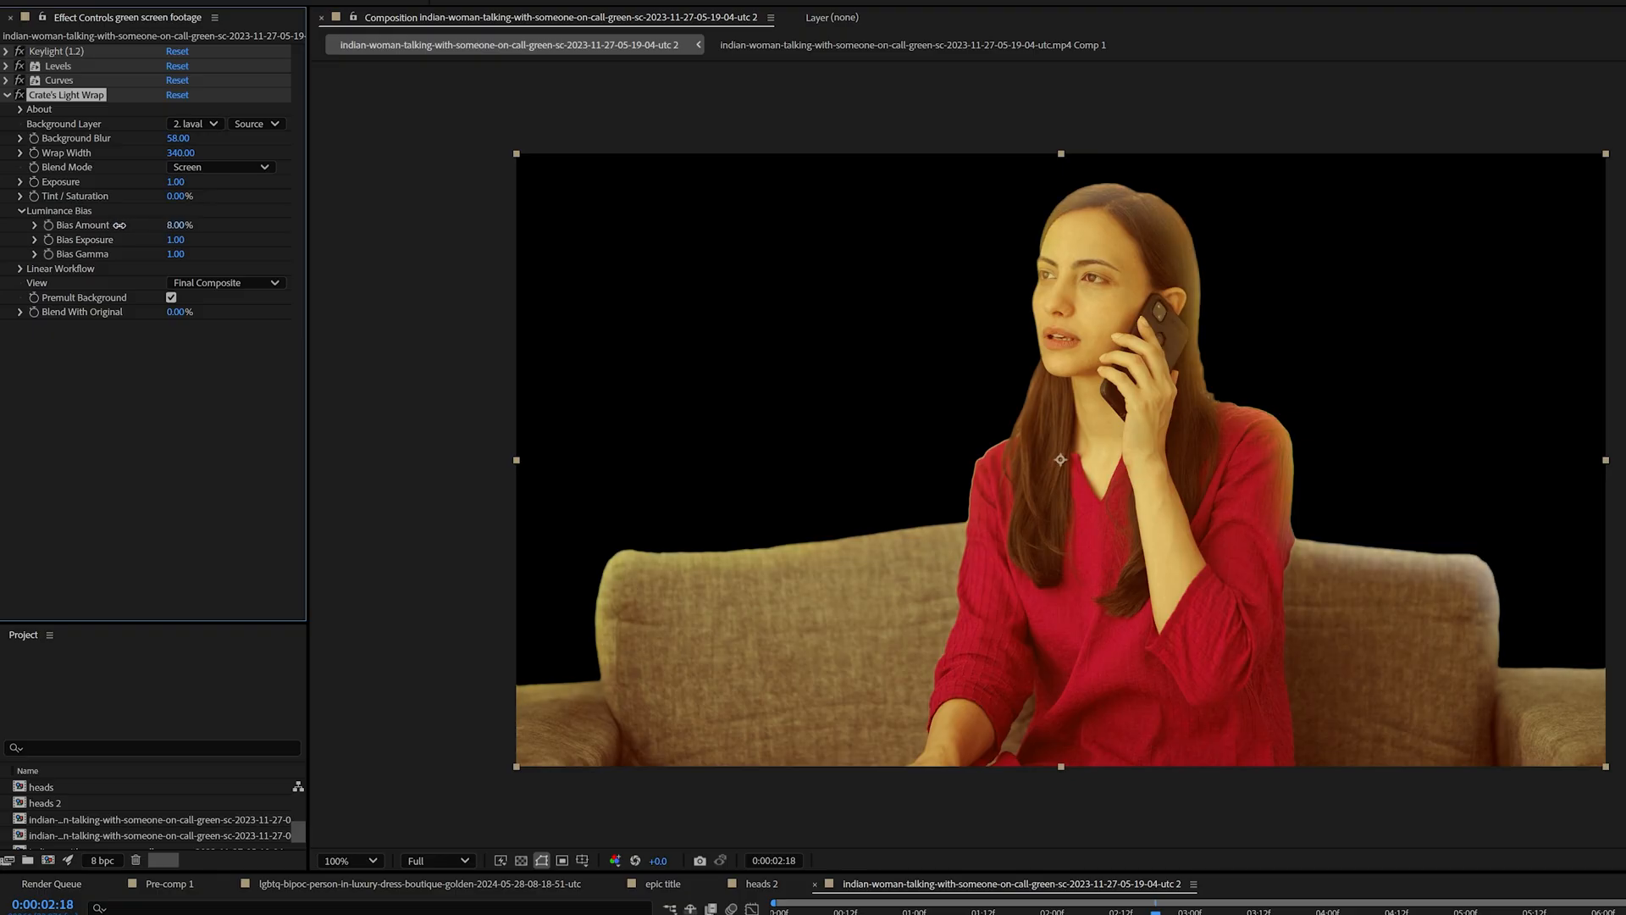
pyautogui.moveTo(176, 223); pyautogui.dragTo(207, 224)
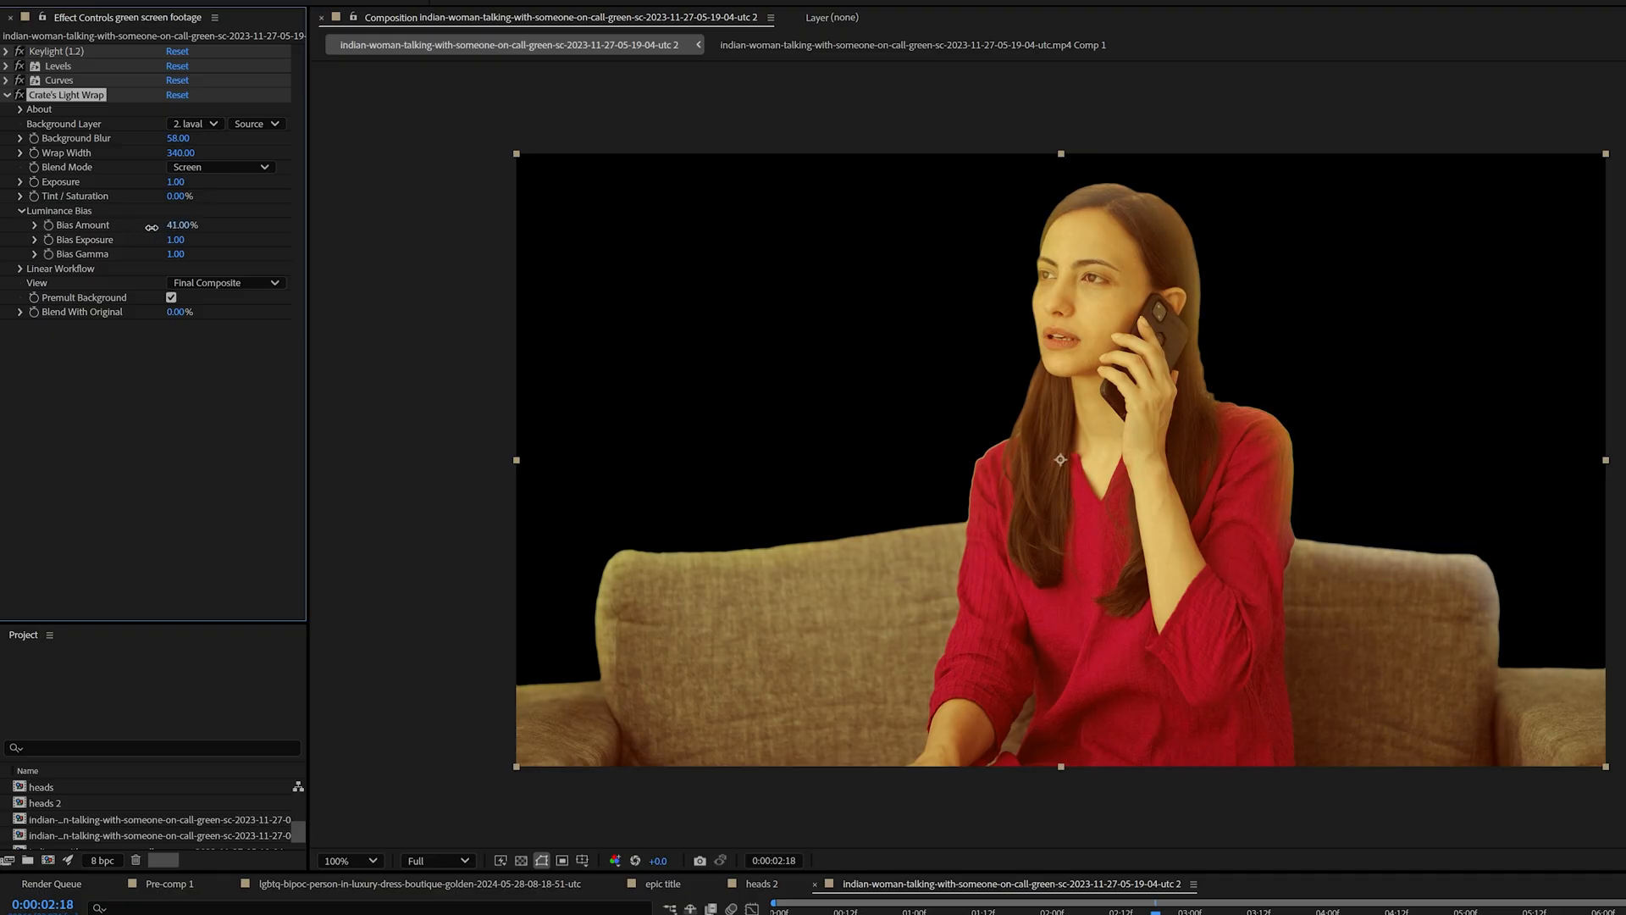
pyautogui.moveTo(181, 225); pyautogui.dragTo(197, 225)
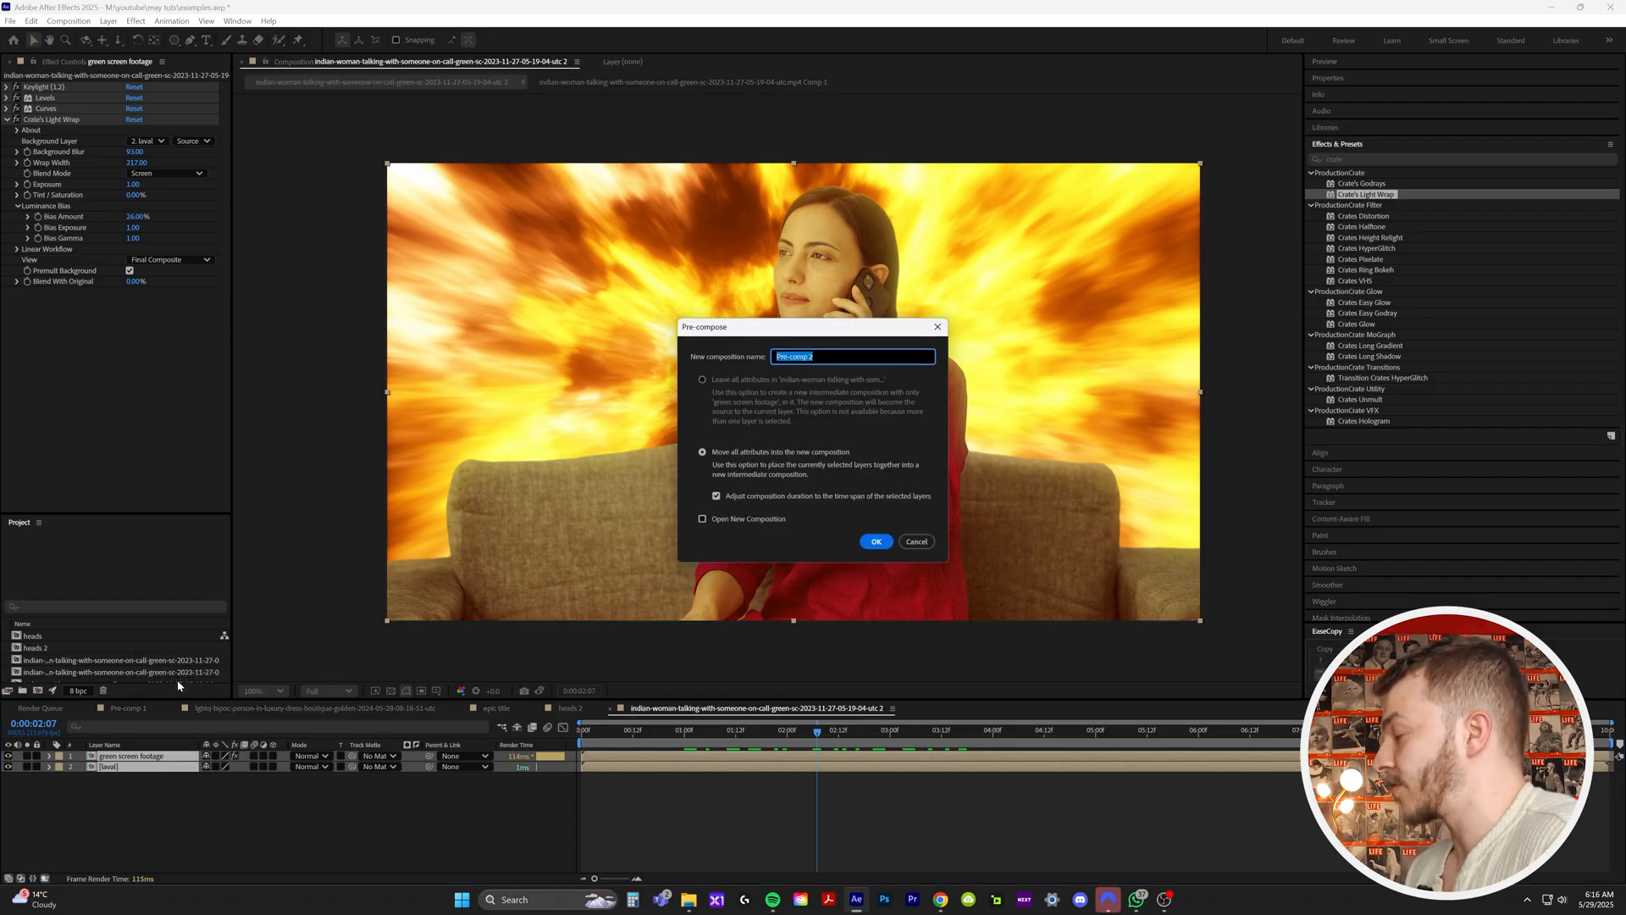
# Name the new precomposition of the keyed woman and lava 'comped footy'
pyautogui.write('comped')
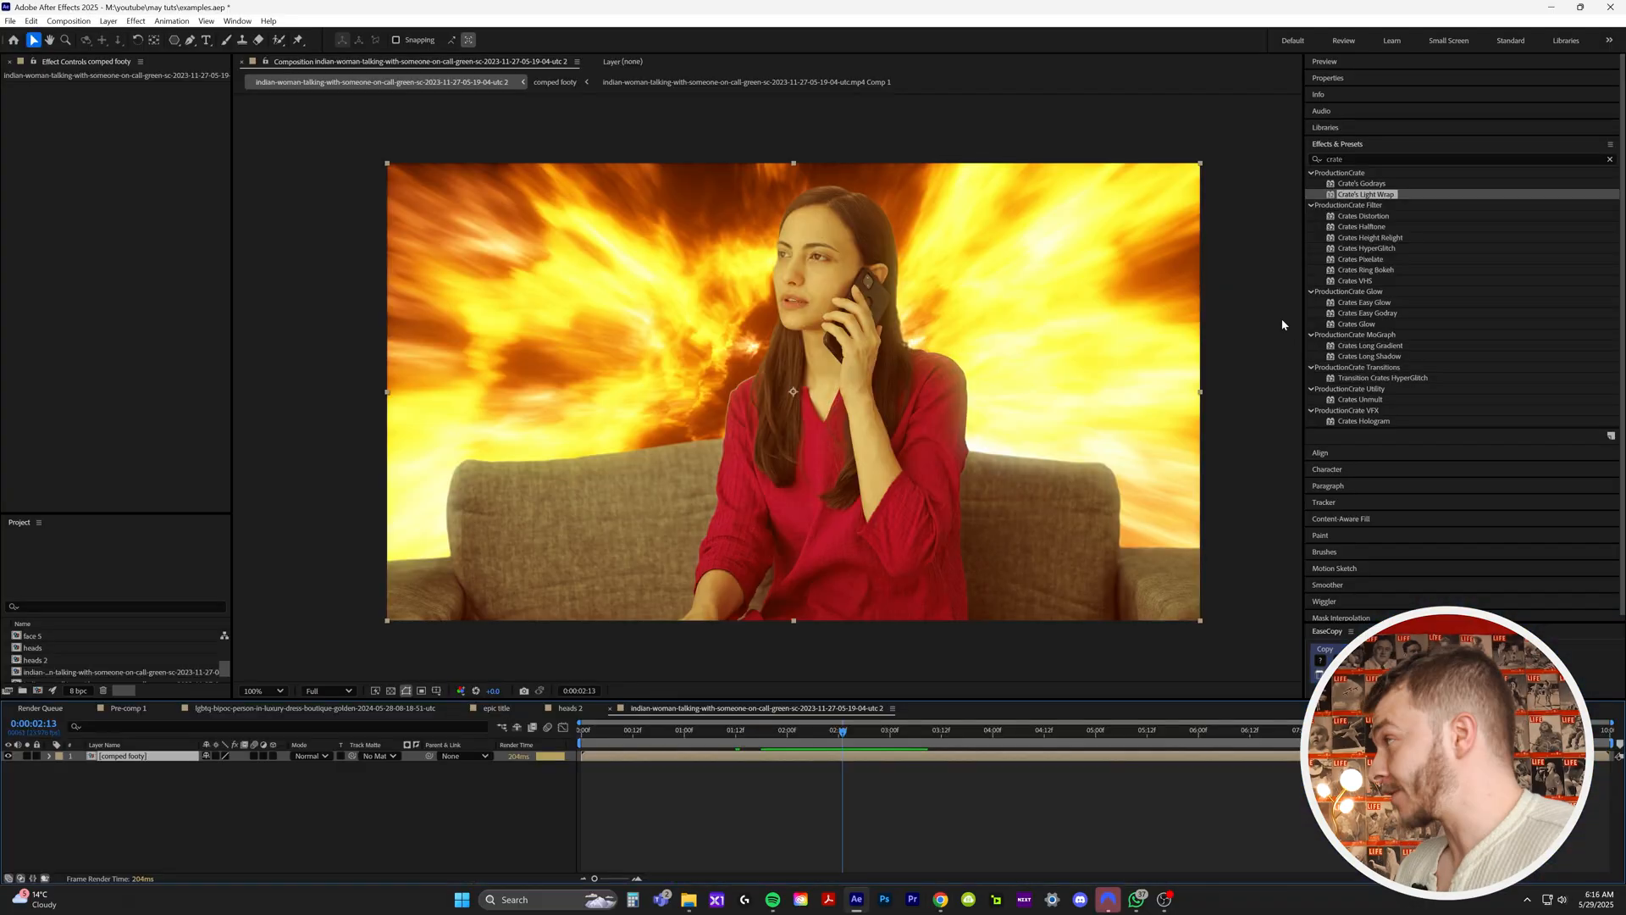
# Apply Crate's Godrays from a 'god' search and lower its threshold to reveal rays
pyautogui.write('god')
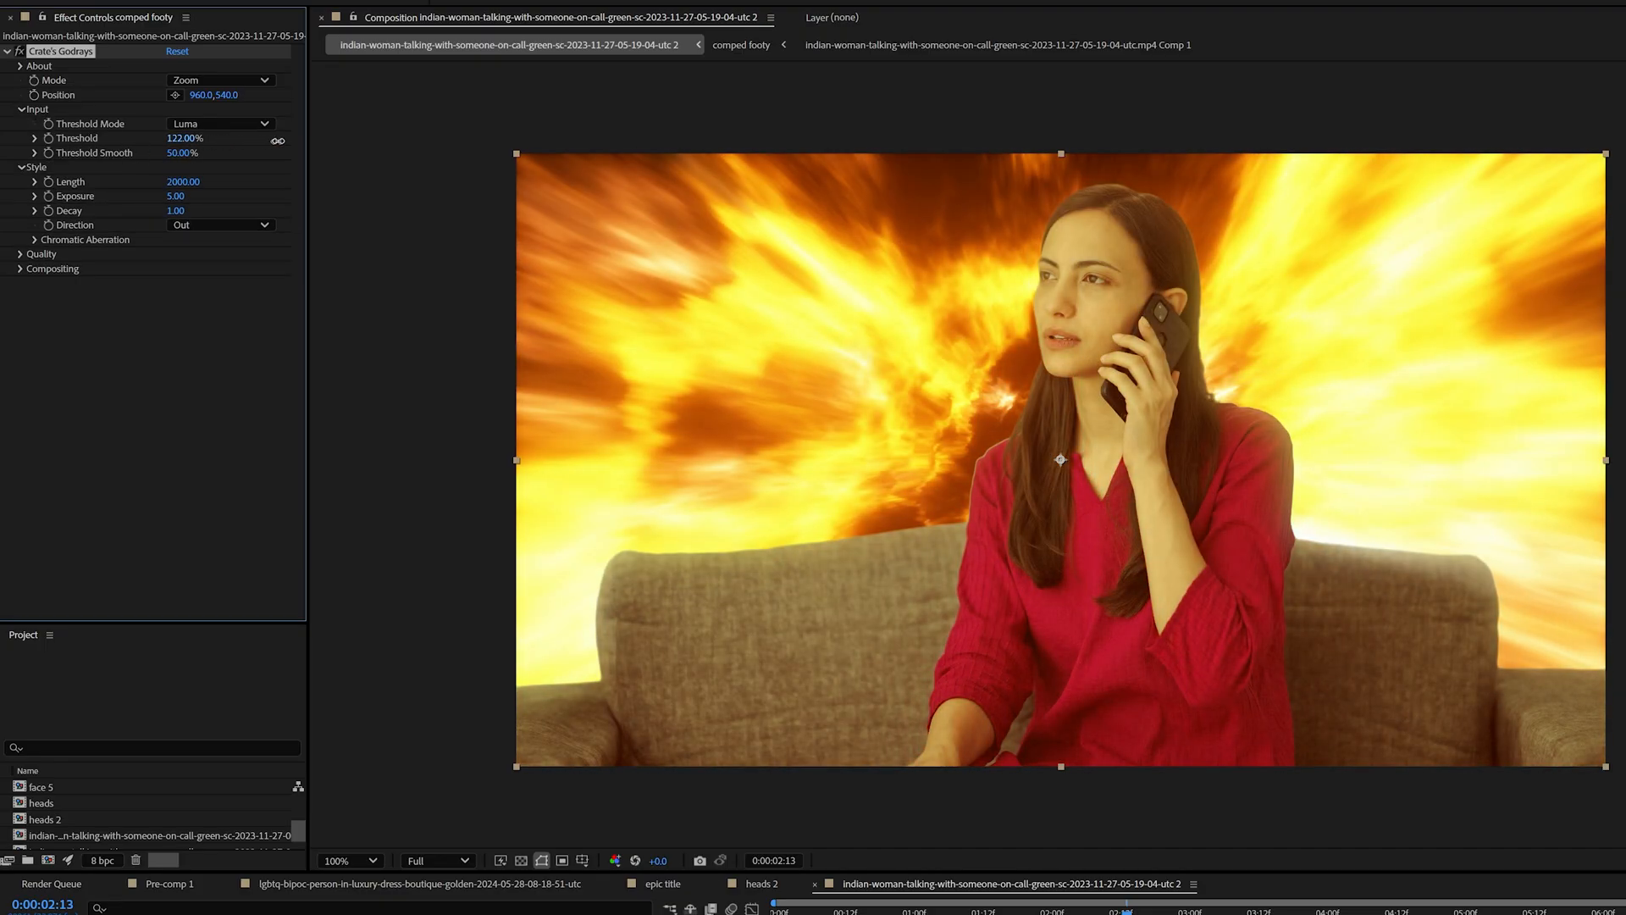
pyautogui.moveTo(185, 138); pyautogui.dragTo(143, 139)
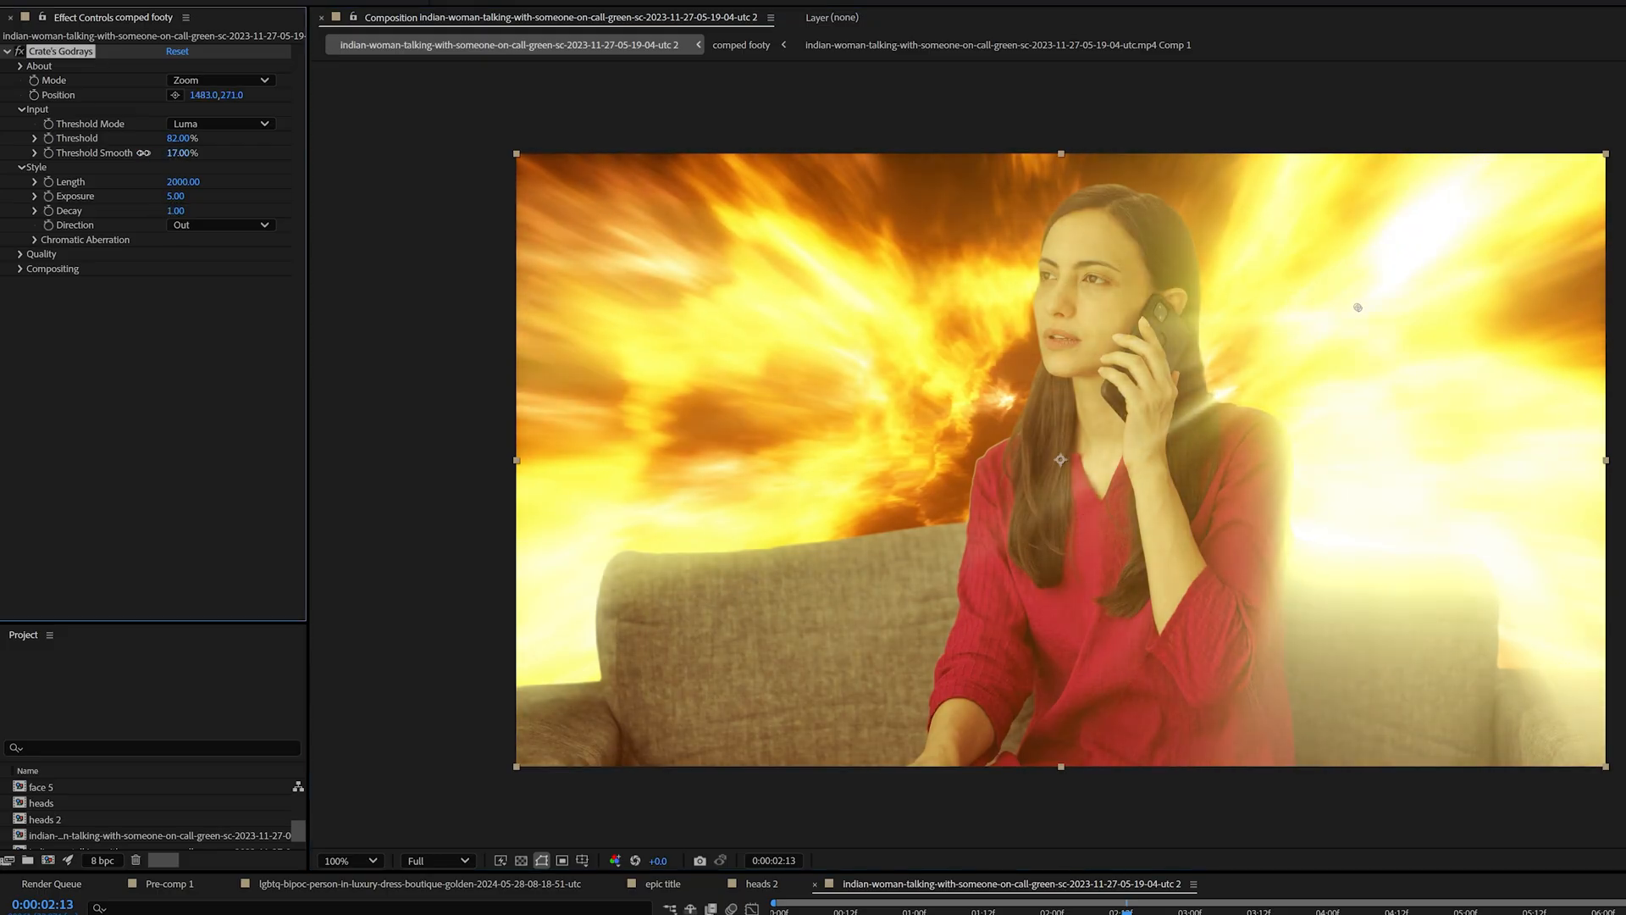
# Move the godrays source into the bright lava and raise length and exposure
pyautogui.moveTo(181, 152); pyautogui.dragTo(181, 152)
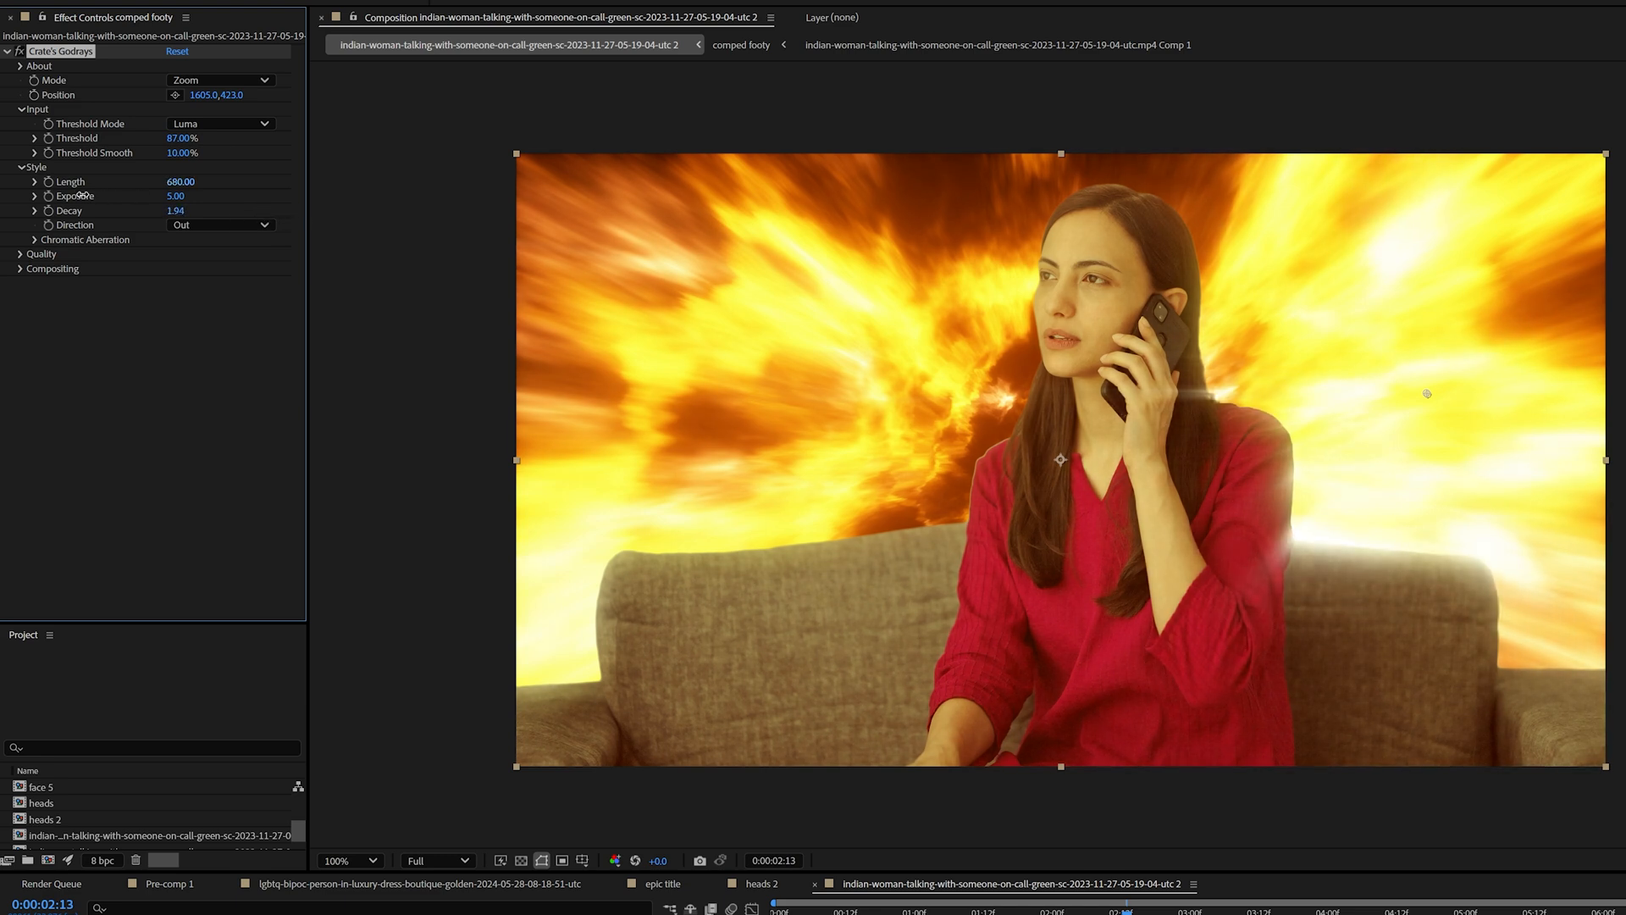
pyautogui.moveTo(180, 180); pyautogui.dragTo(186, 181)
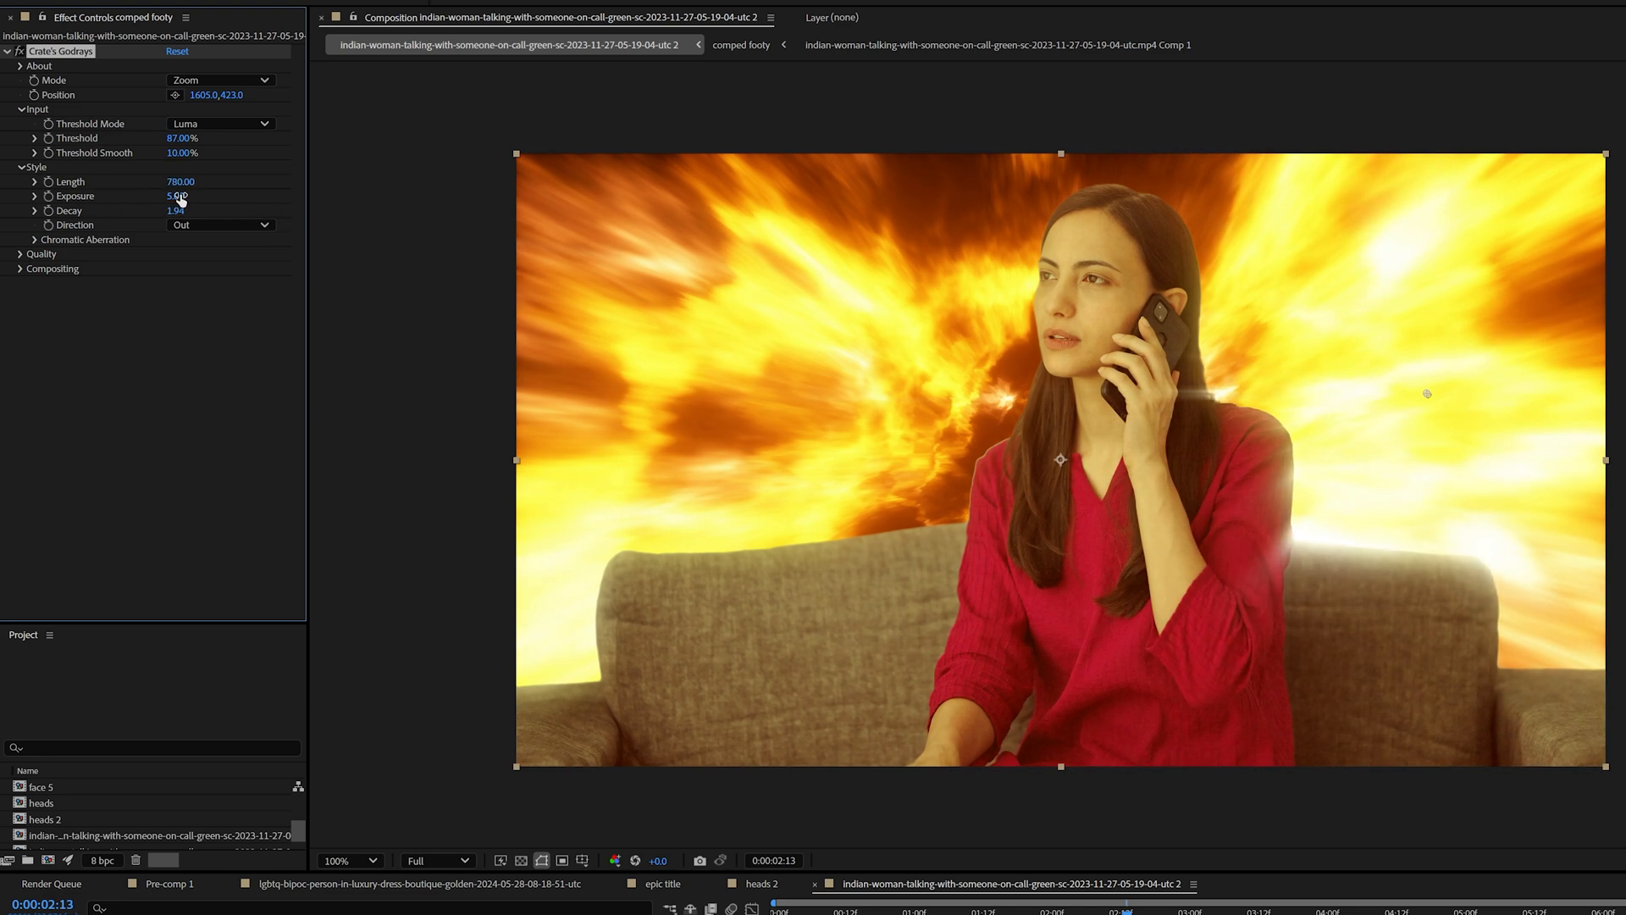
pyautogui.moveTo(176, 196); pyautogui.dragTo(186, 195)
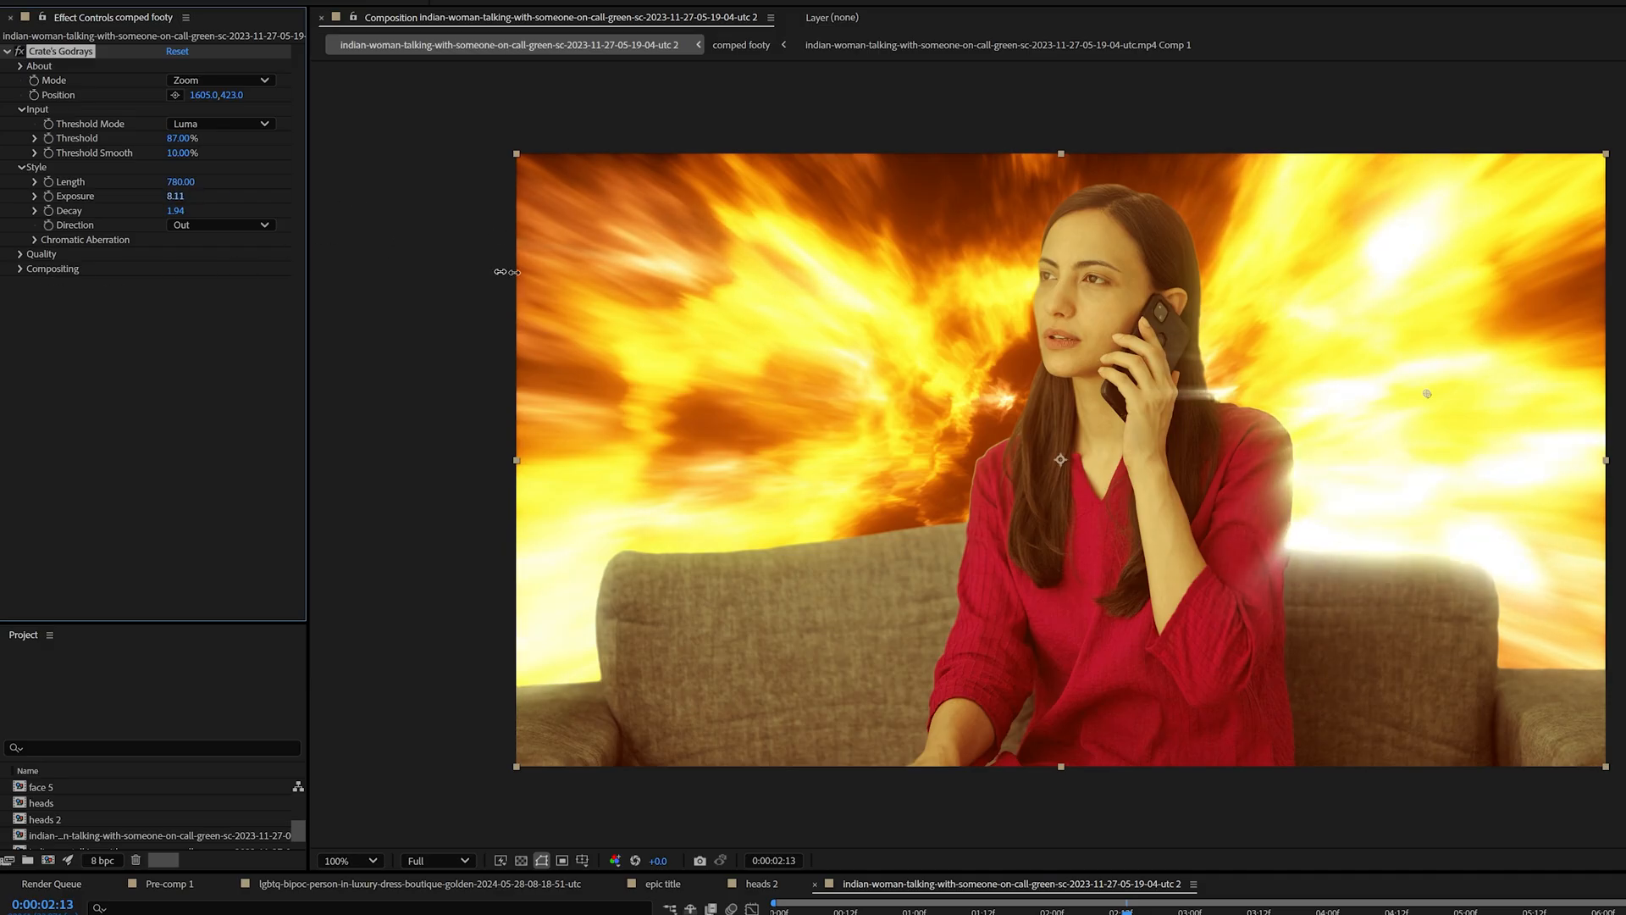
pyautogui.moveTo(181, 196); pyautogui.dragTo(172, 196)
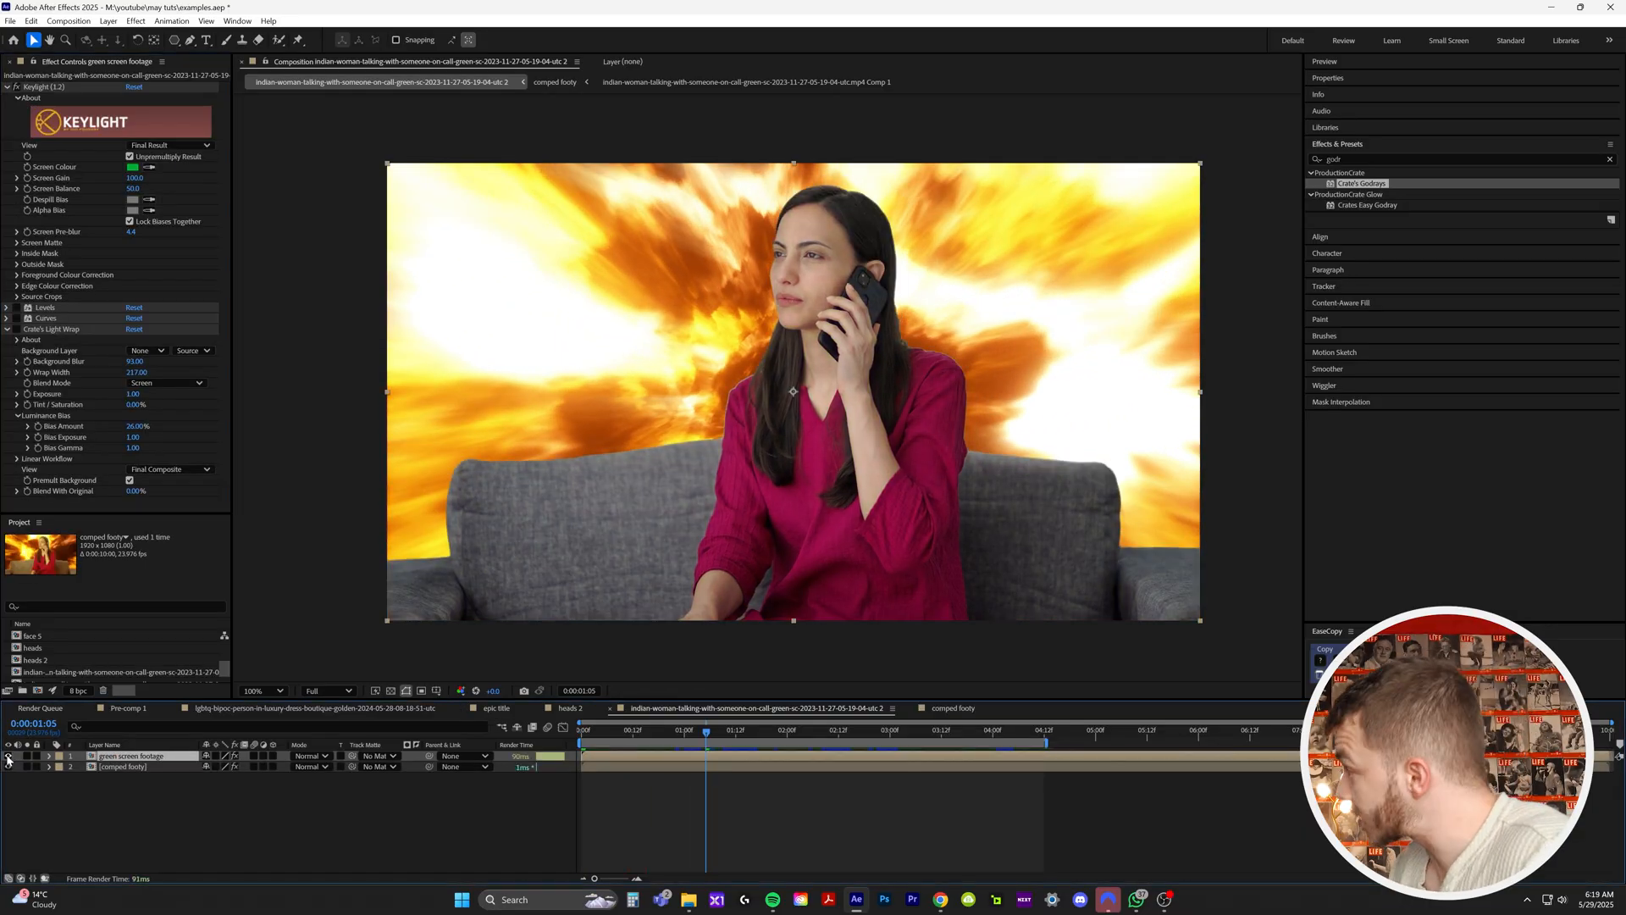
pyautogui.click(970, 730)
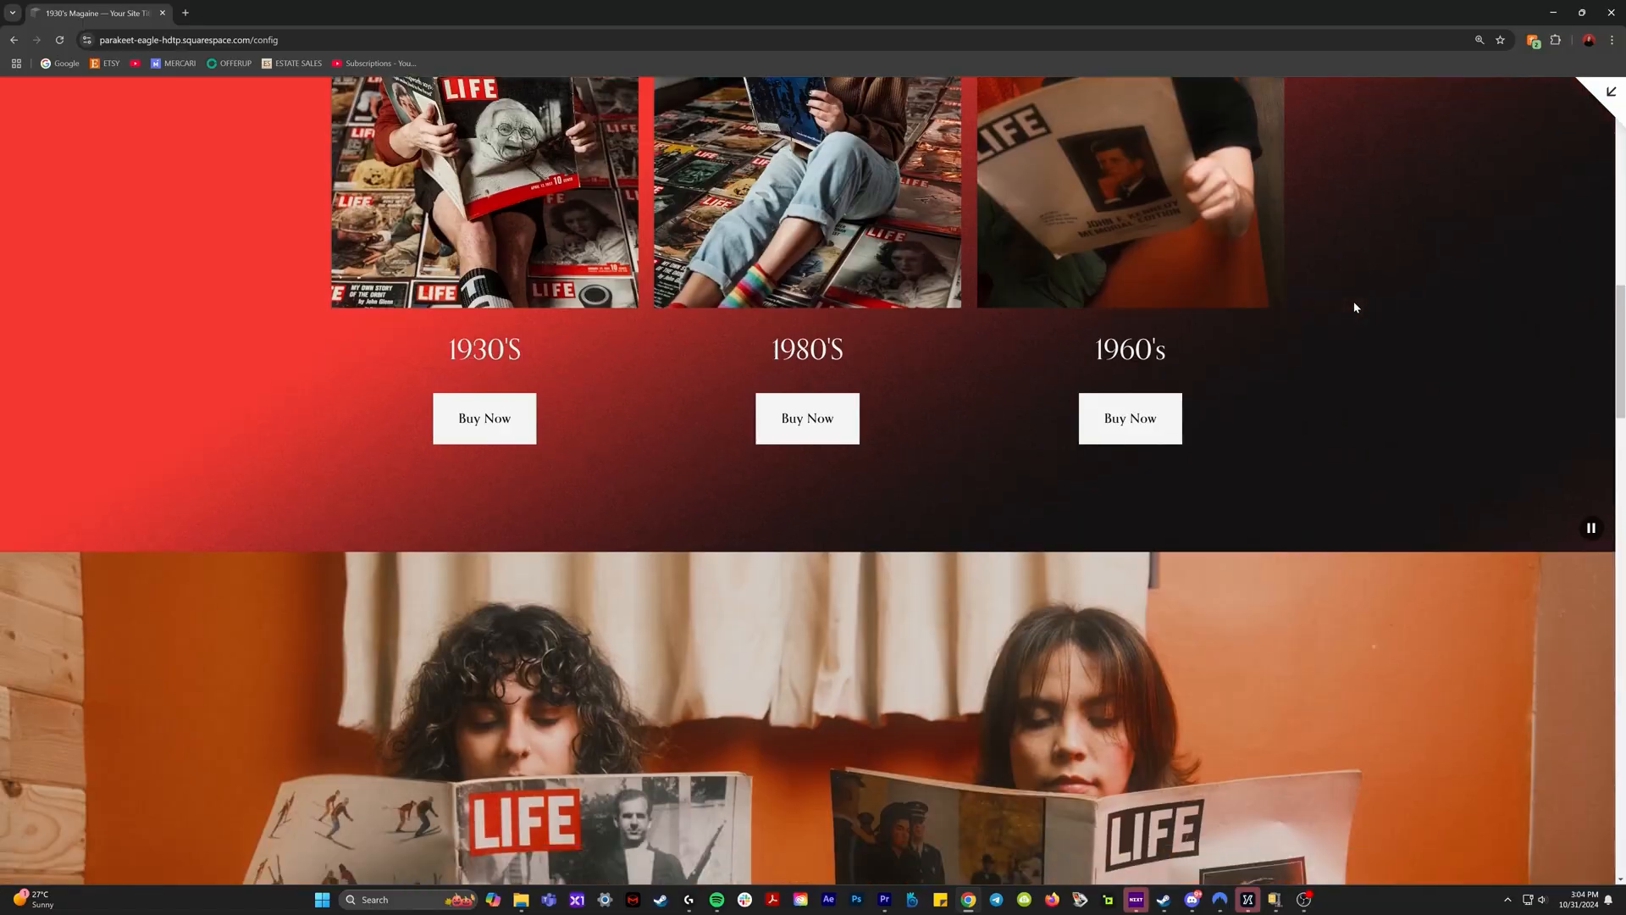
# Scroll down through the vintage LIFE magazines store preview
pyautogui.scroll(-3)
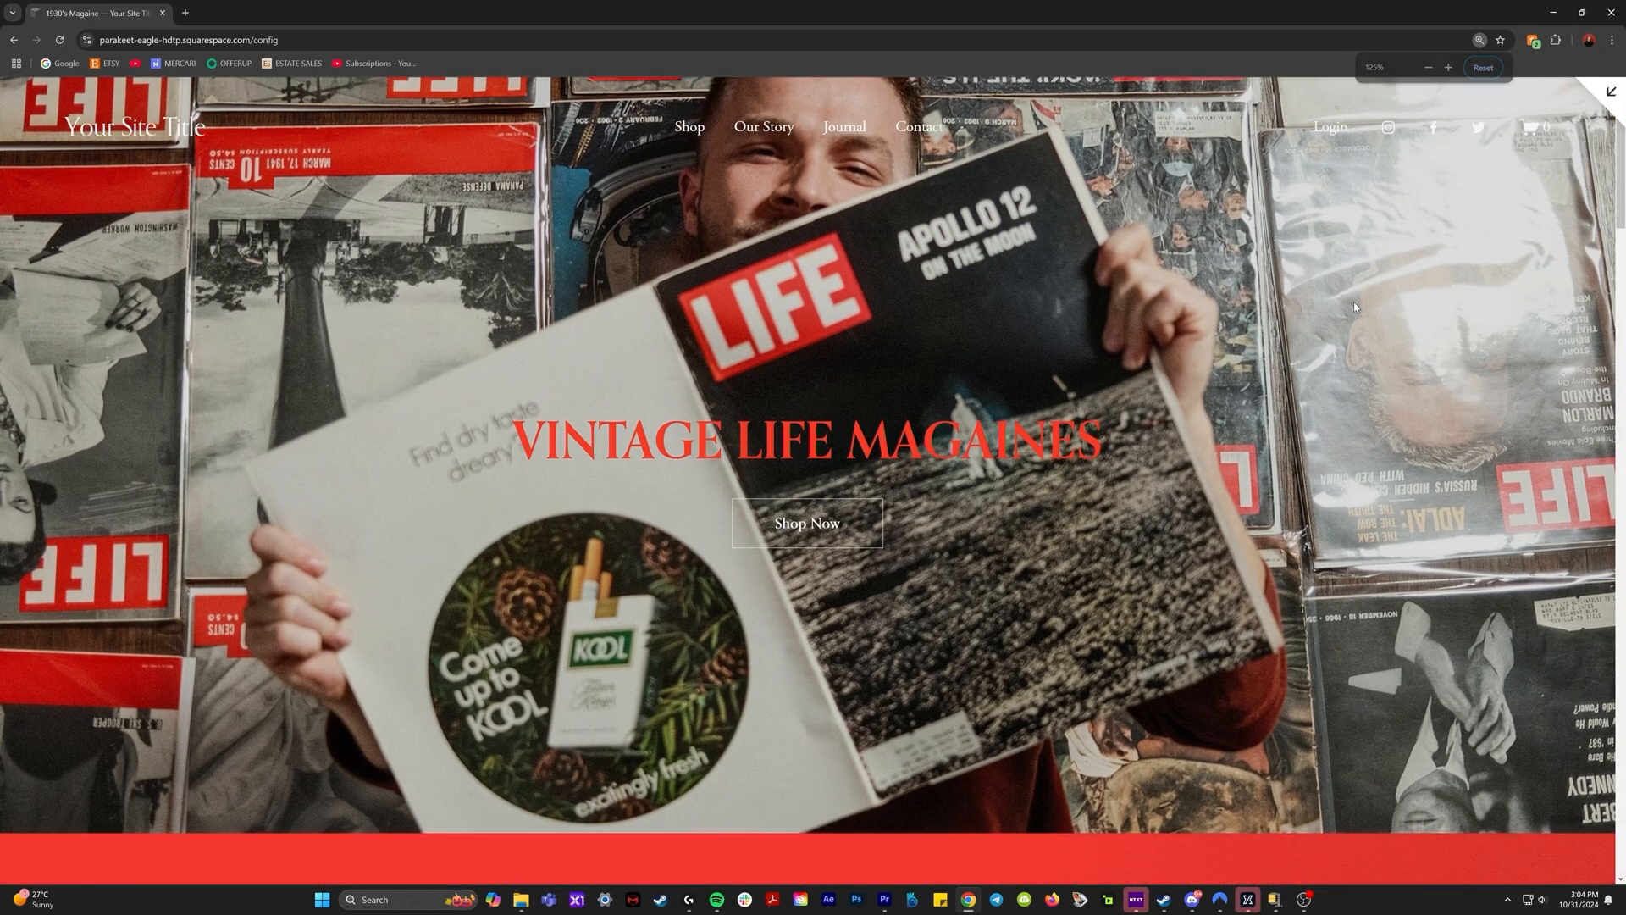
pyautogui.scroll(-3)
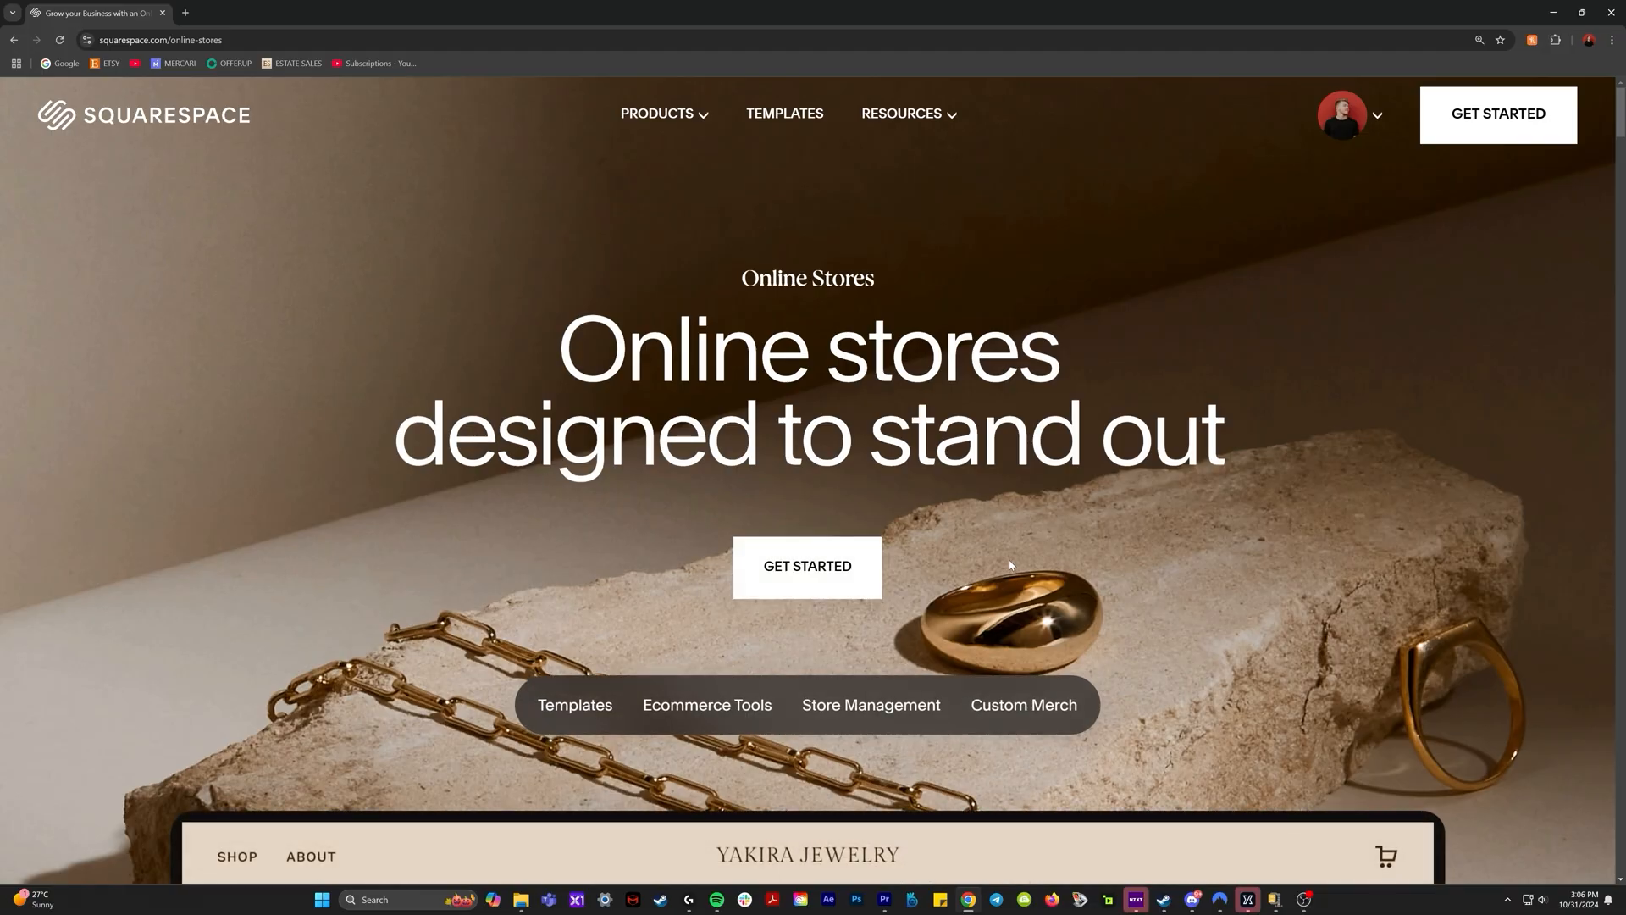
# Scroll the Online Stores page down to the jewelry store example
pyautogui.scroll(-3)
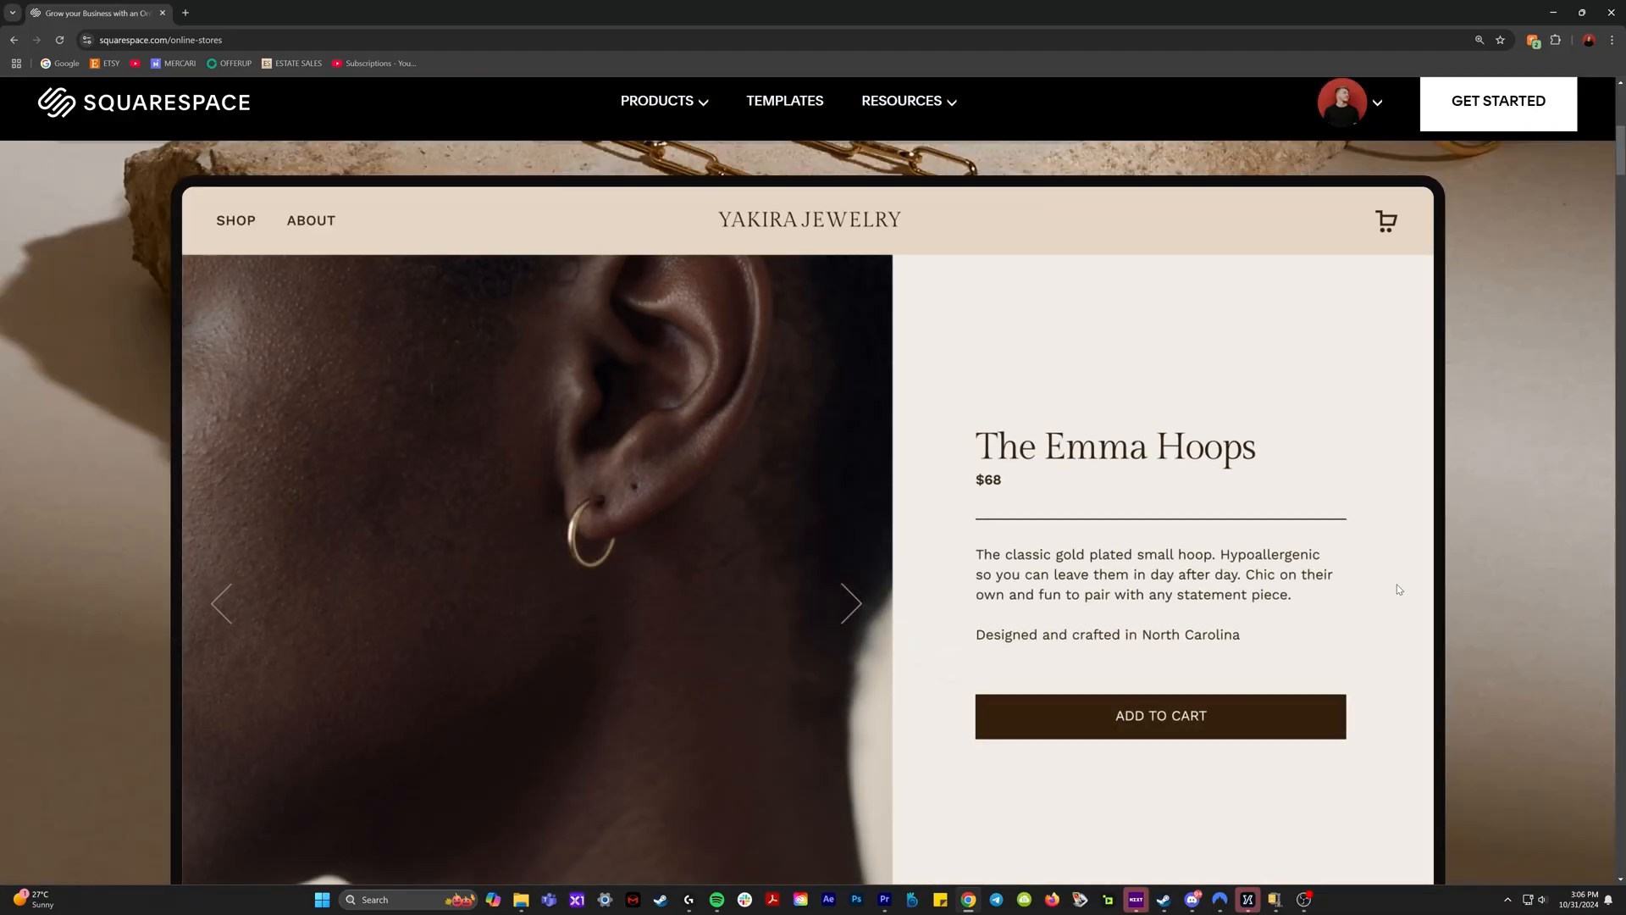